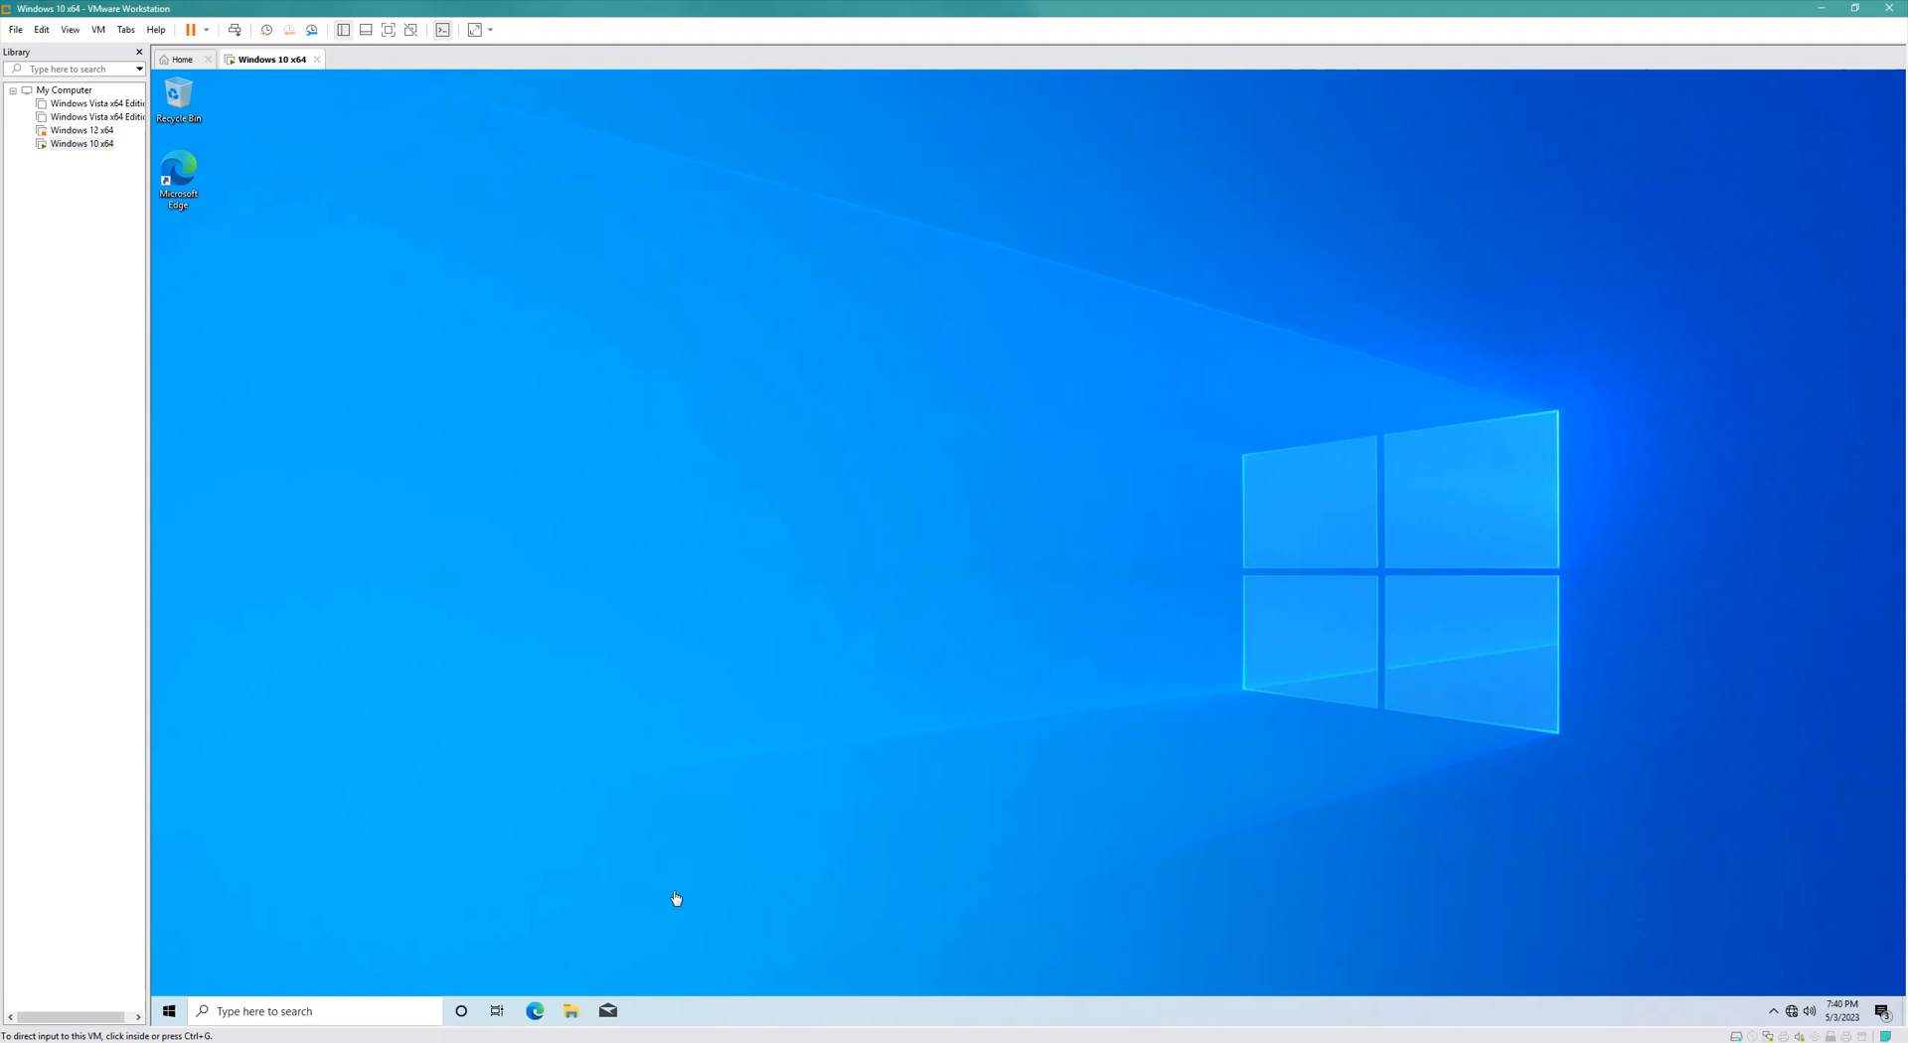
mouse_move(928, 716)
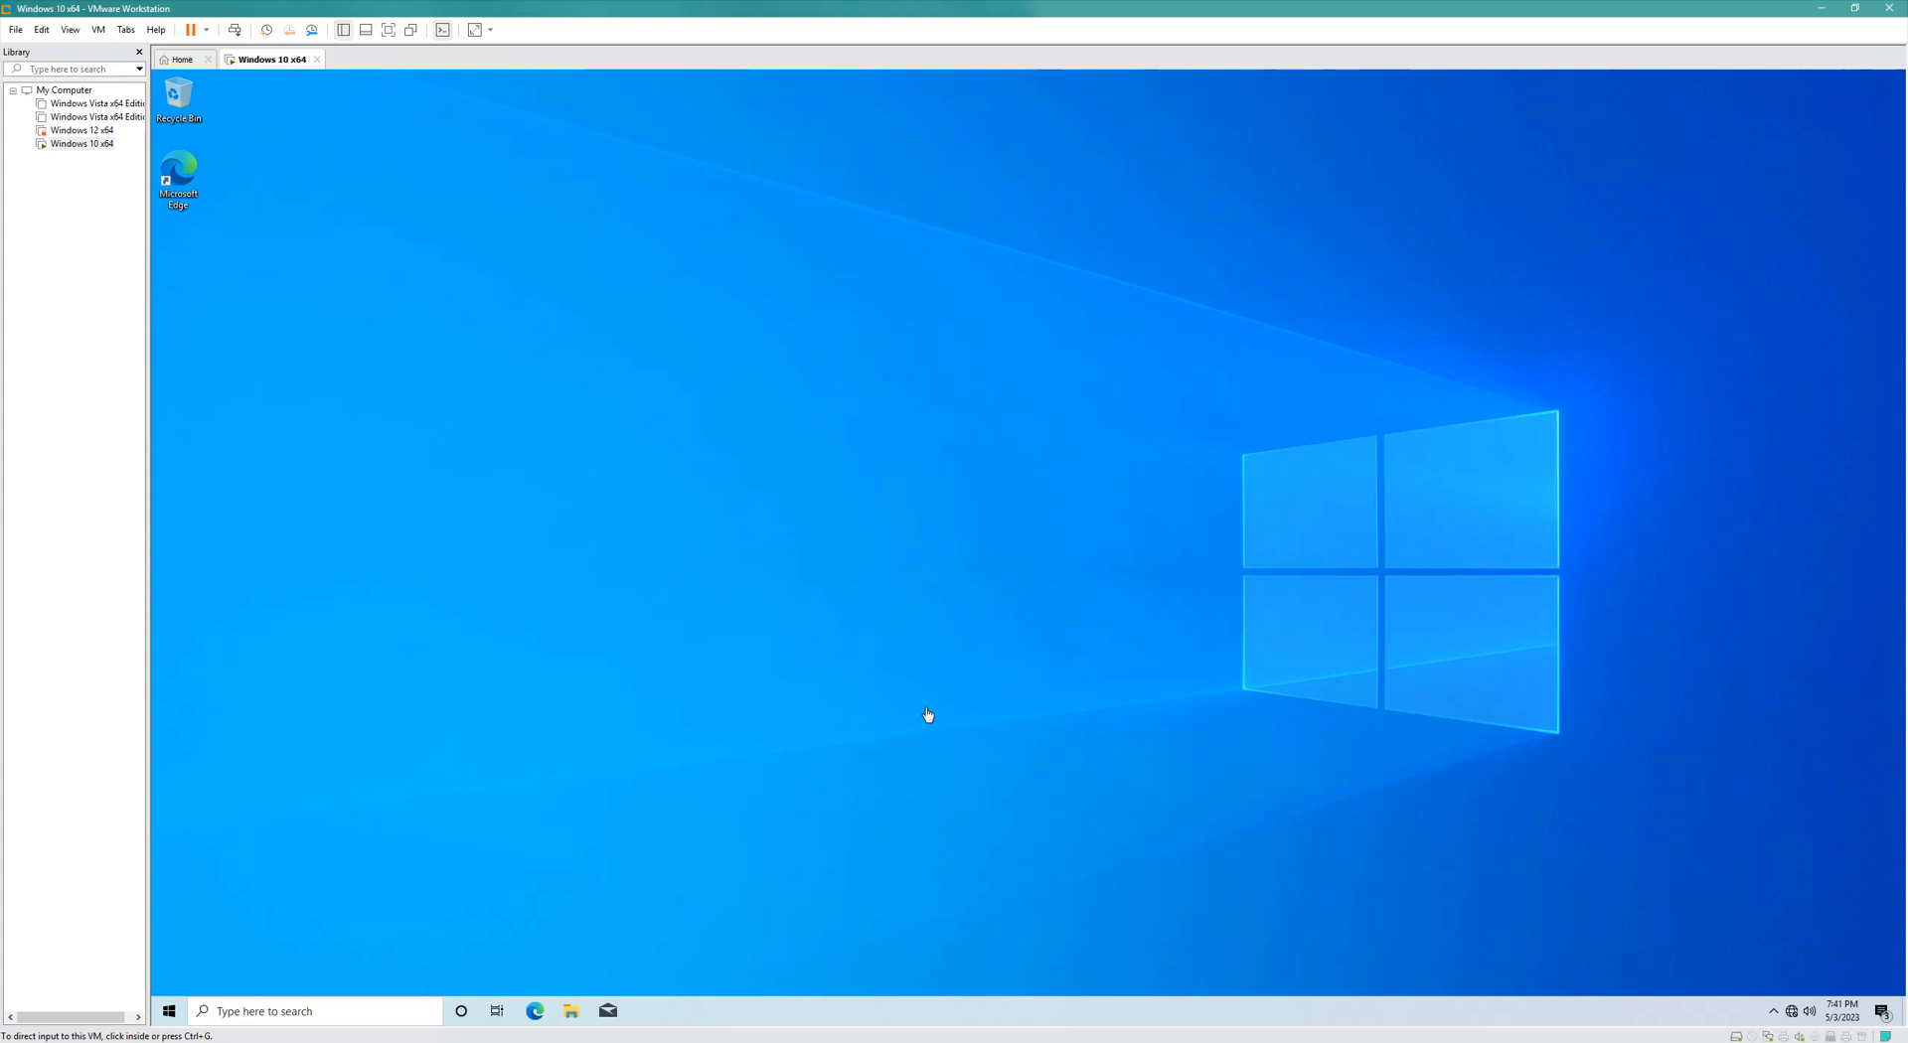
mouse_move(1010, 646)
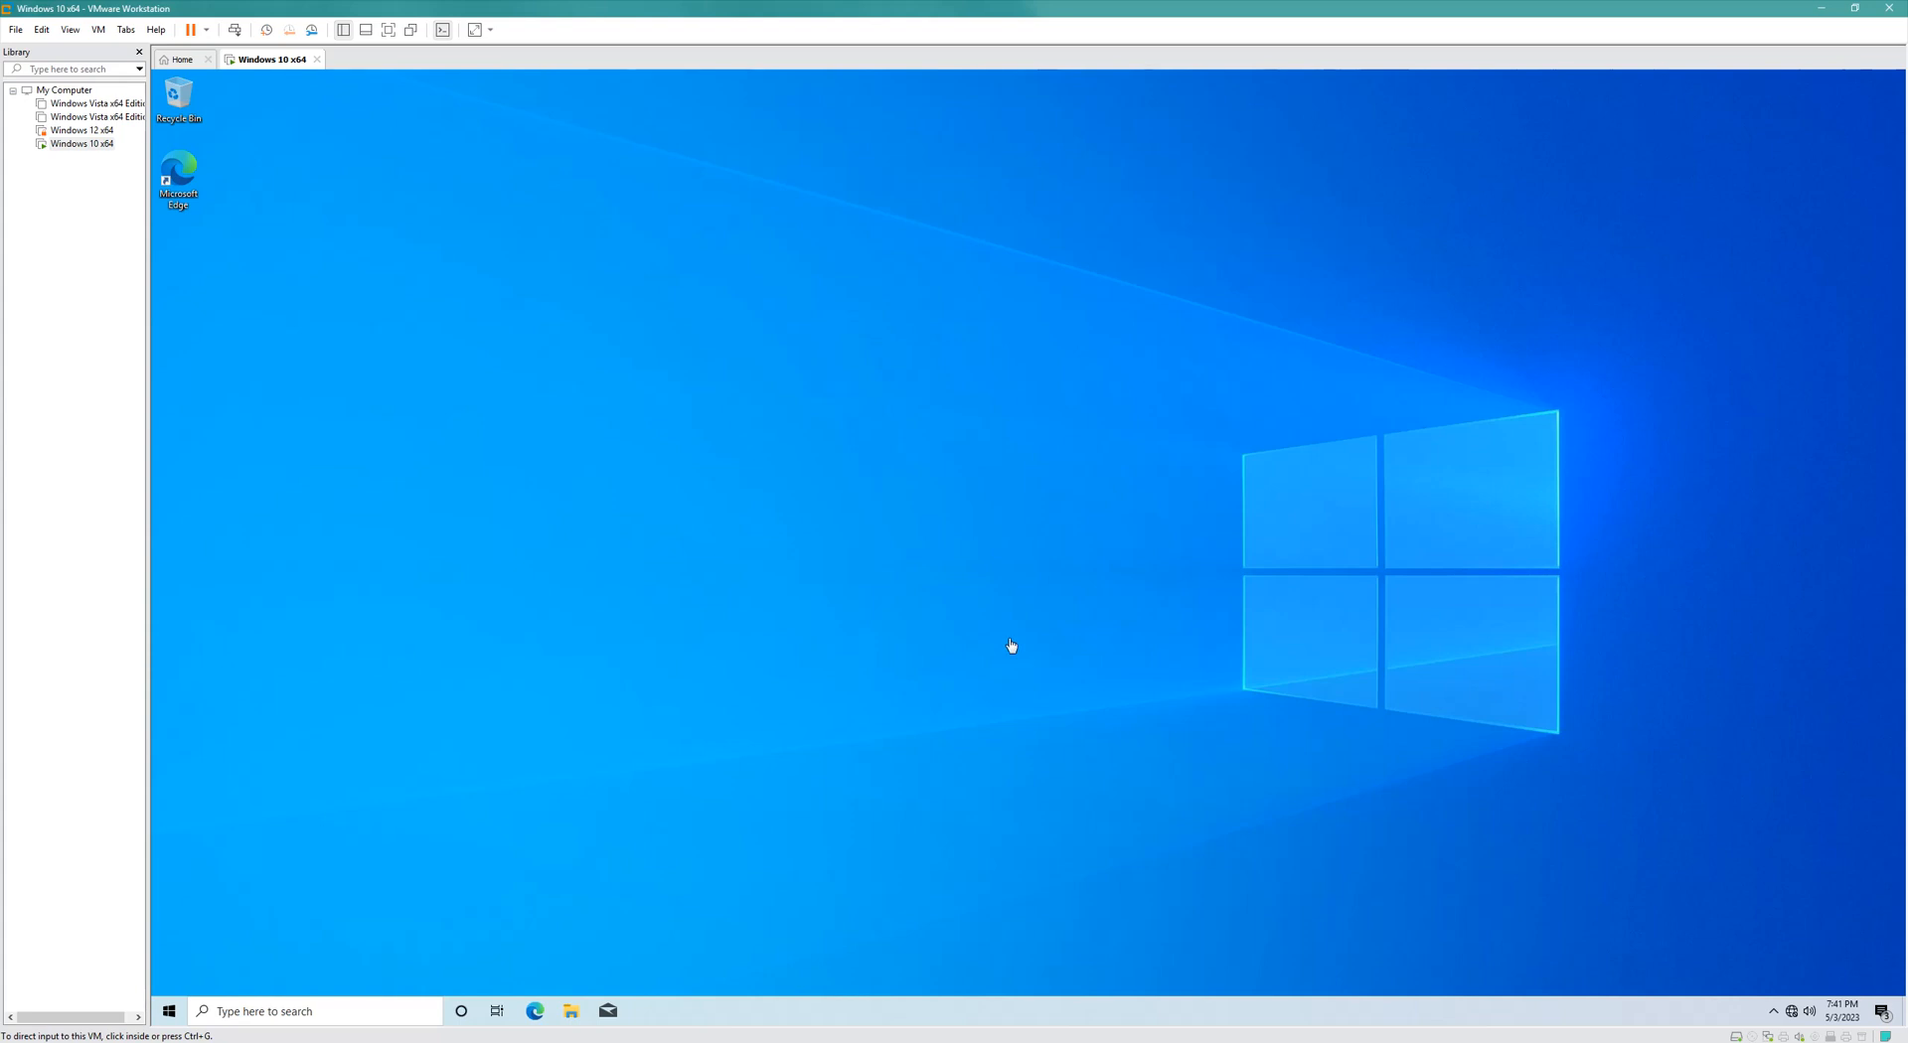
mouse_move(1018, 627)
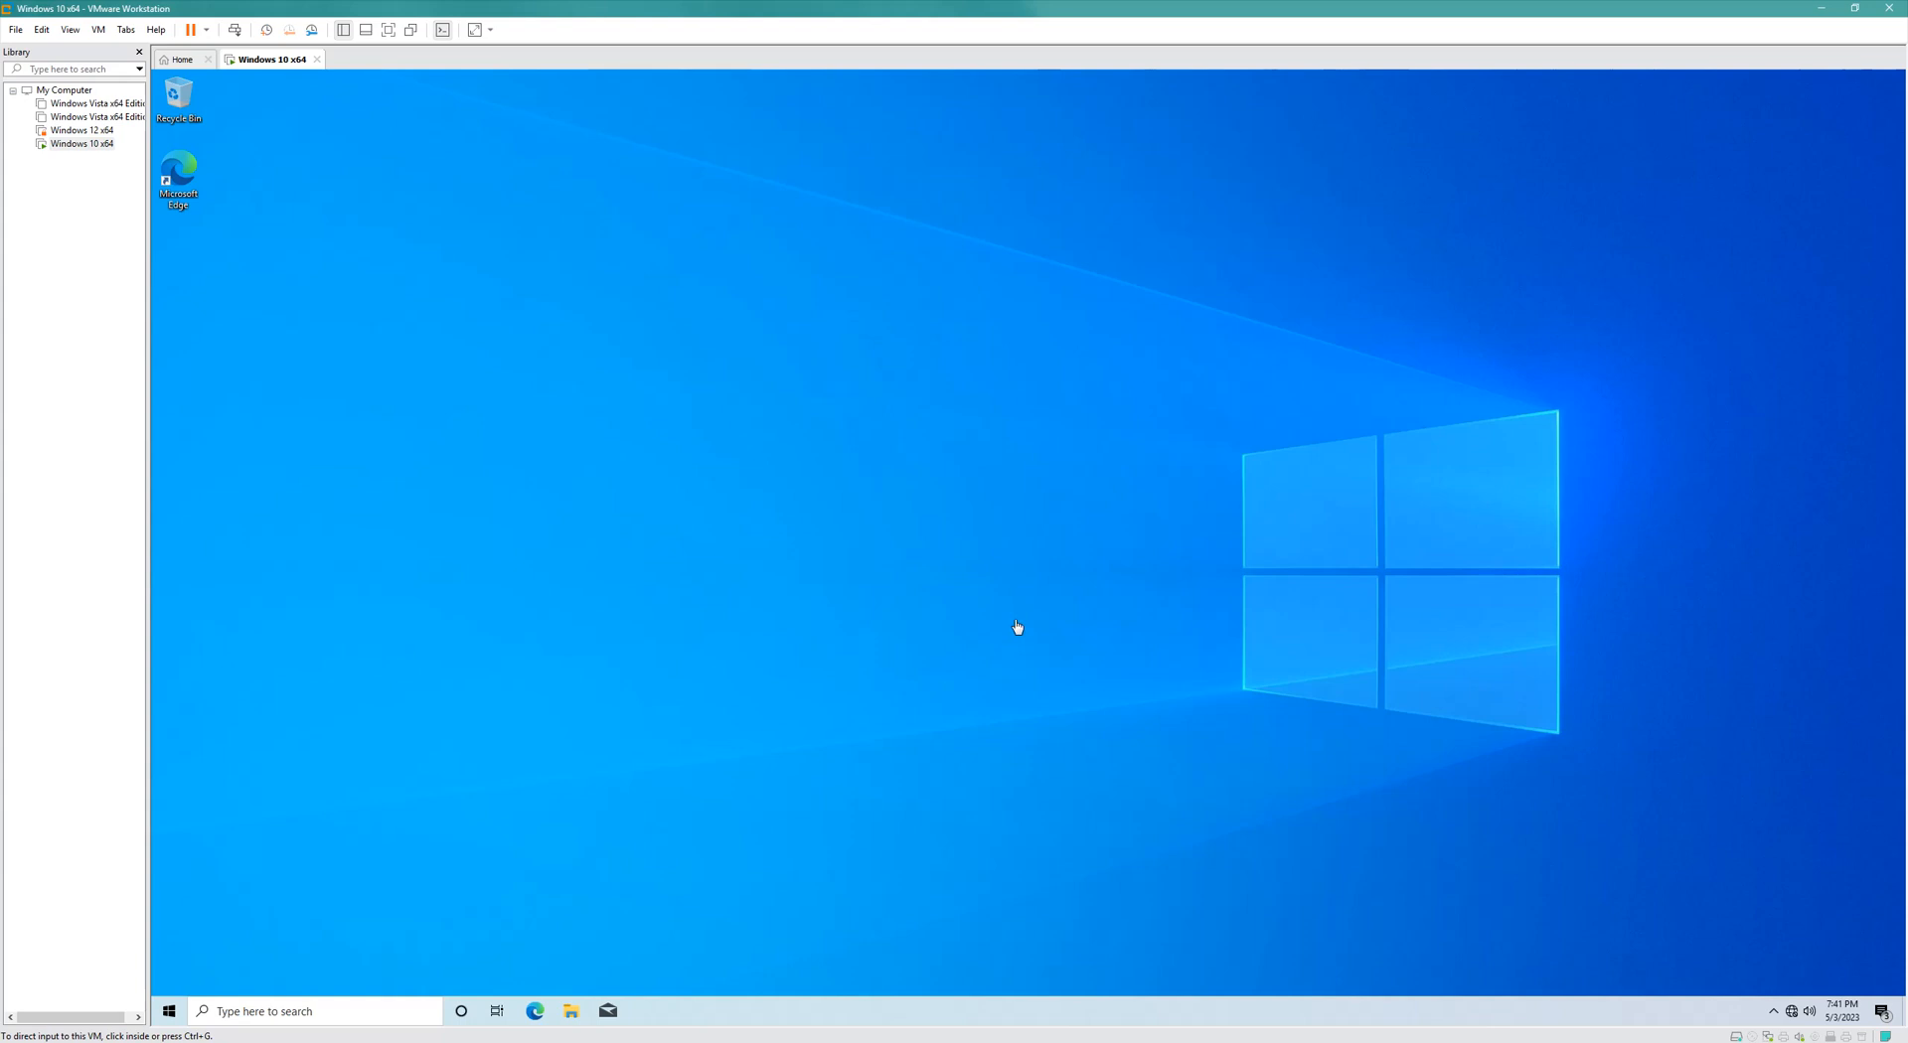
mouse_move(1020, 616)
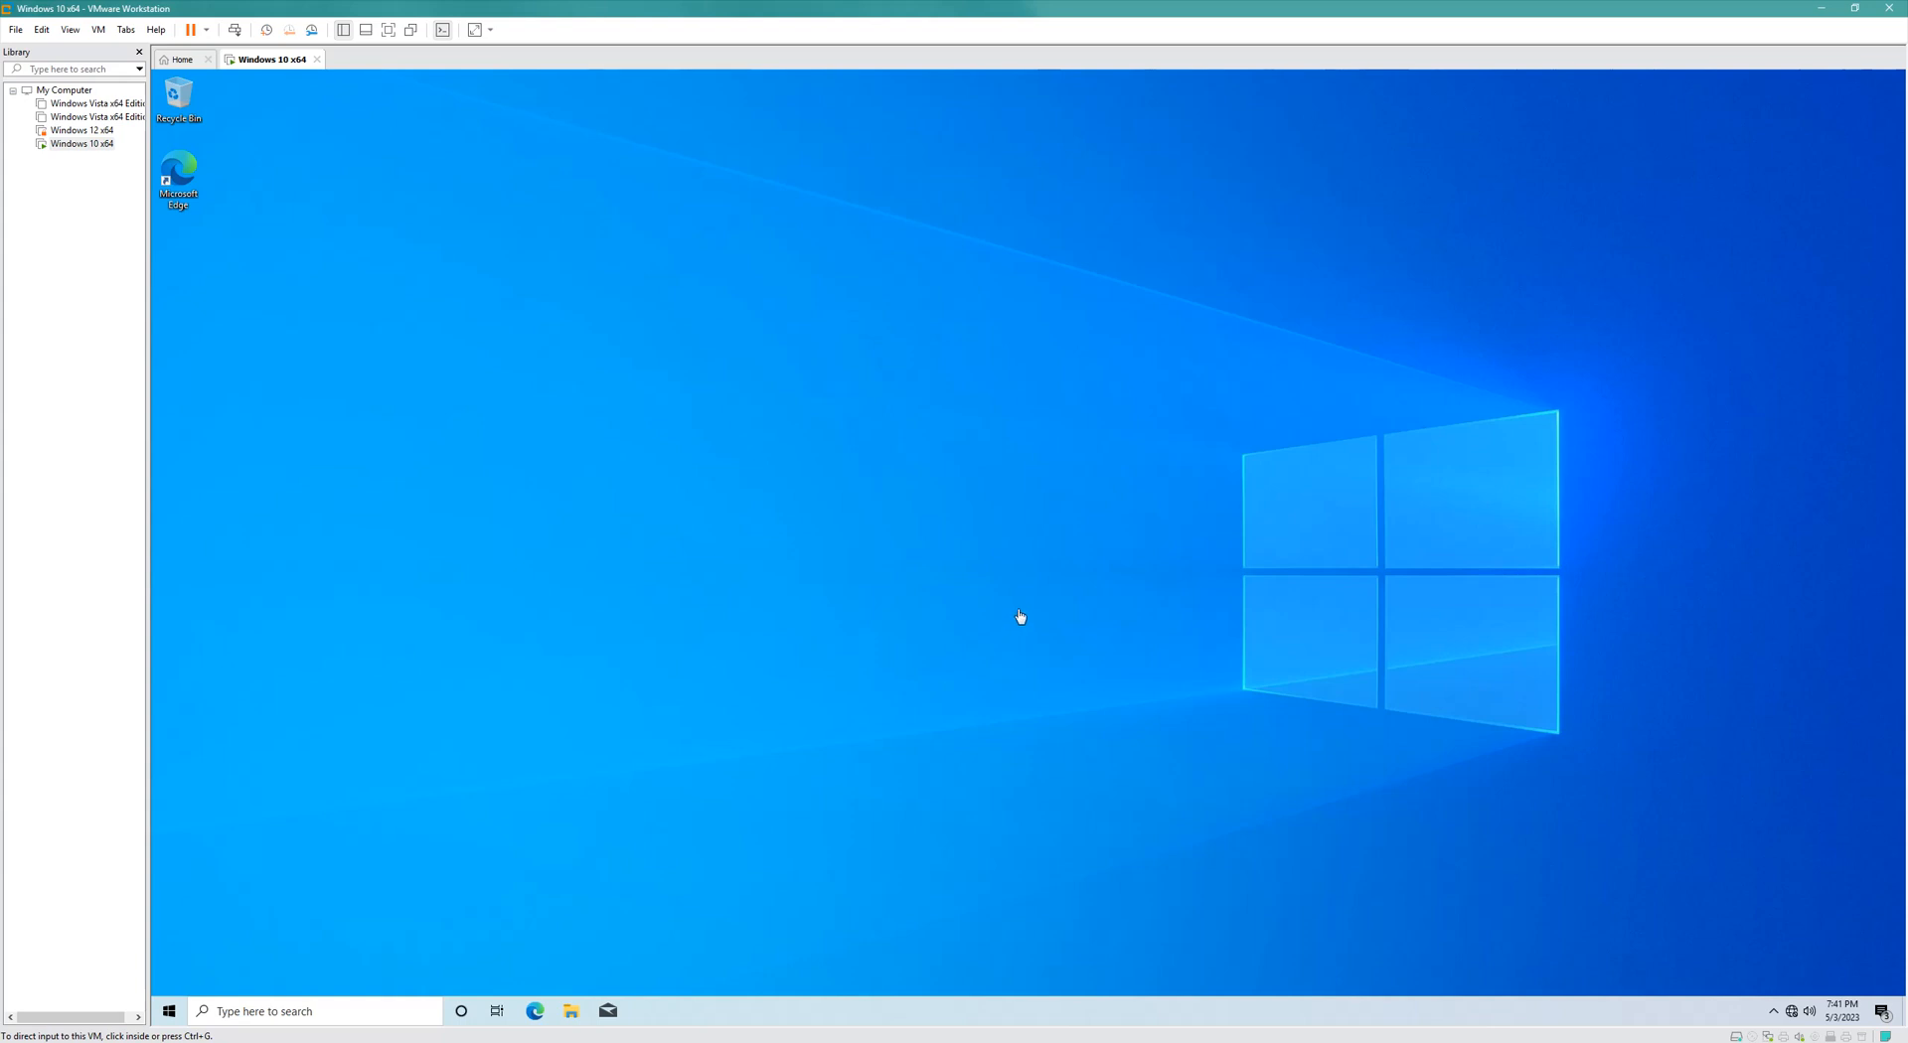
mouse_move(1016, 634)
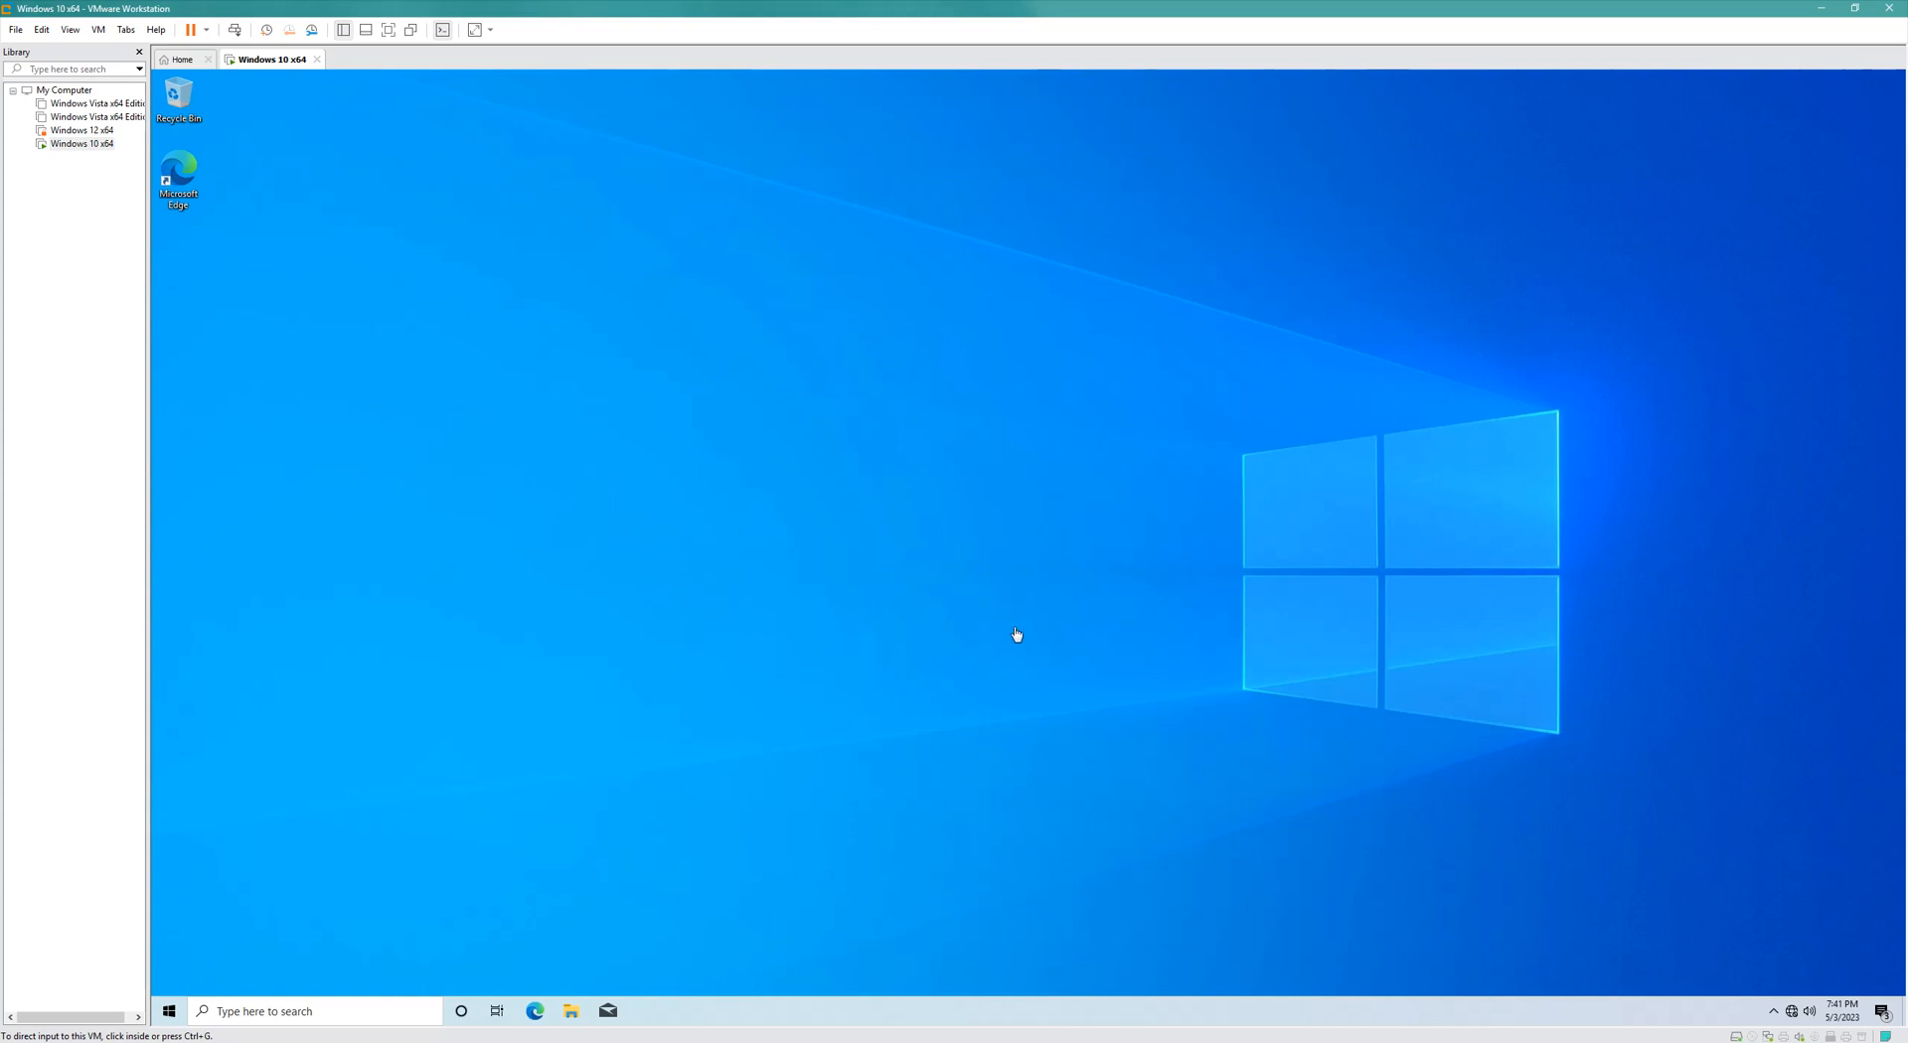
mouse_move(592, 68)
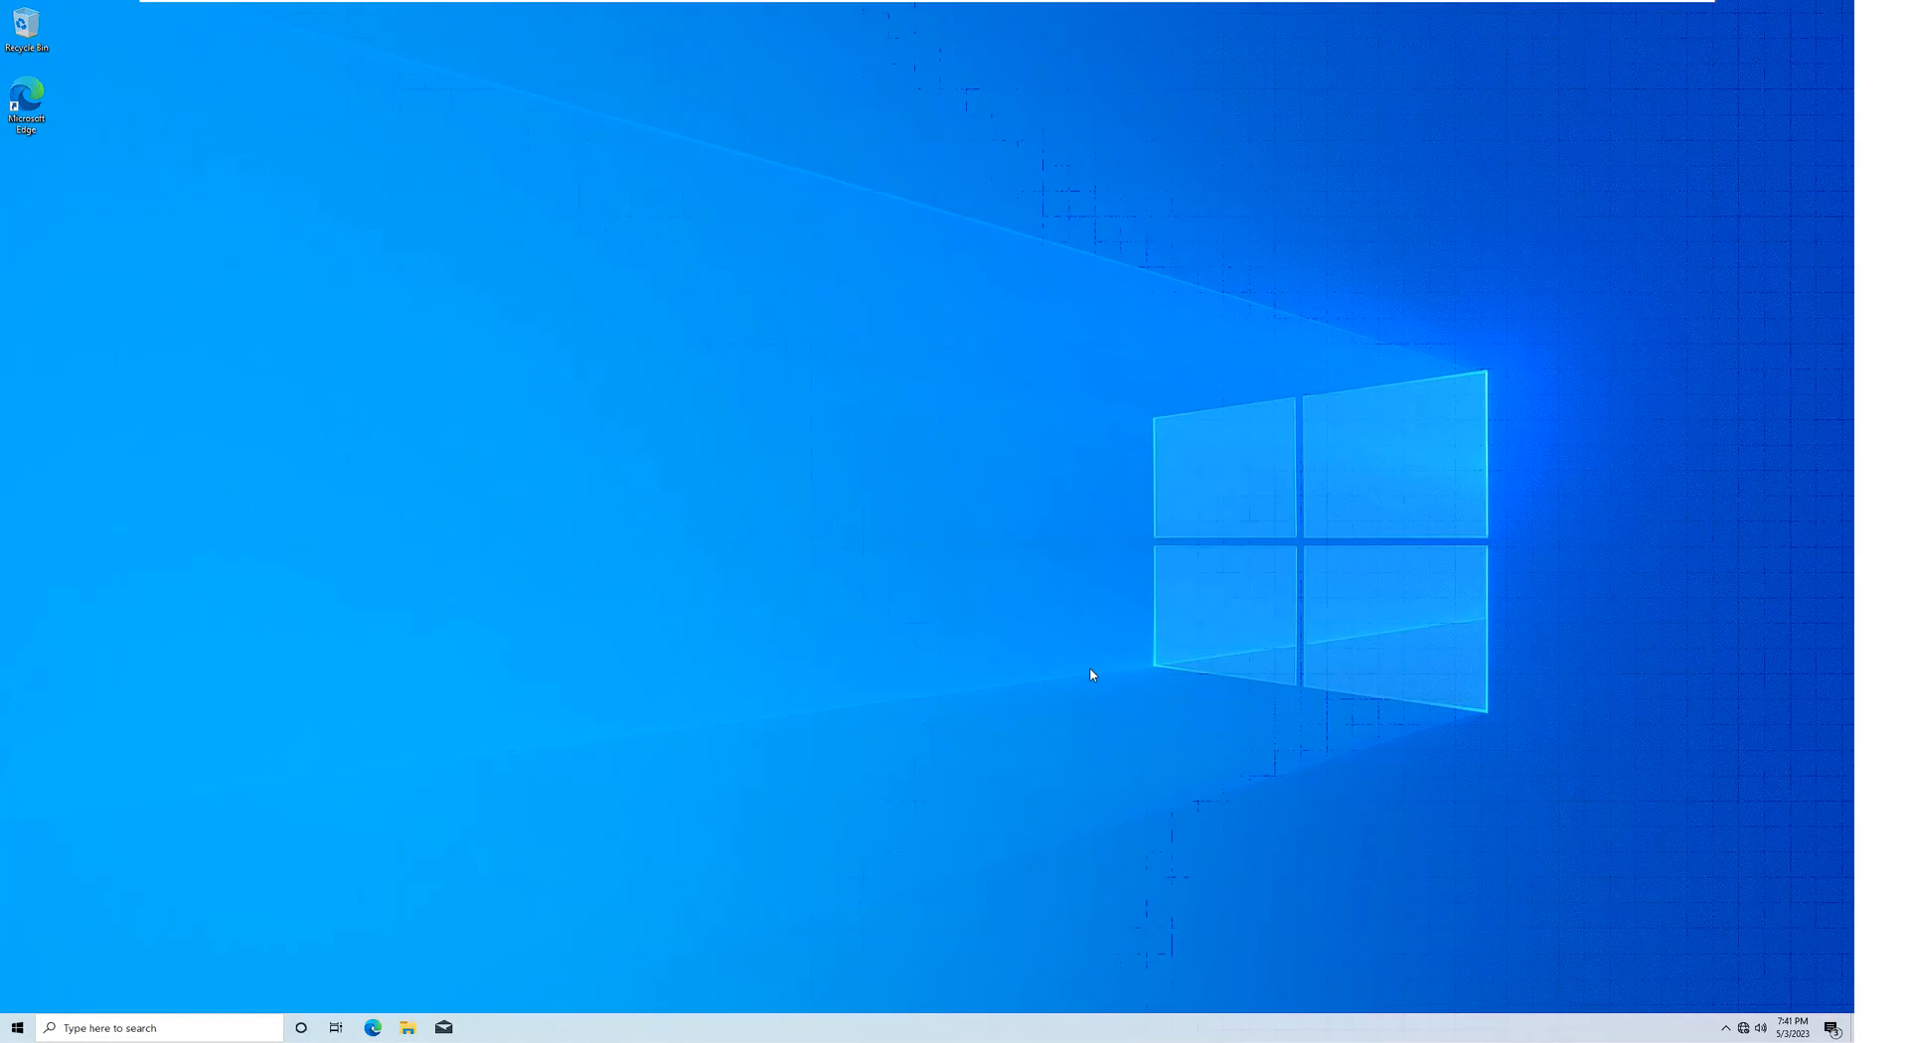
mouse_move(1041, 602)
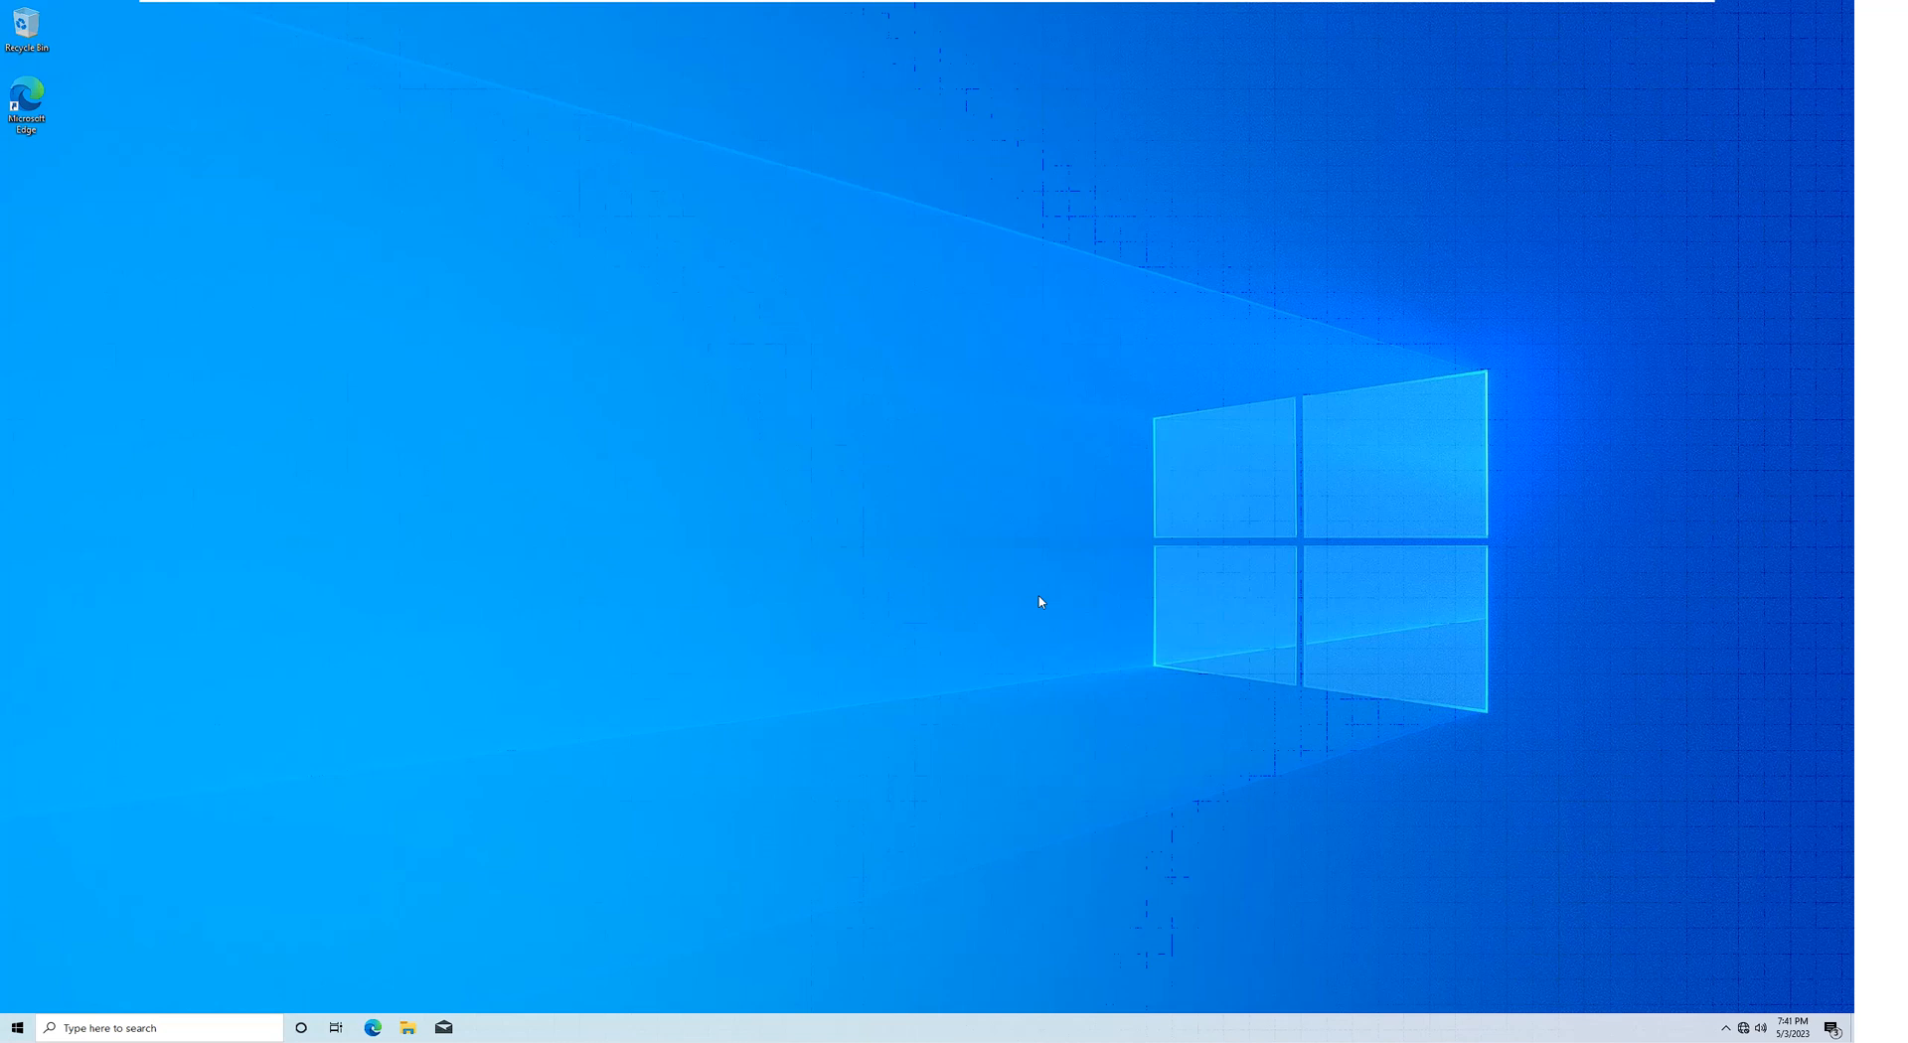
mouse_move(1023, 603)
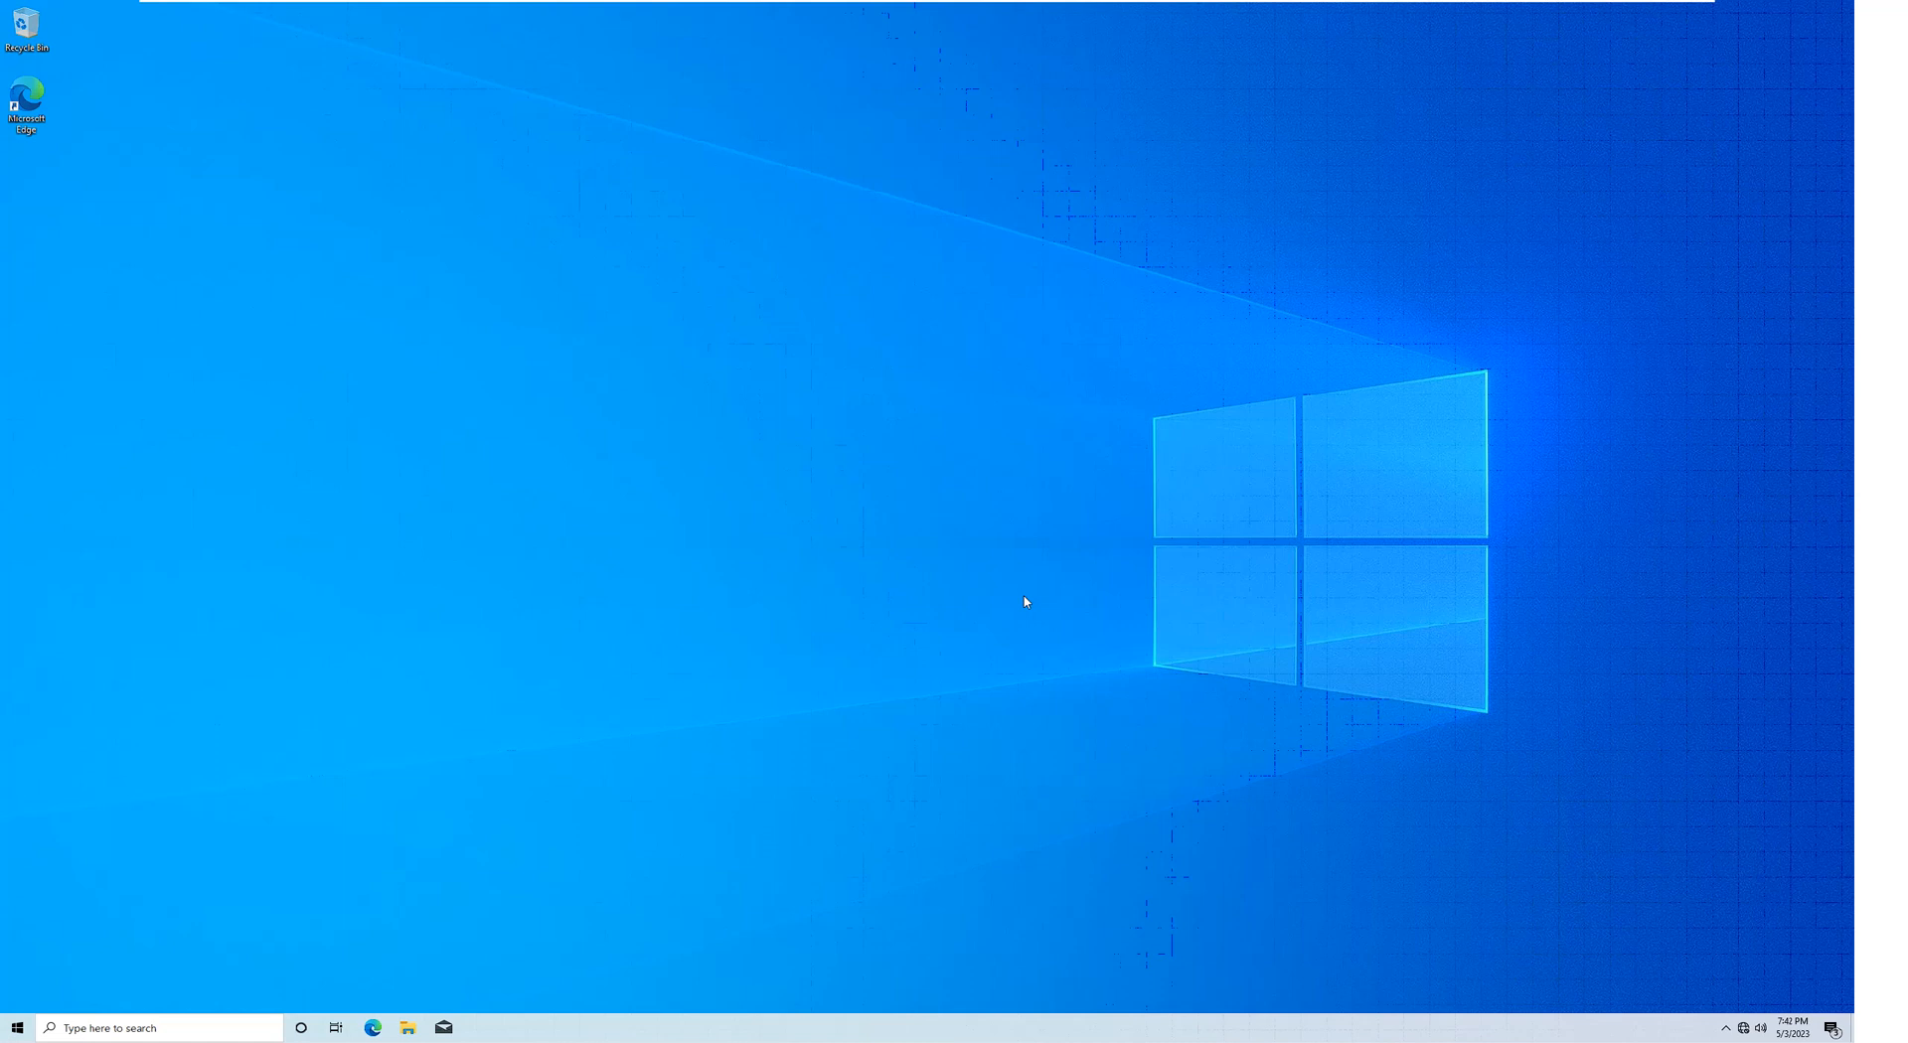
mouse_move(974, 555)
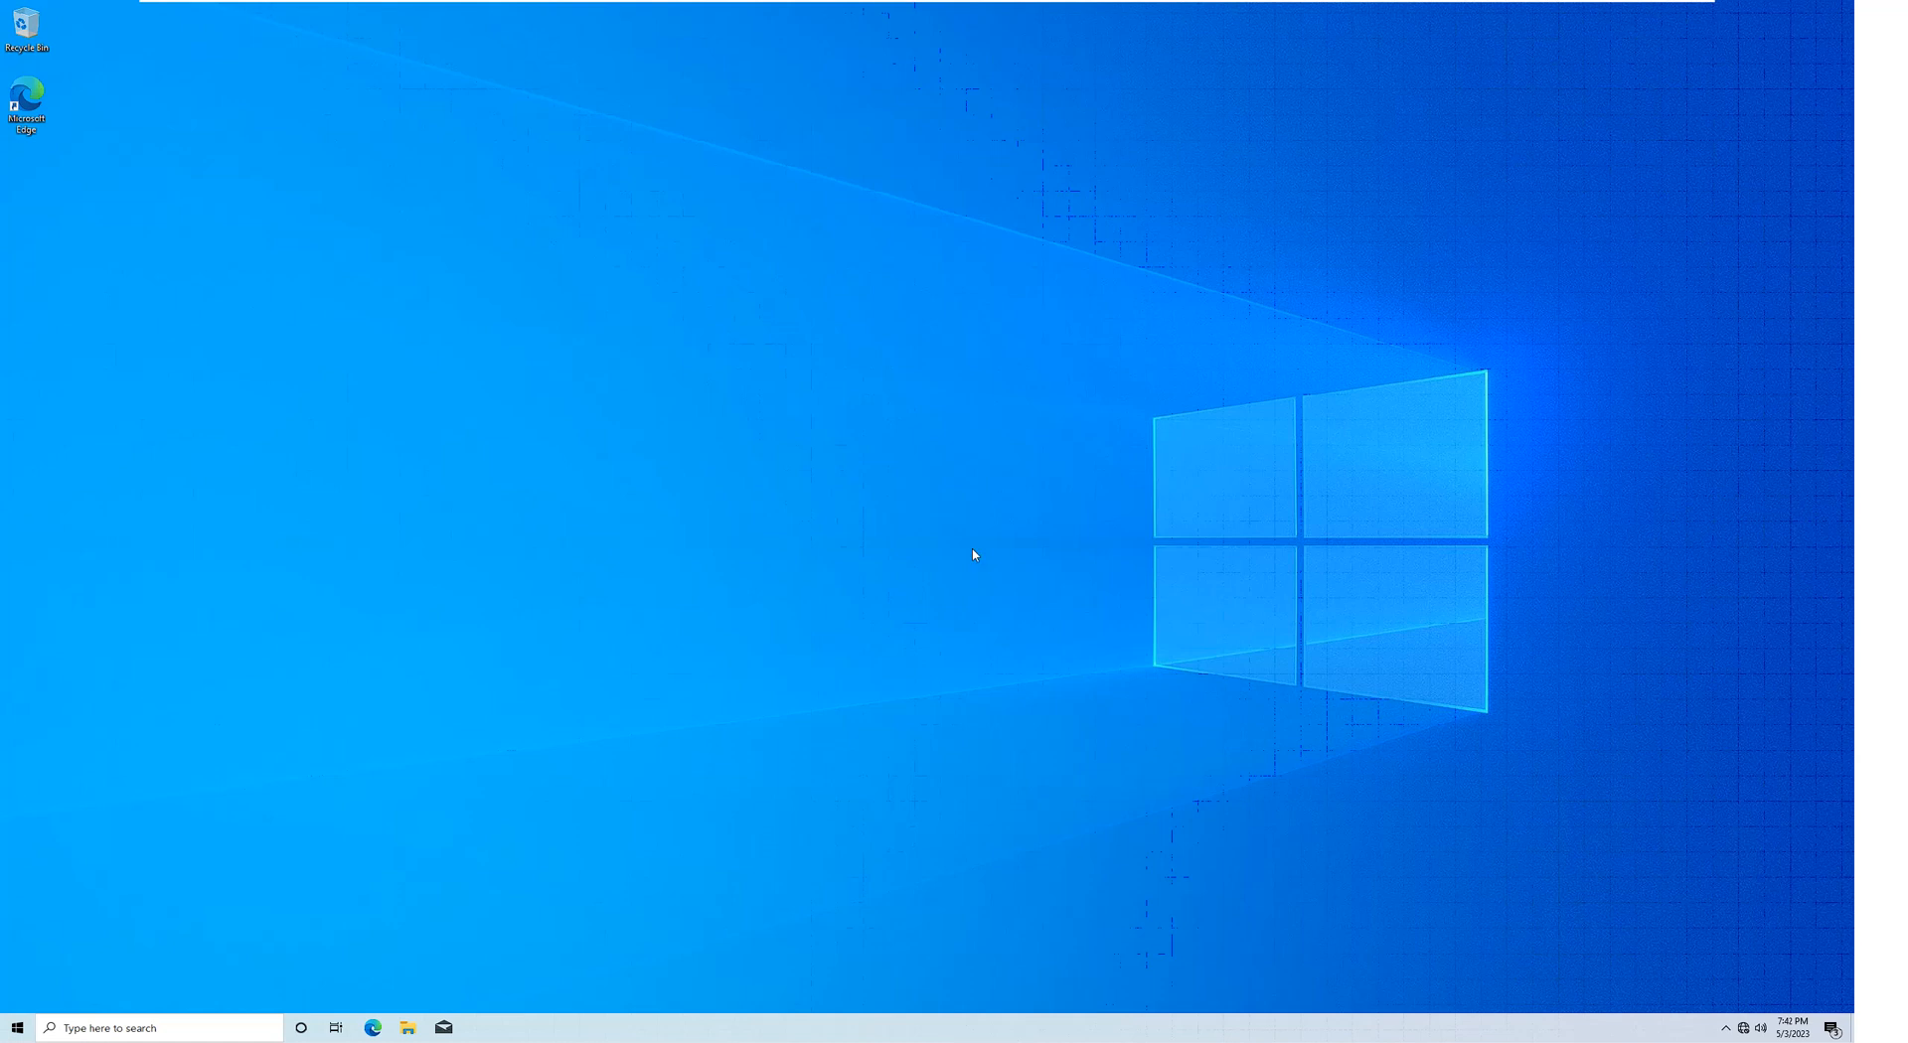
mouse_move(259, 677)
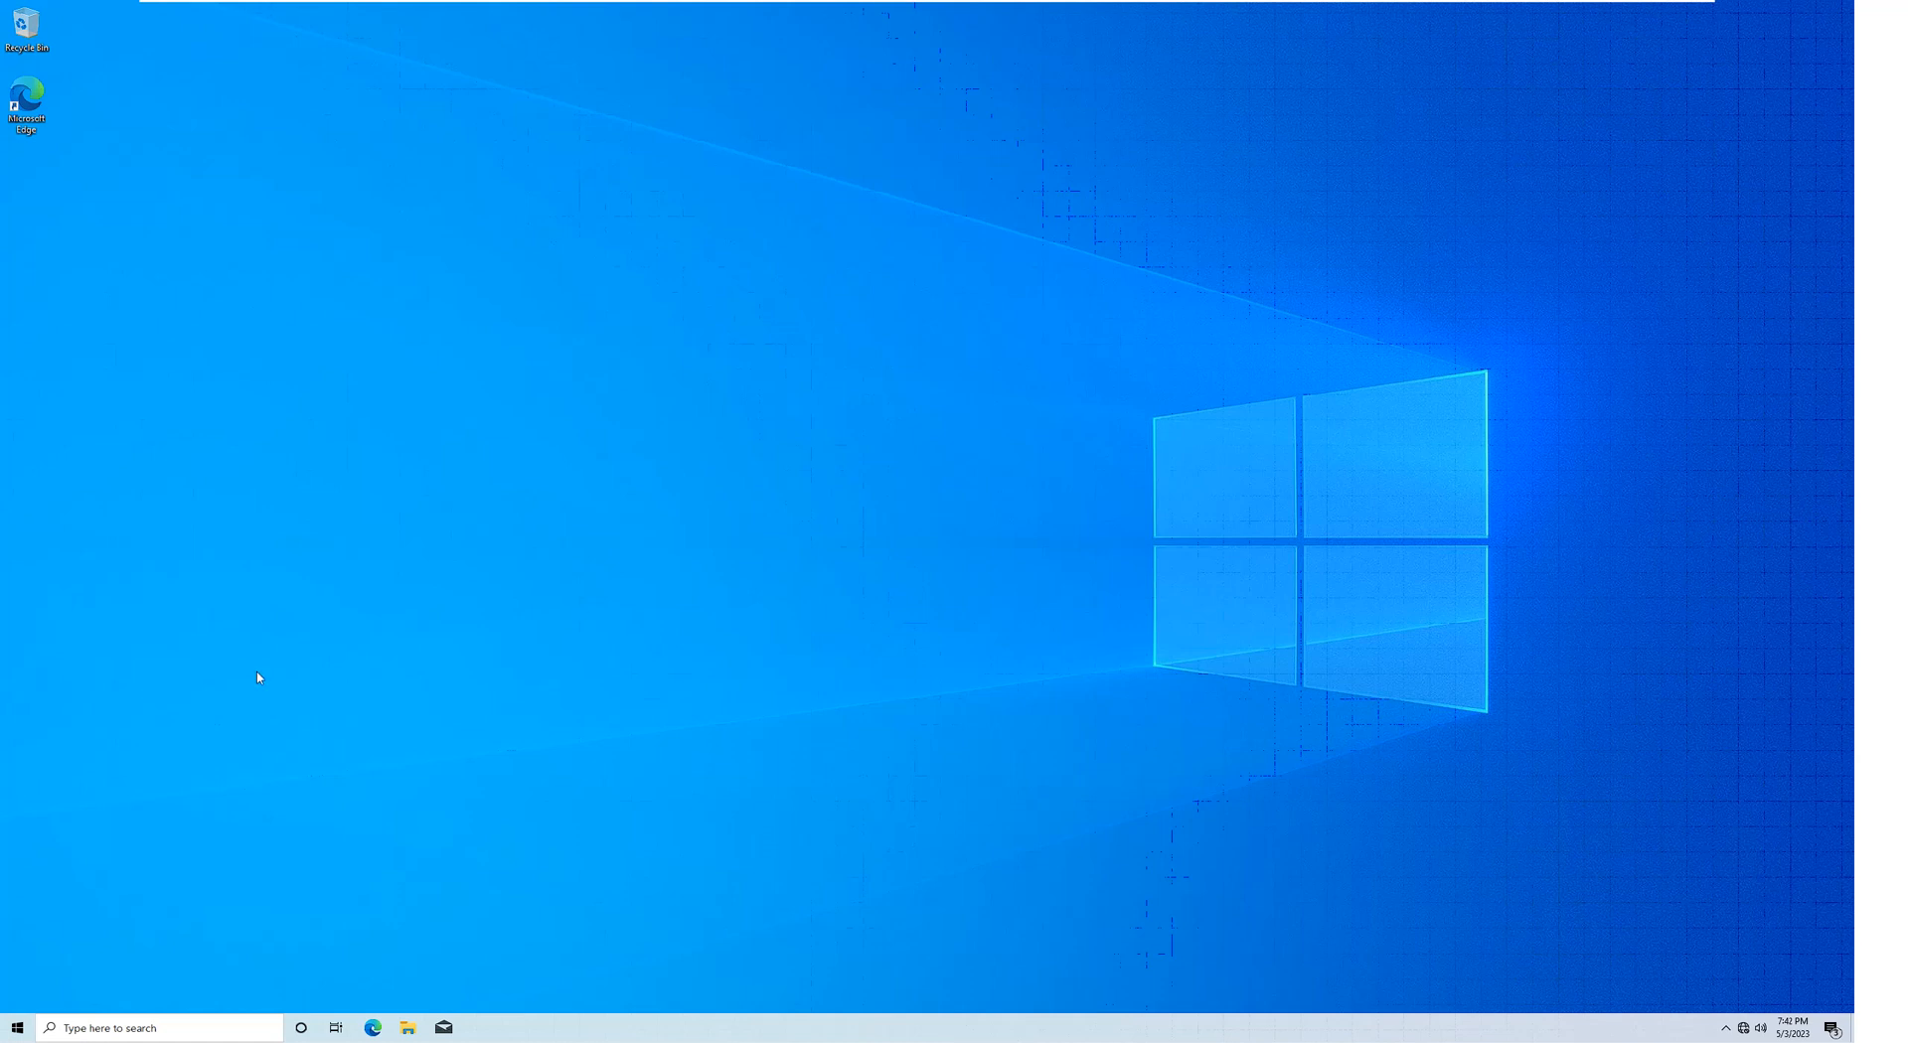
mouse_move(351, 661)
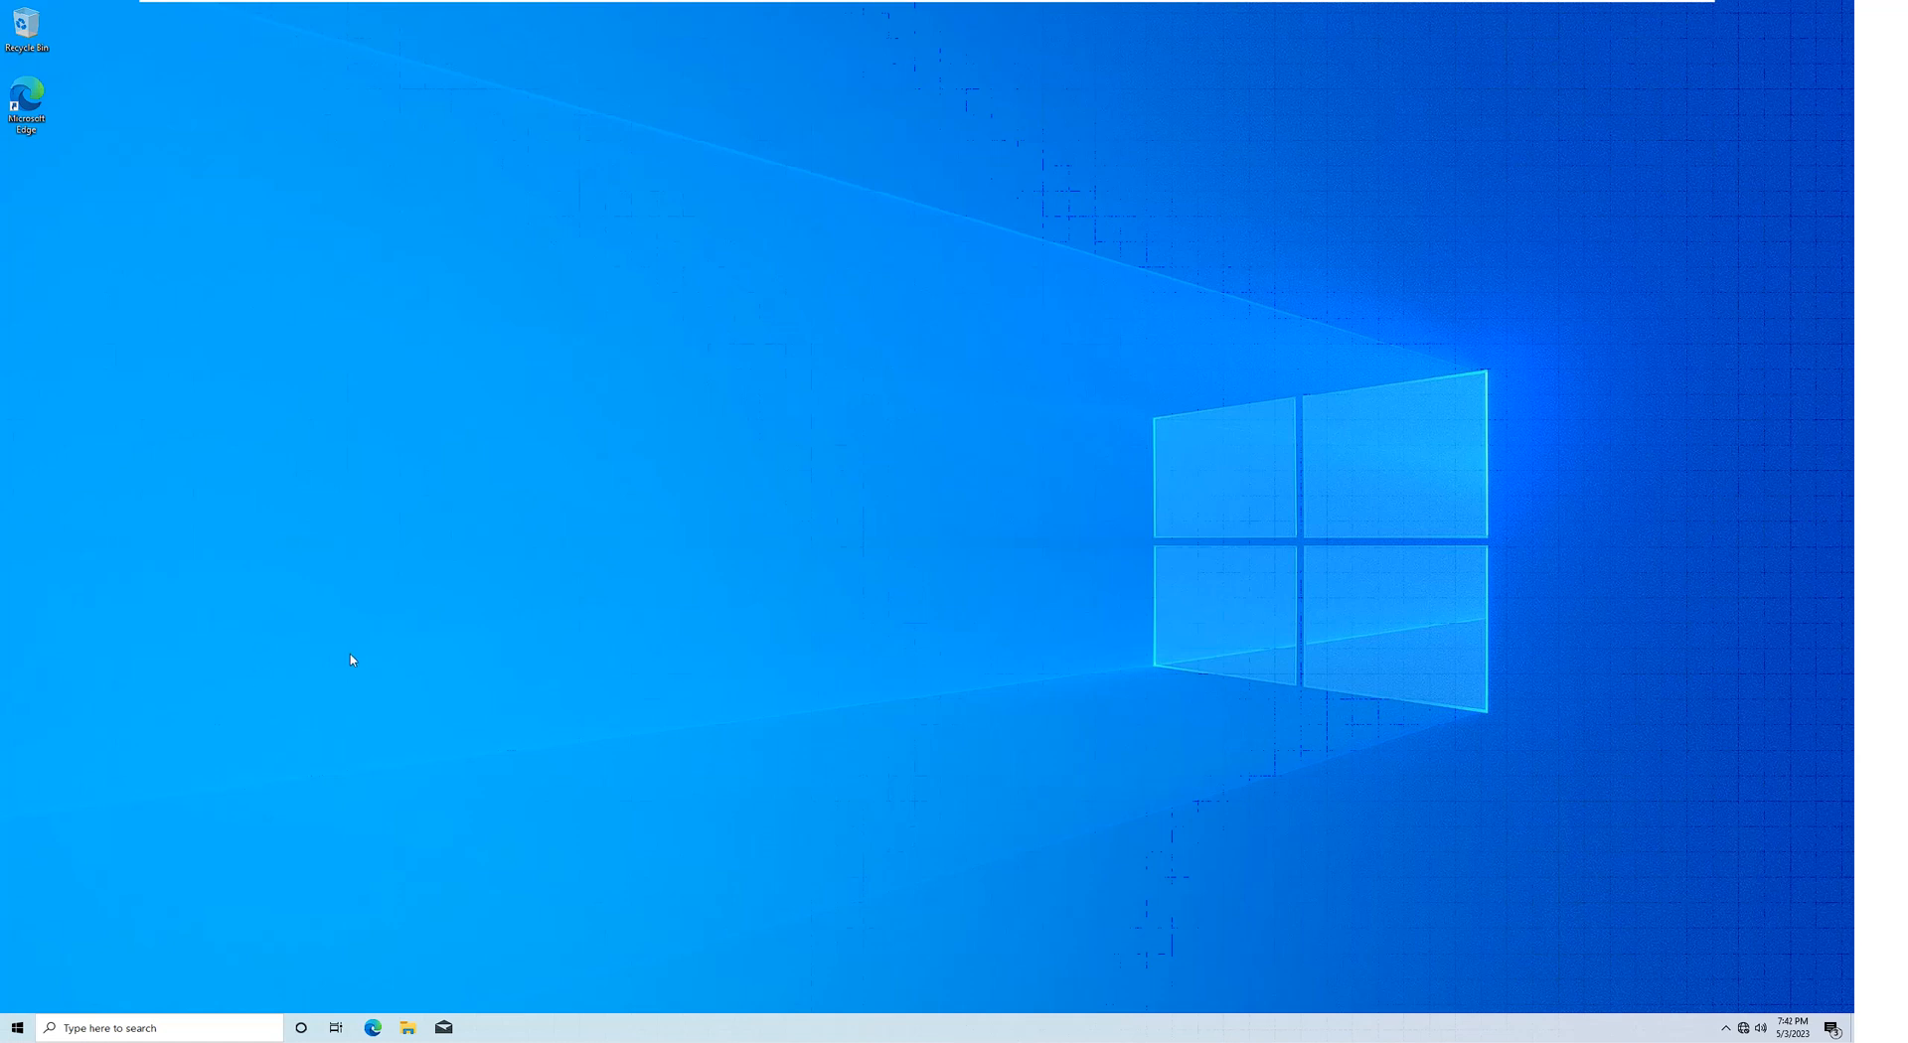
mouse_move(263, 846)
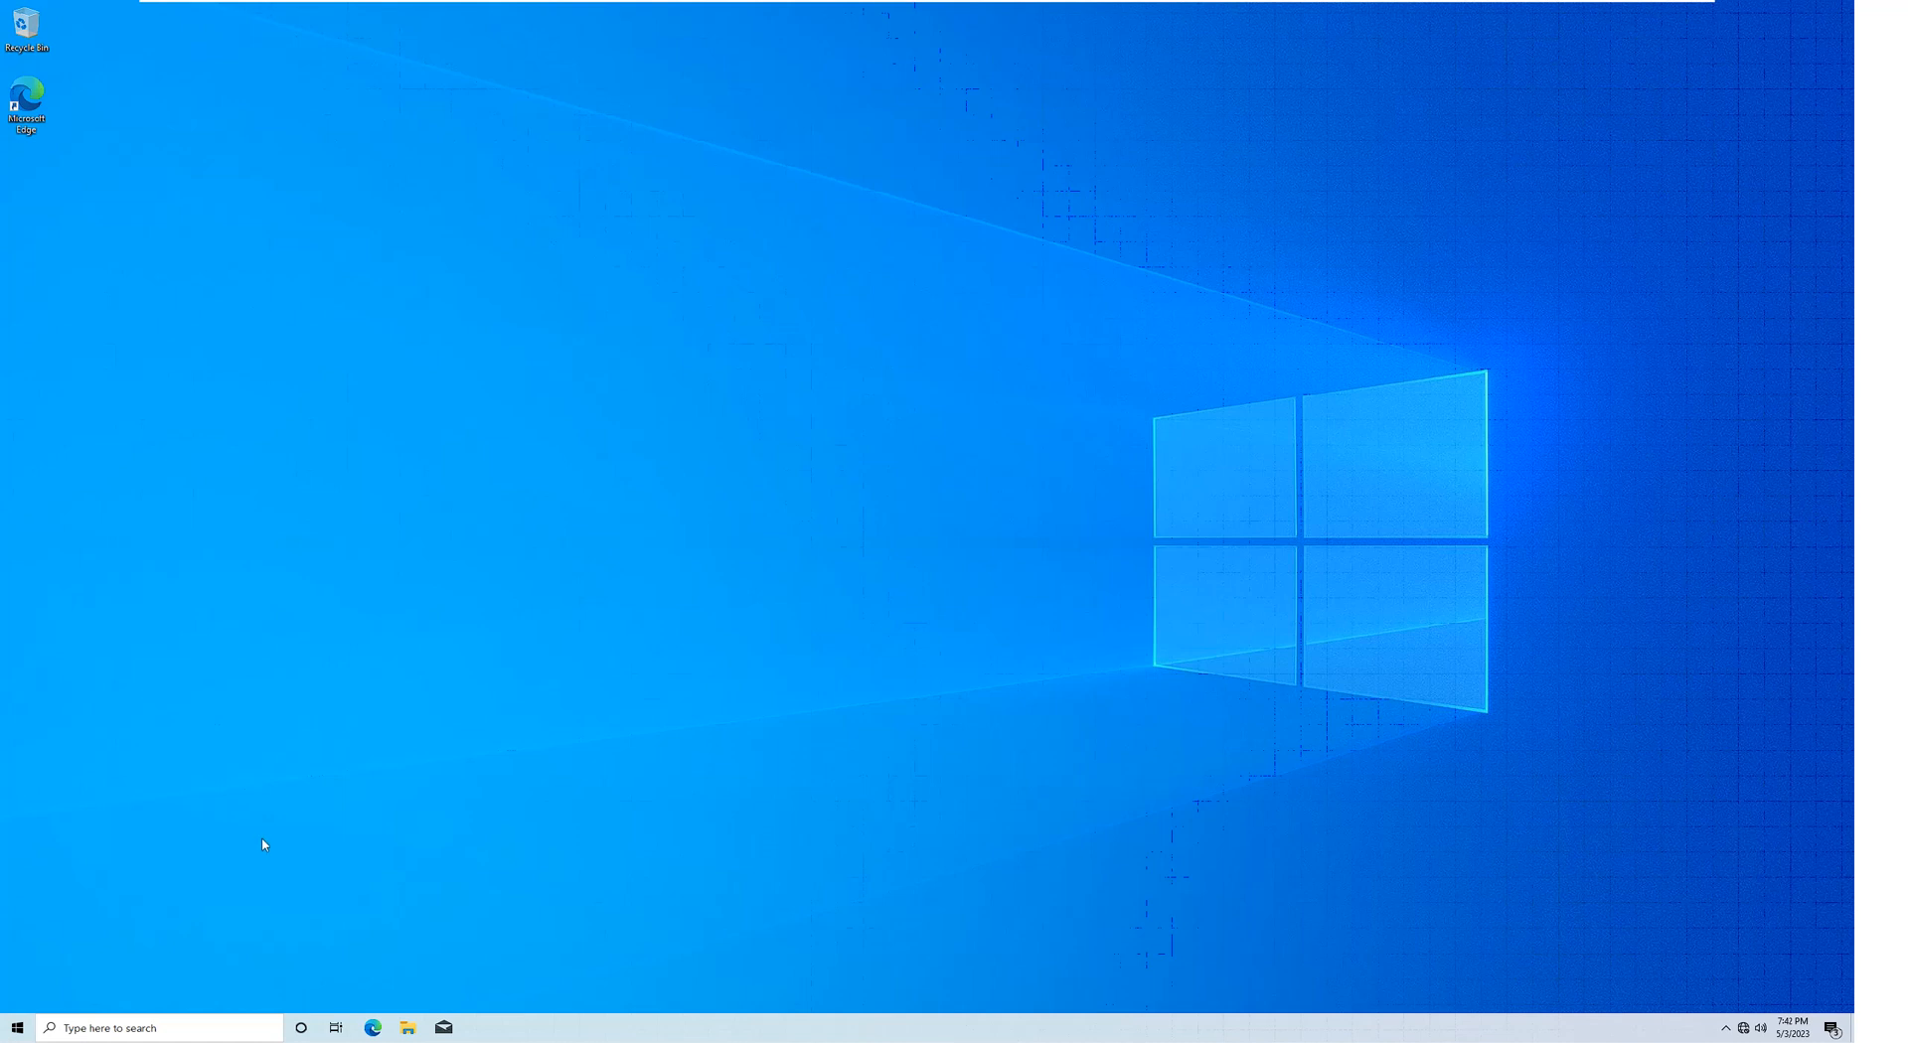
mouse_move(260, 819)
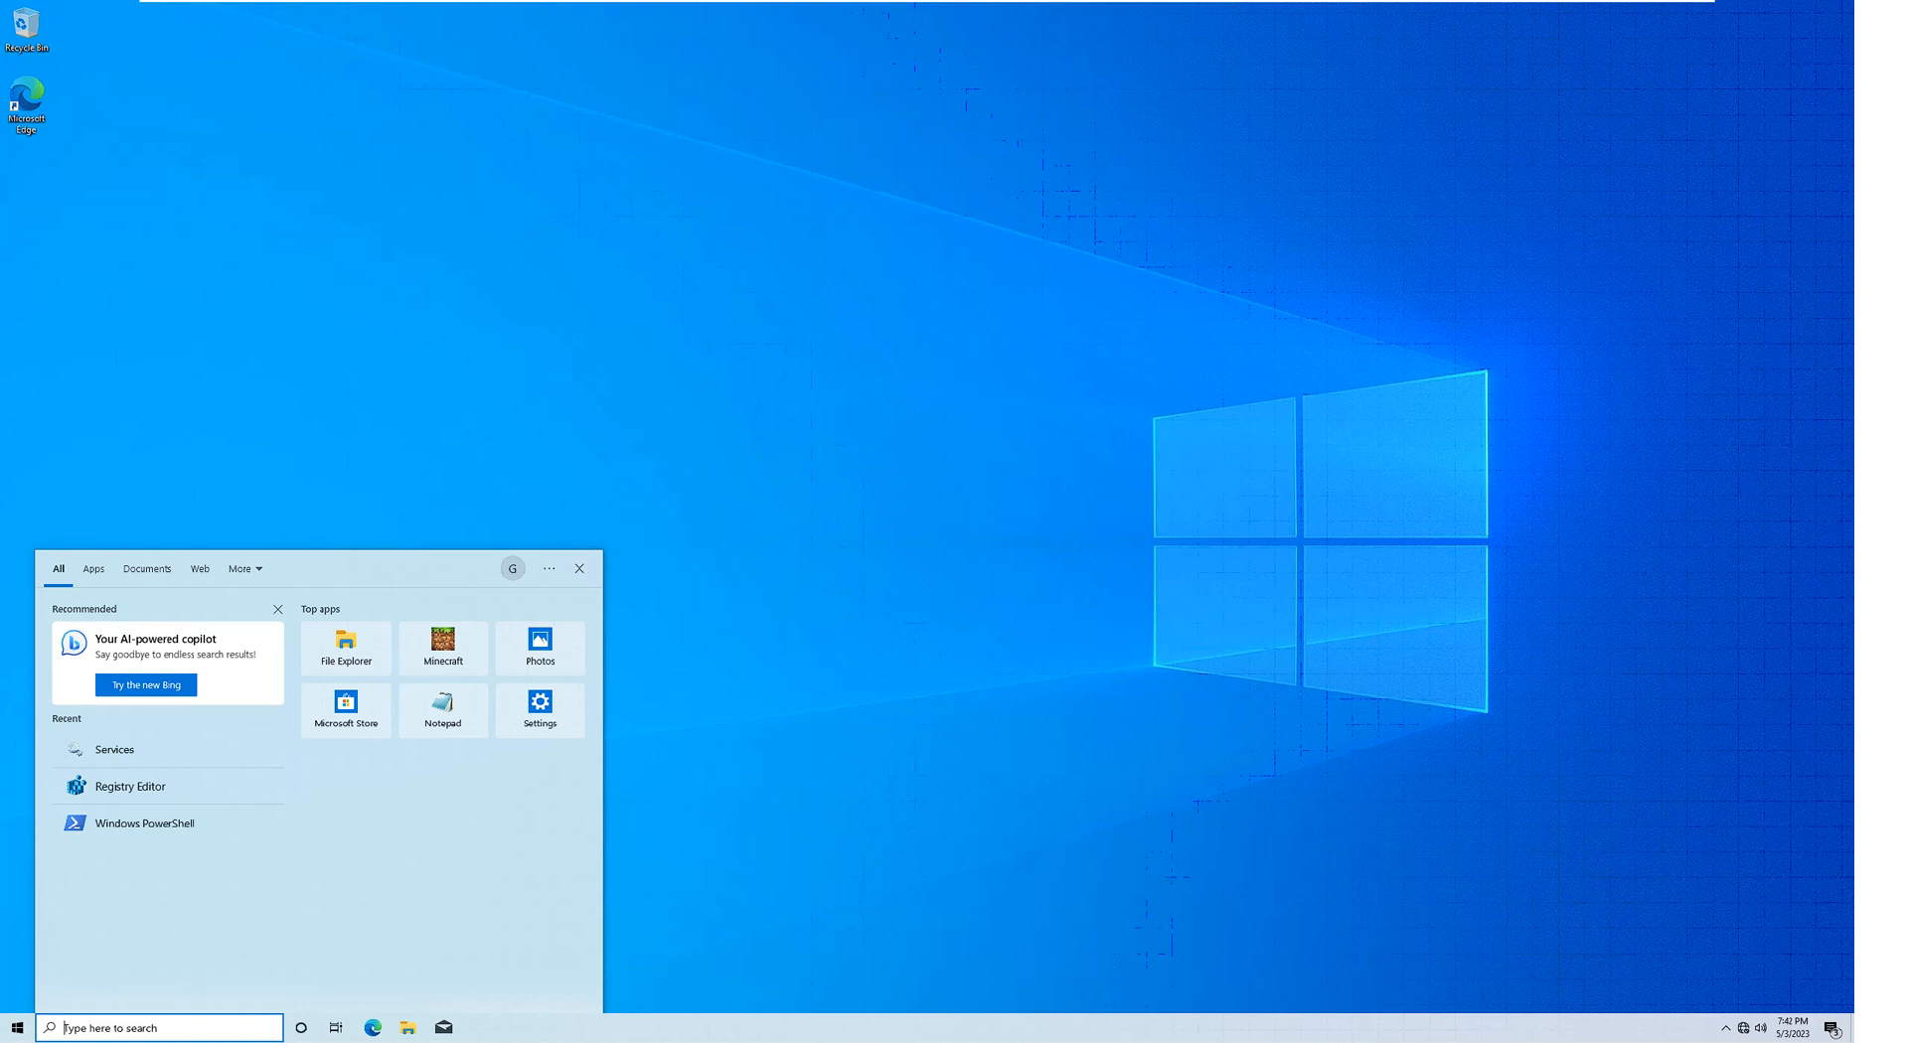
mouse_move(131, 786)
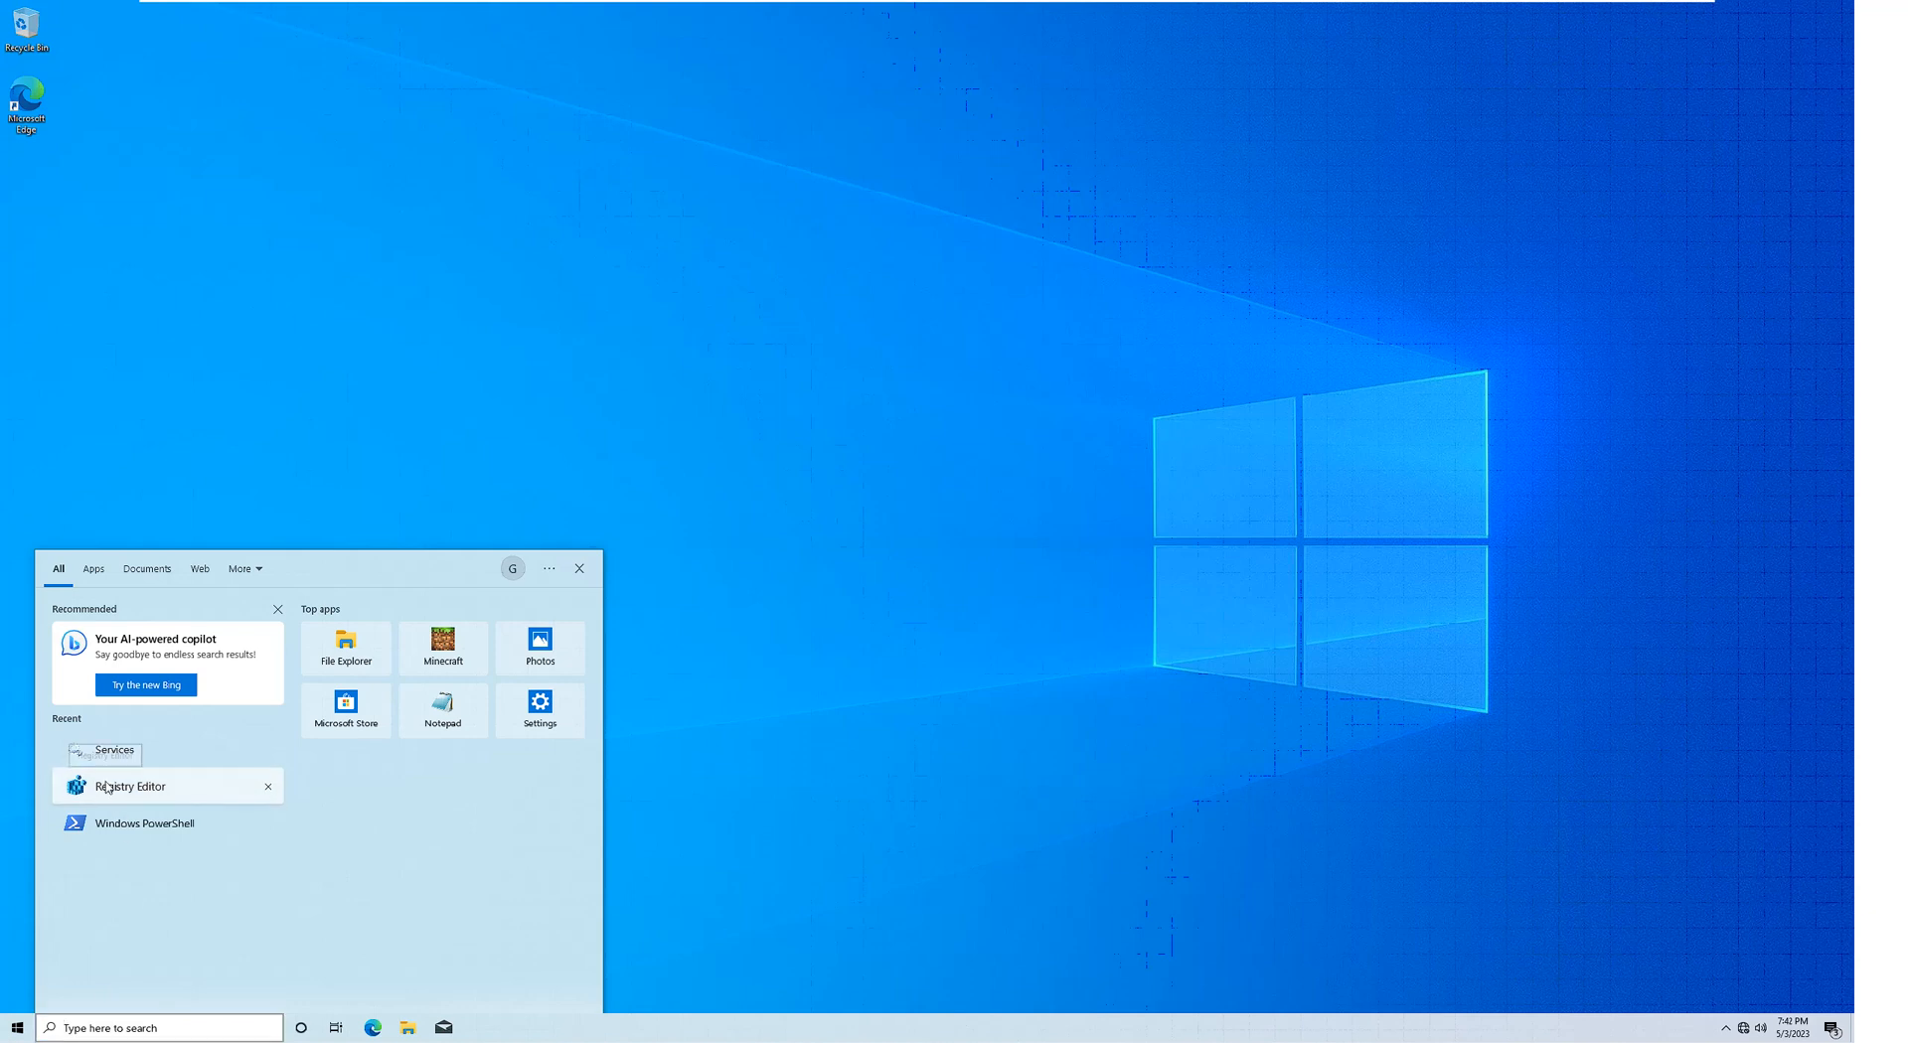
Launch Registry Editor from the recent apps list and approve the User Account Control prompt.
click(131, 787)
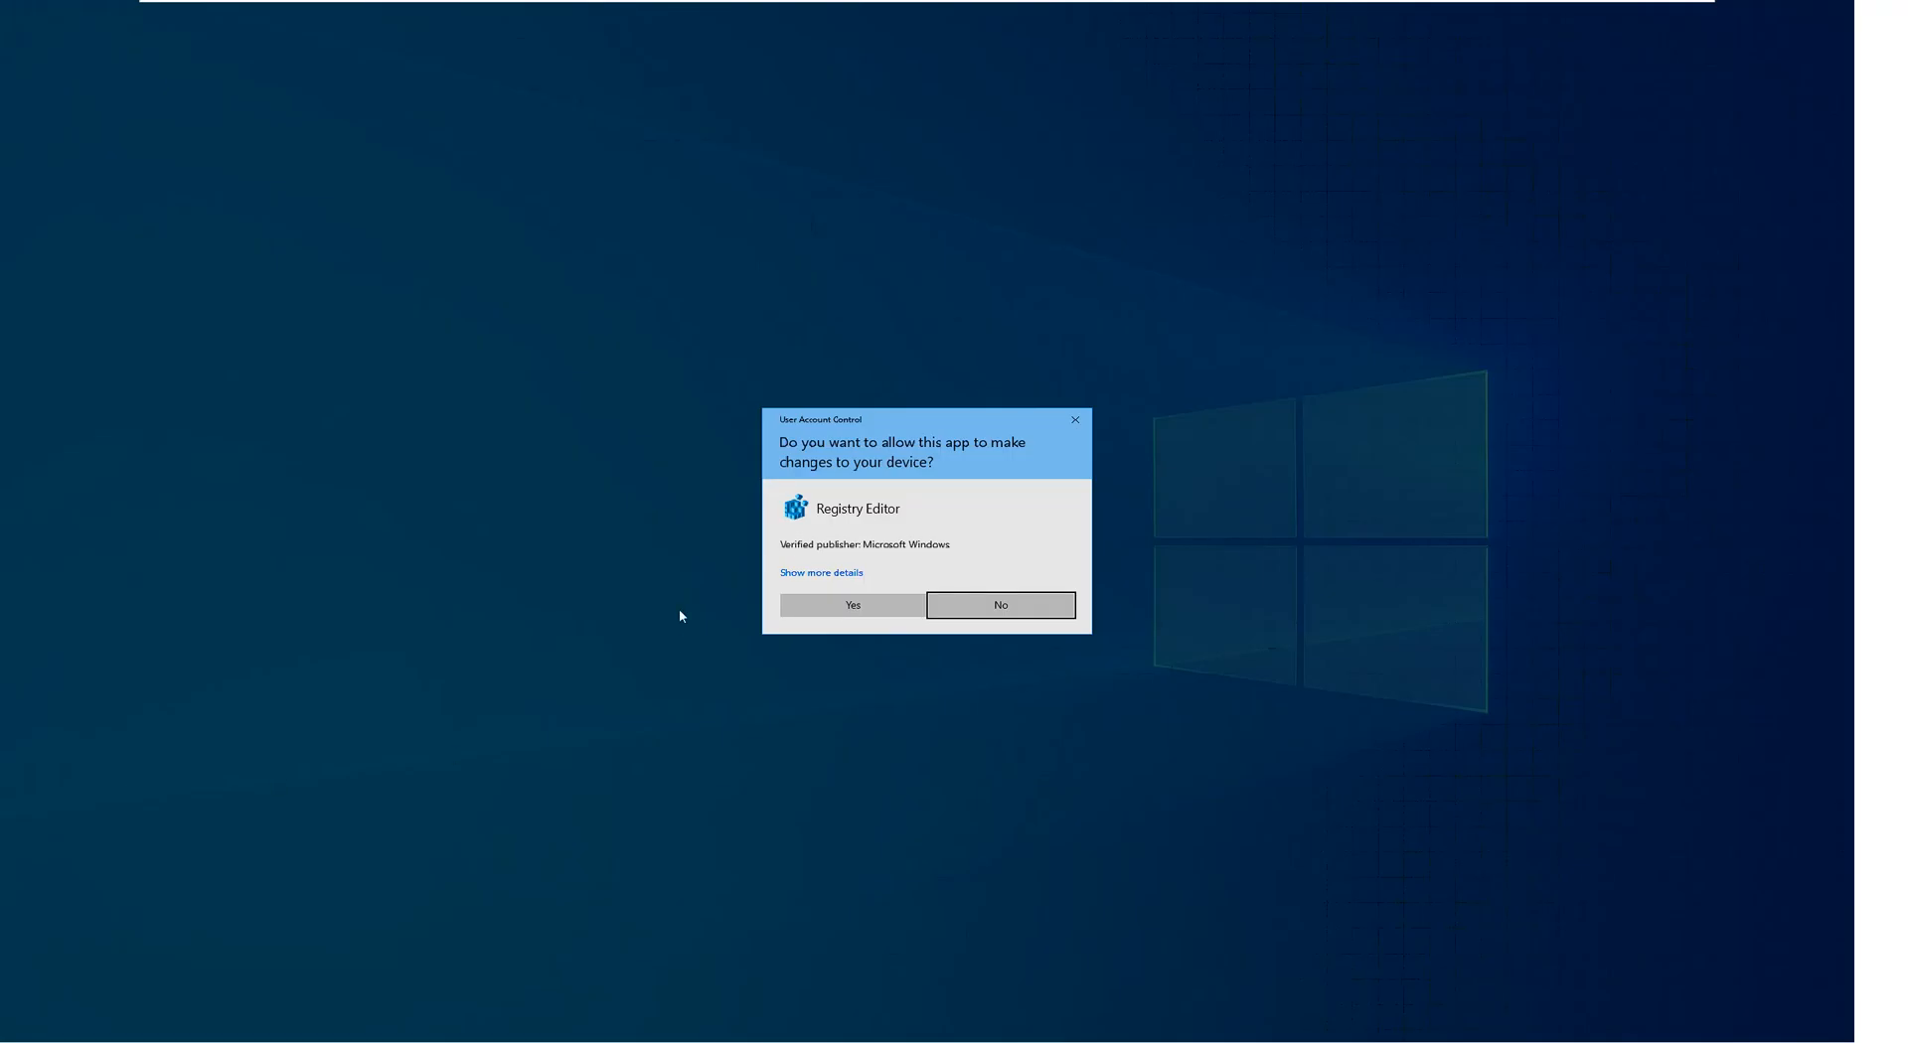
mouse_move(913, 453)
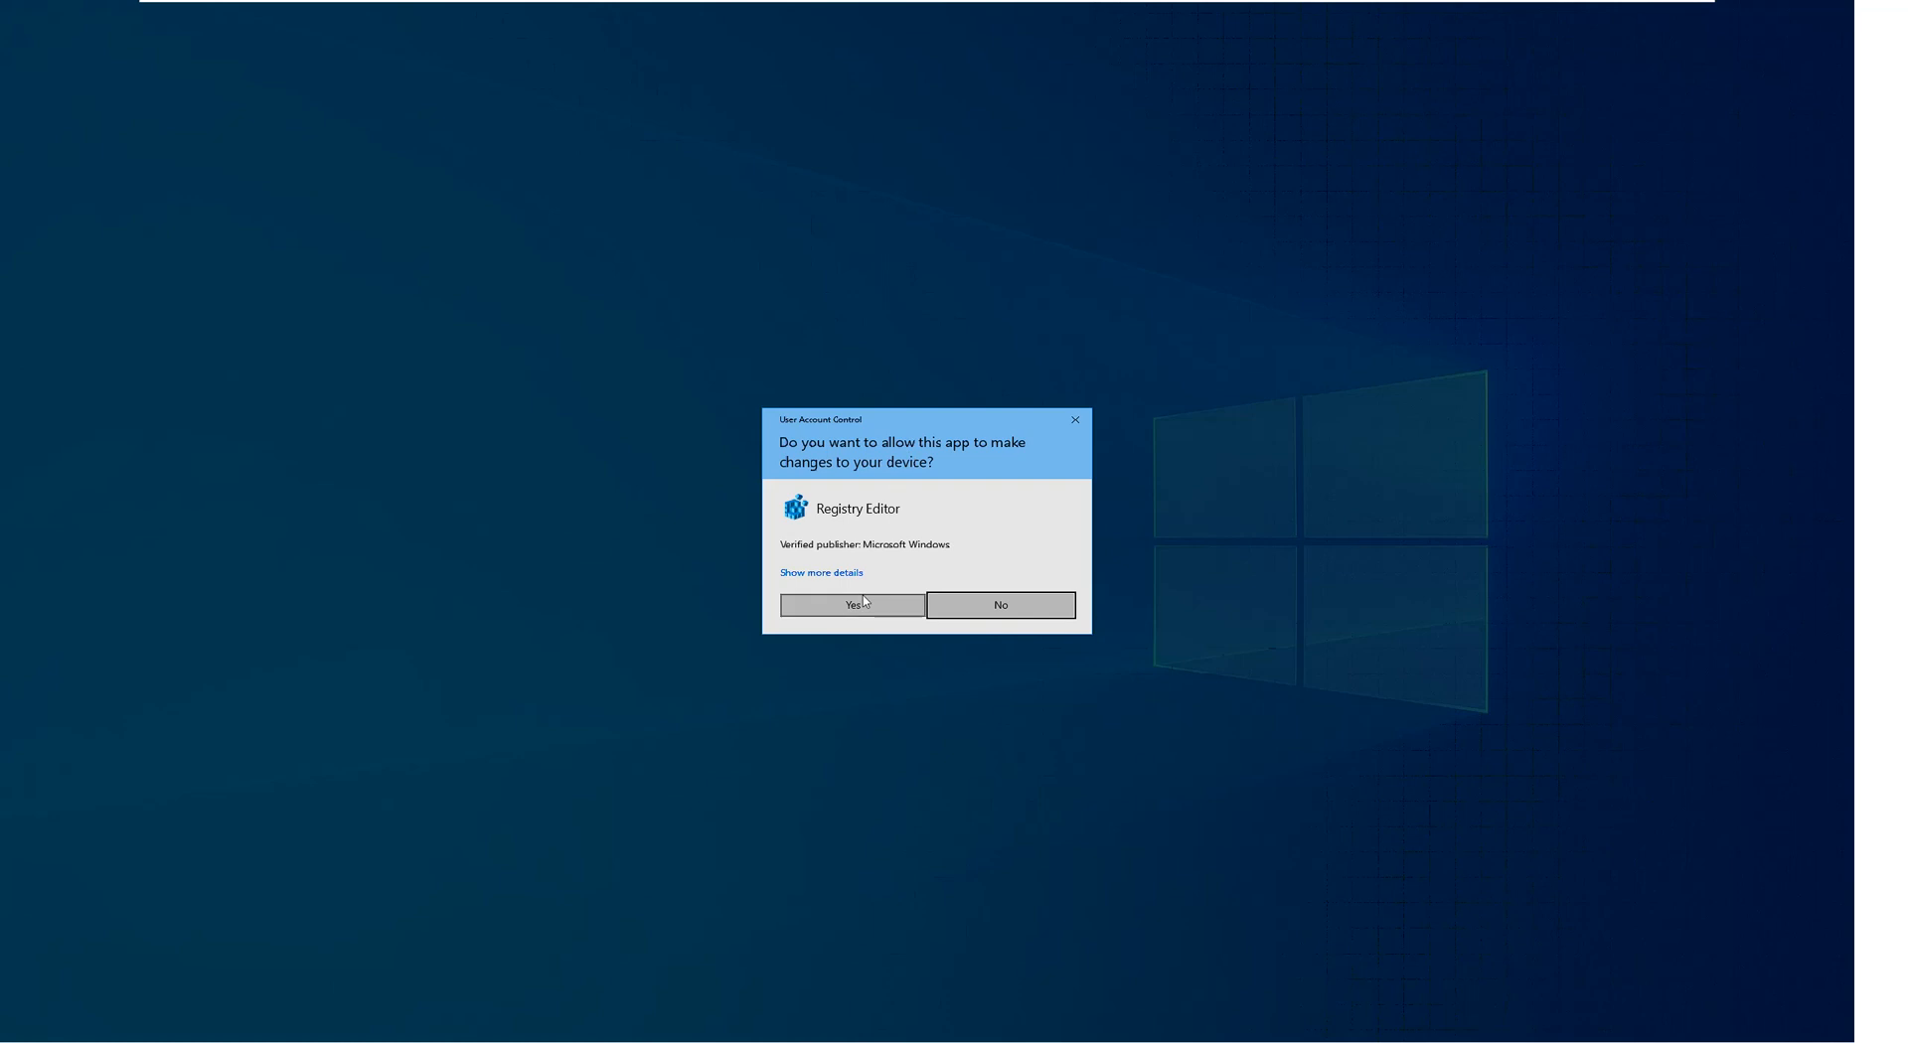
click(851, 605)
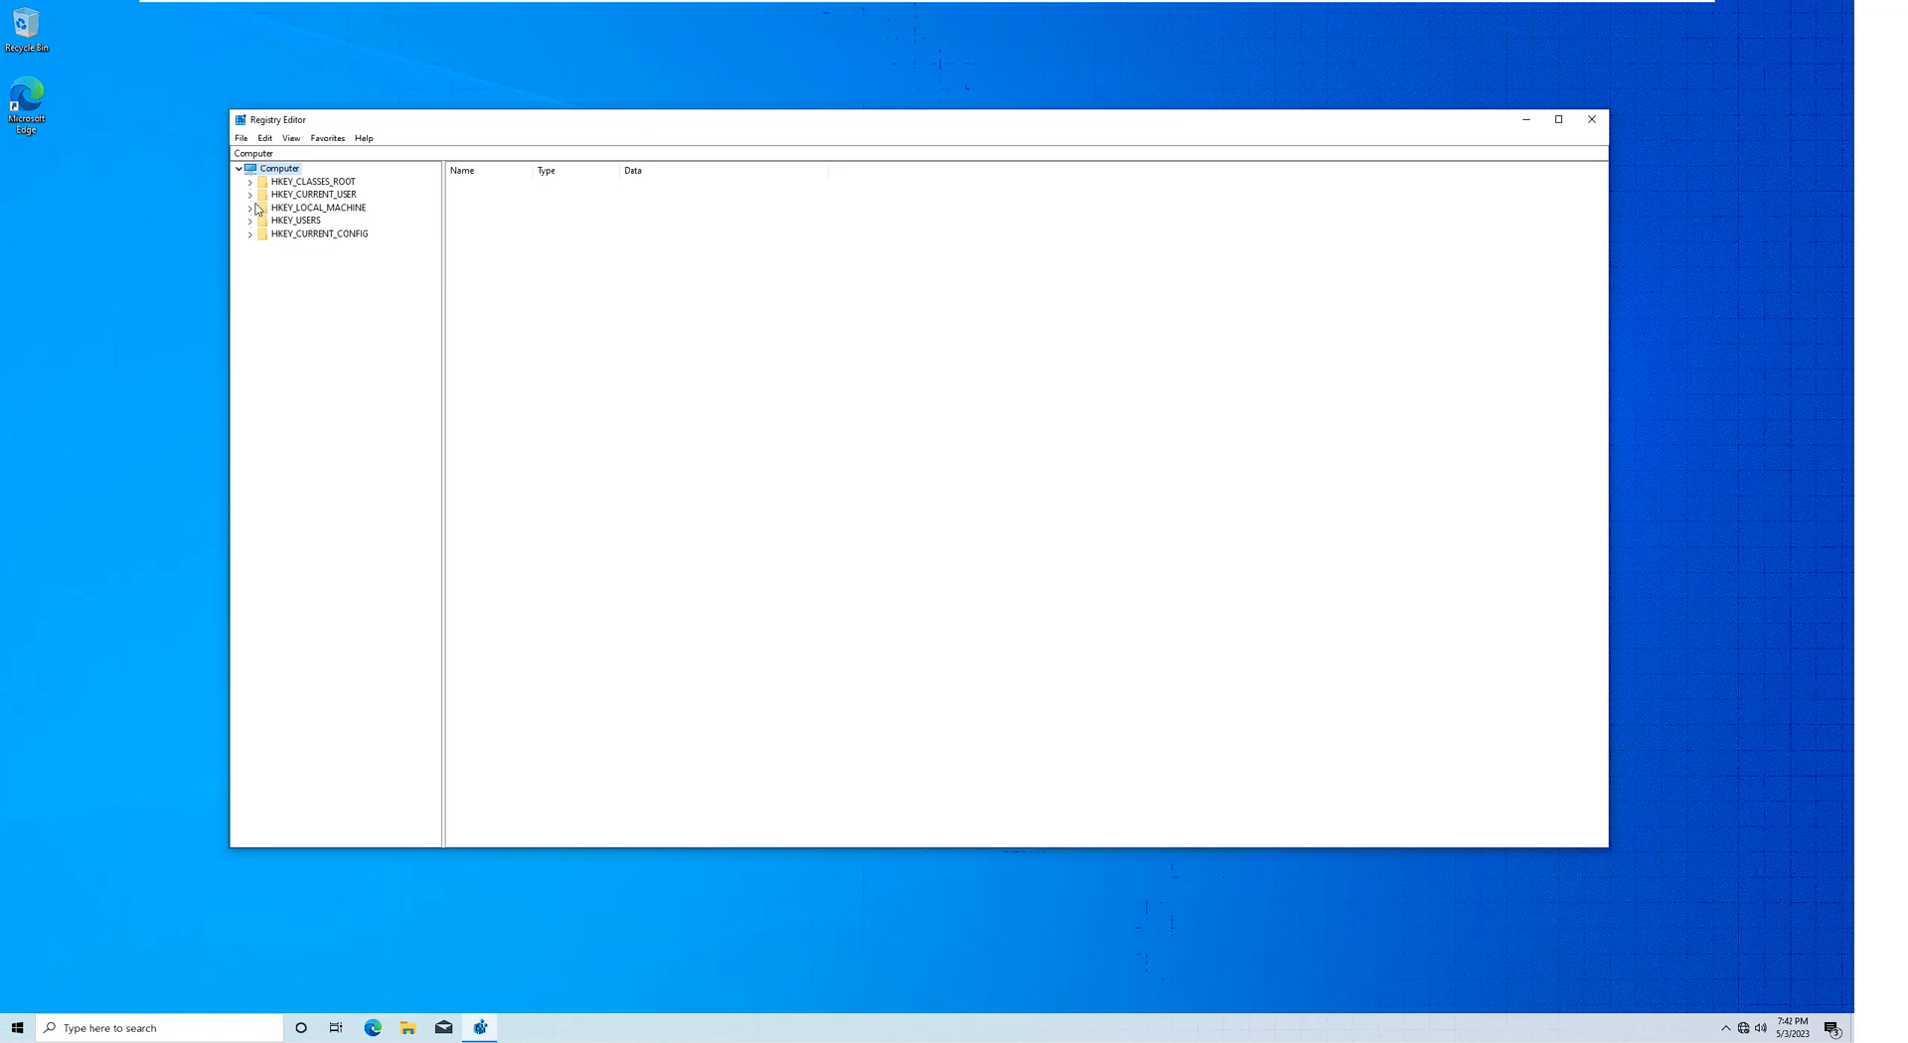
Expand HKEY_LOCAL_MACHINE > SYSTEM > CurrentControlSet down to the Services key in the tree.
click(250, 207)
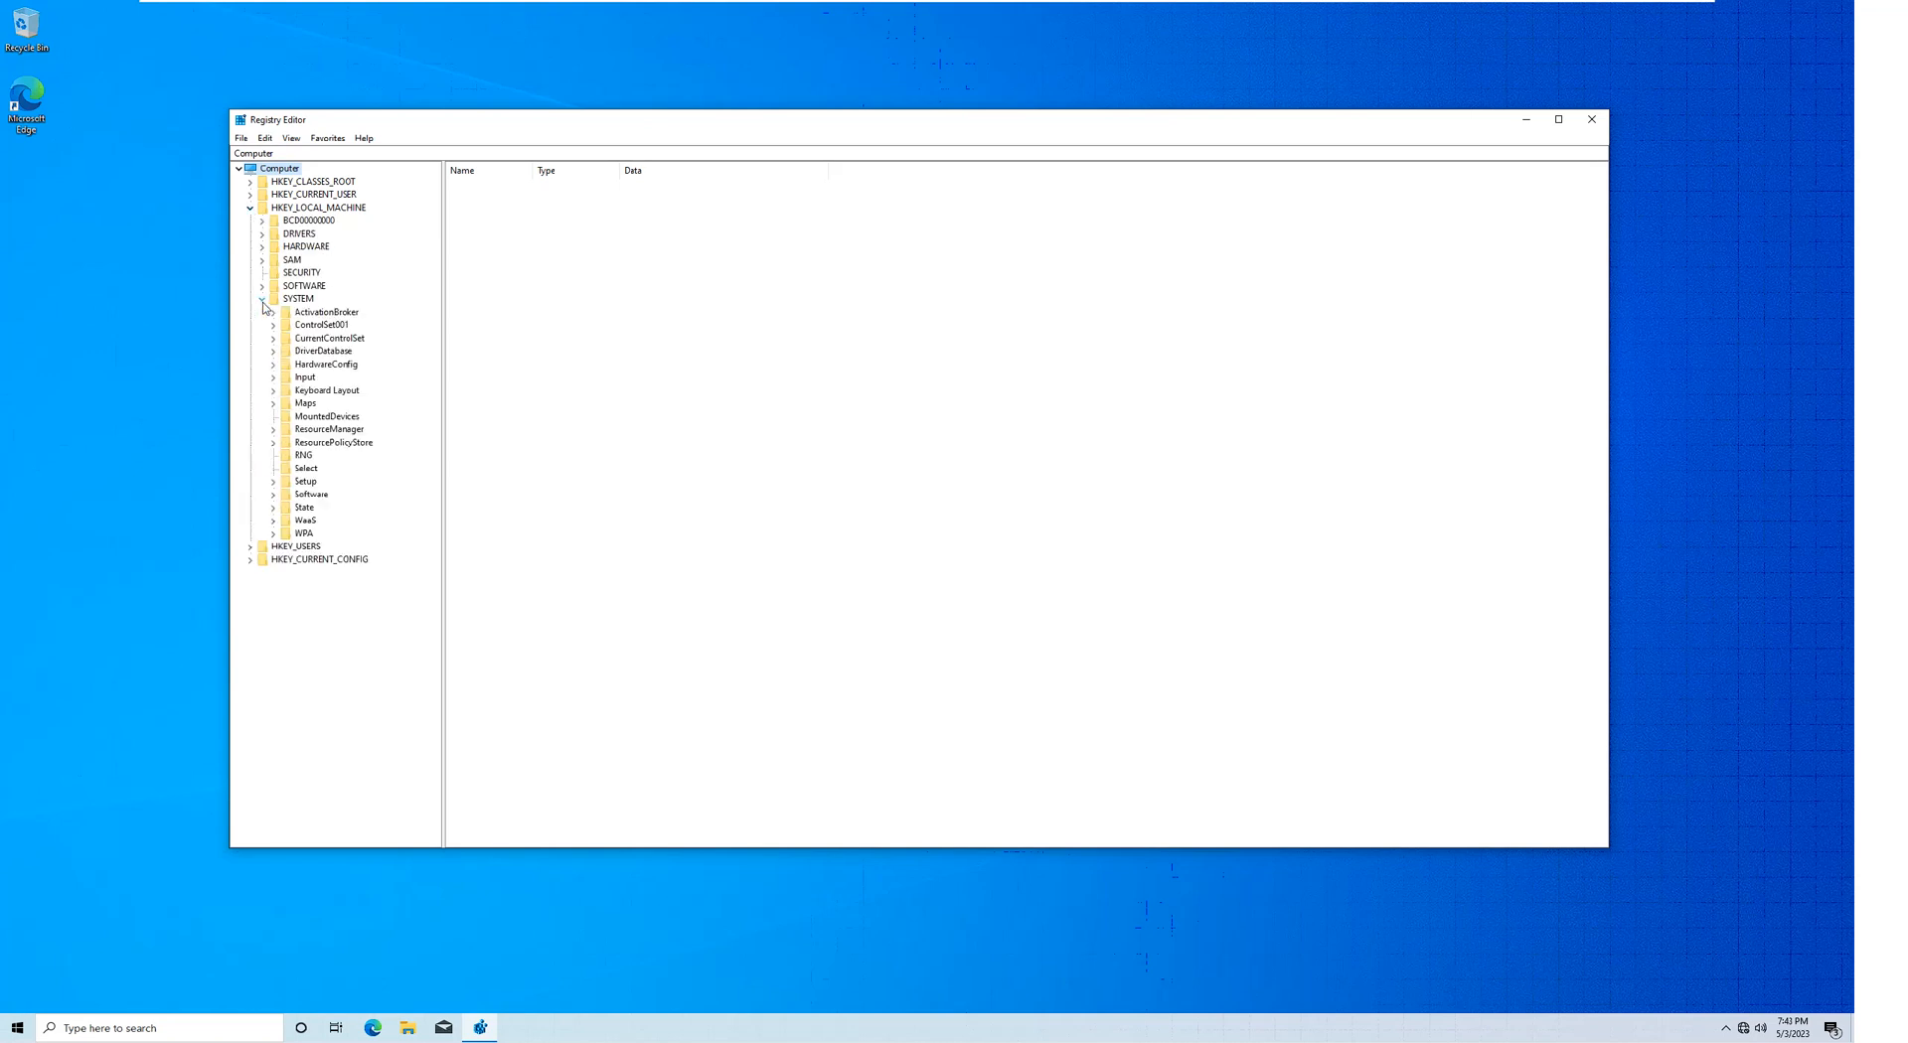
click(273, 338)
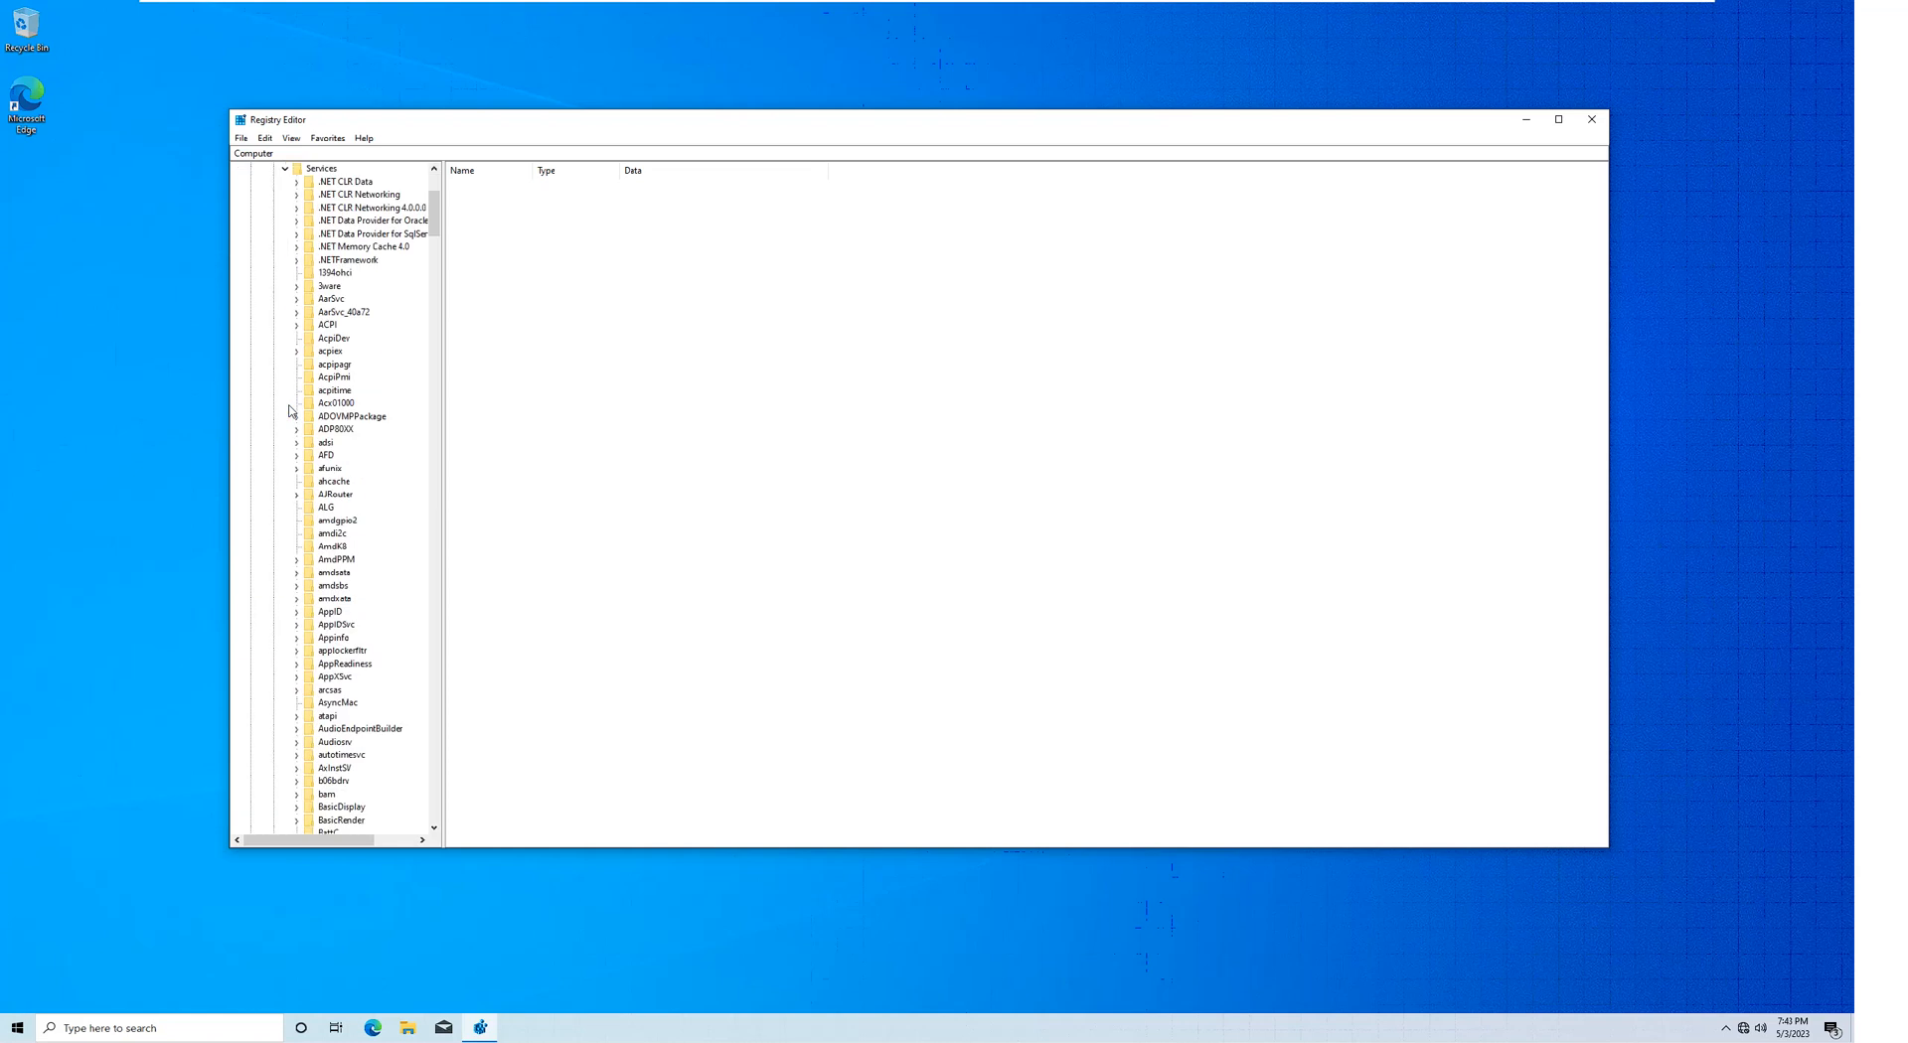
mouse_move(302, 434)
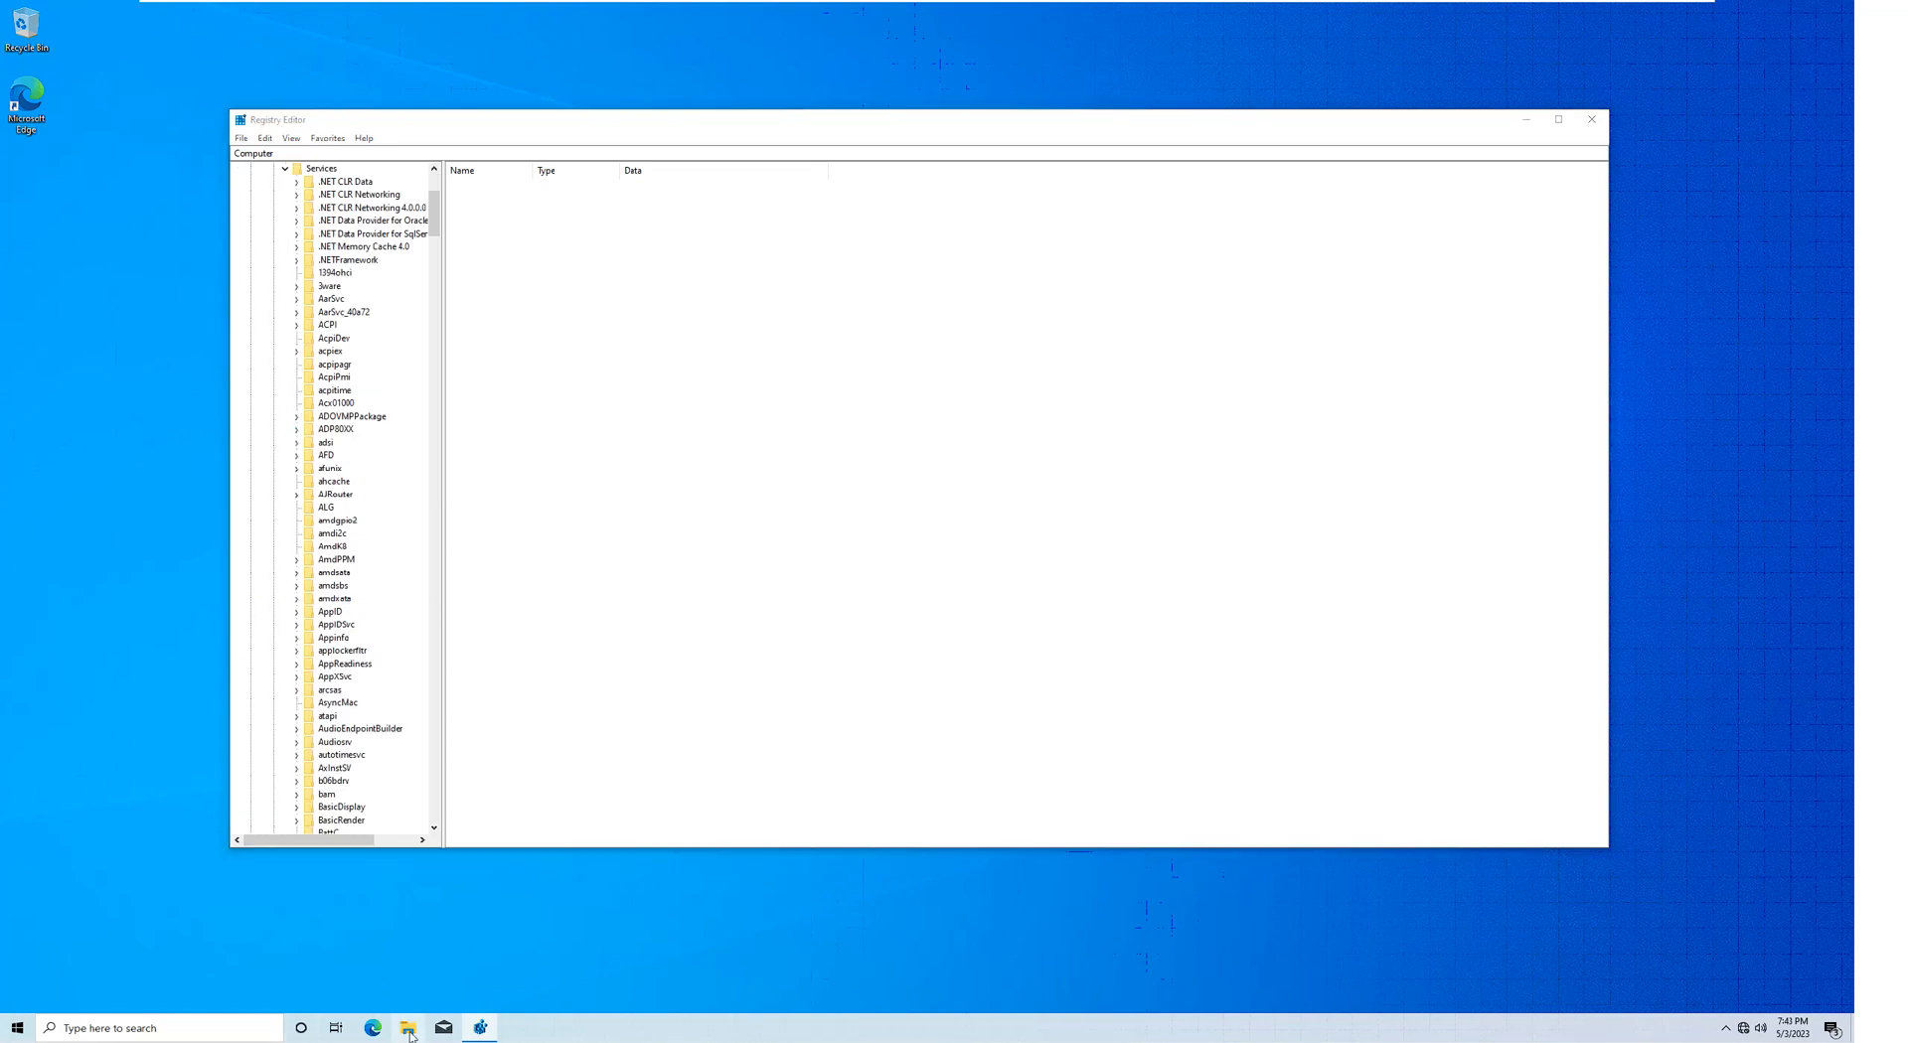
Open C:\Windows\Windows Update Backup & Restore in File Explorer.
click(408, 1027)
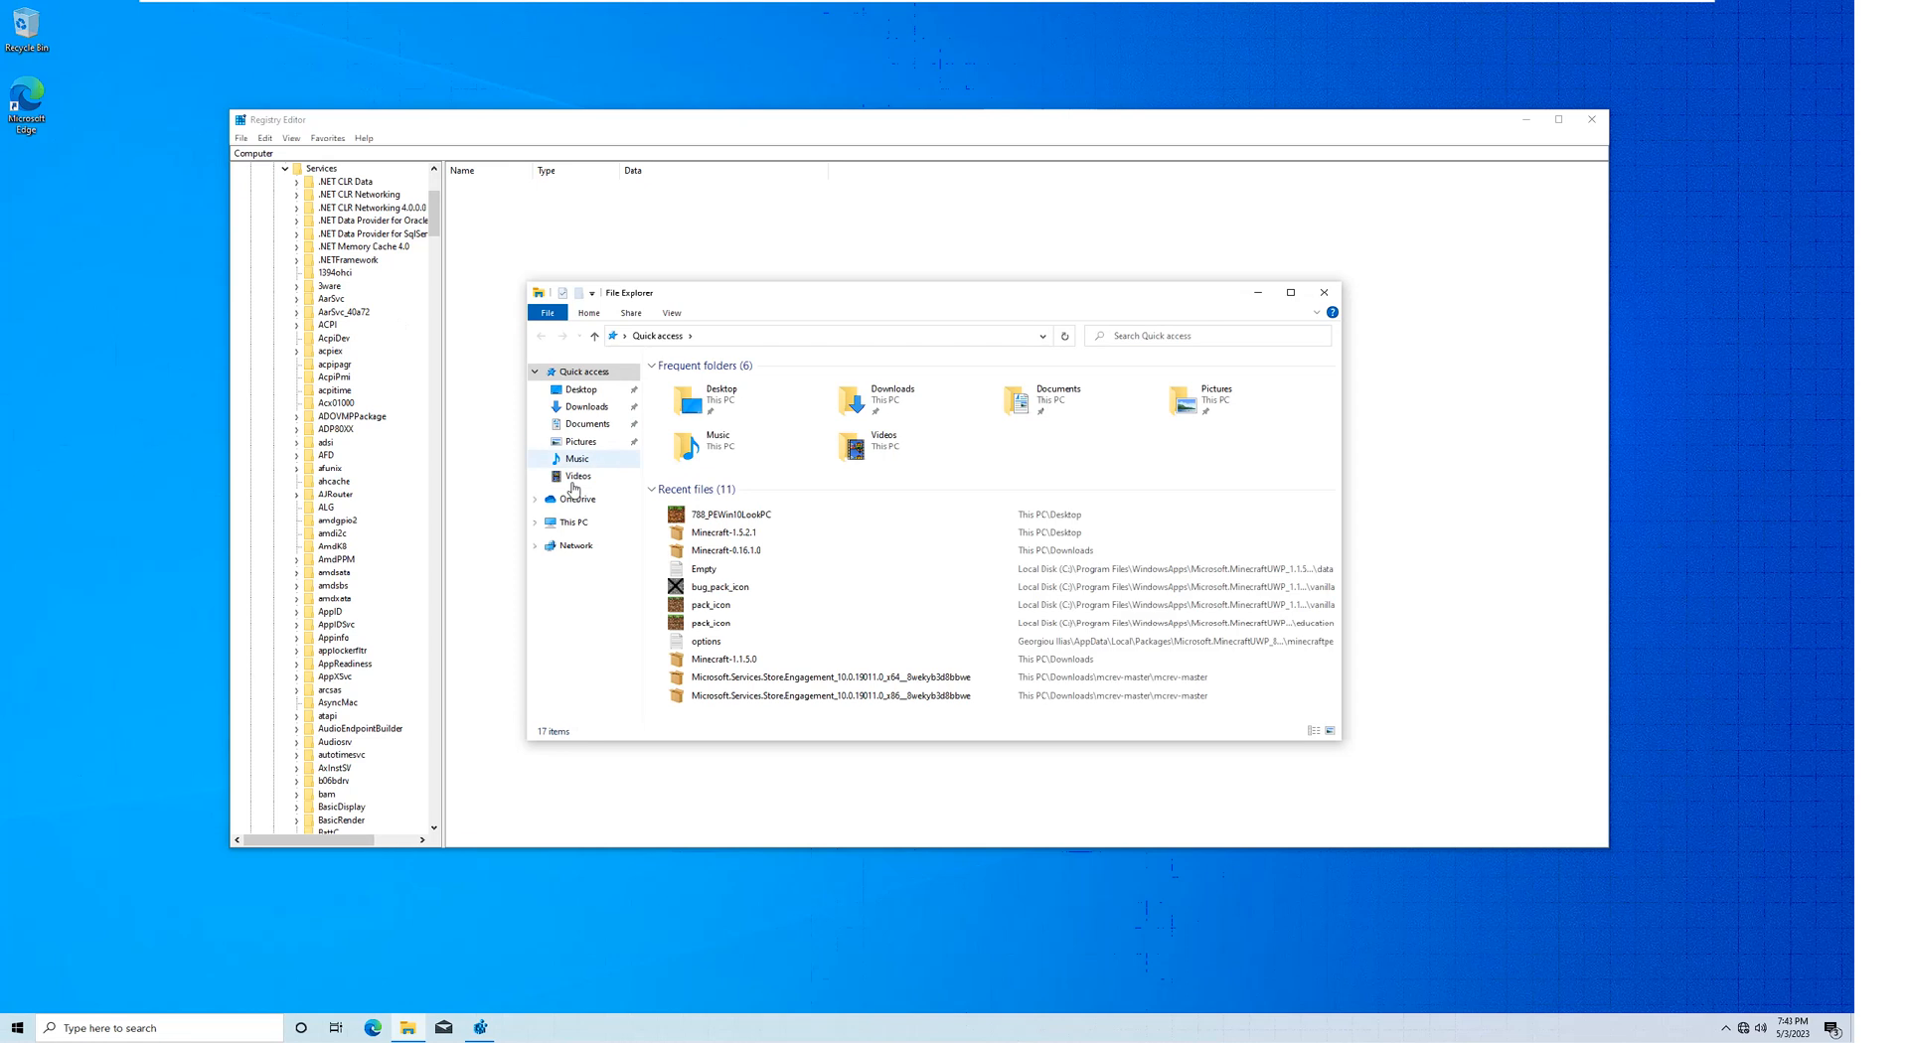
click(573, 522)
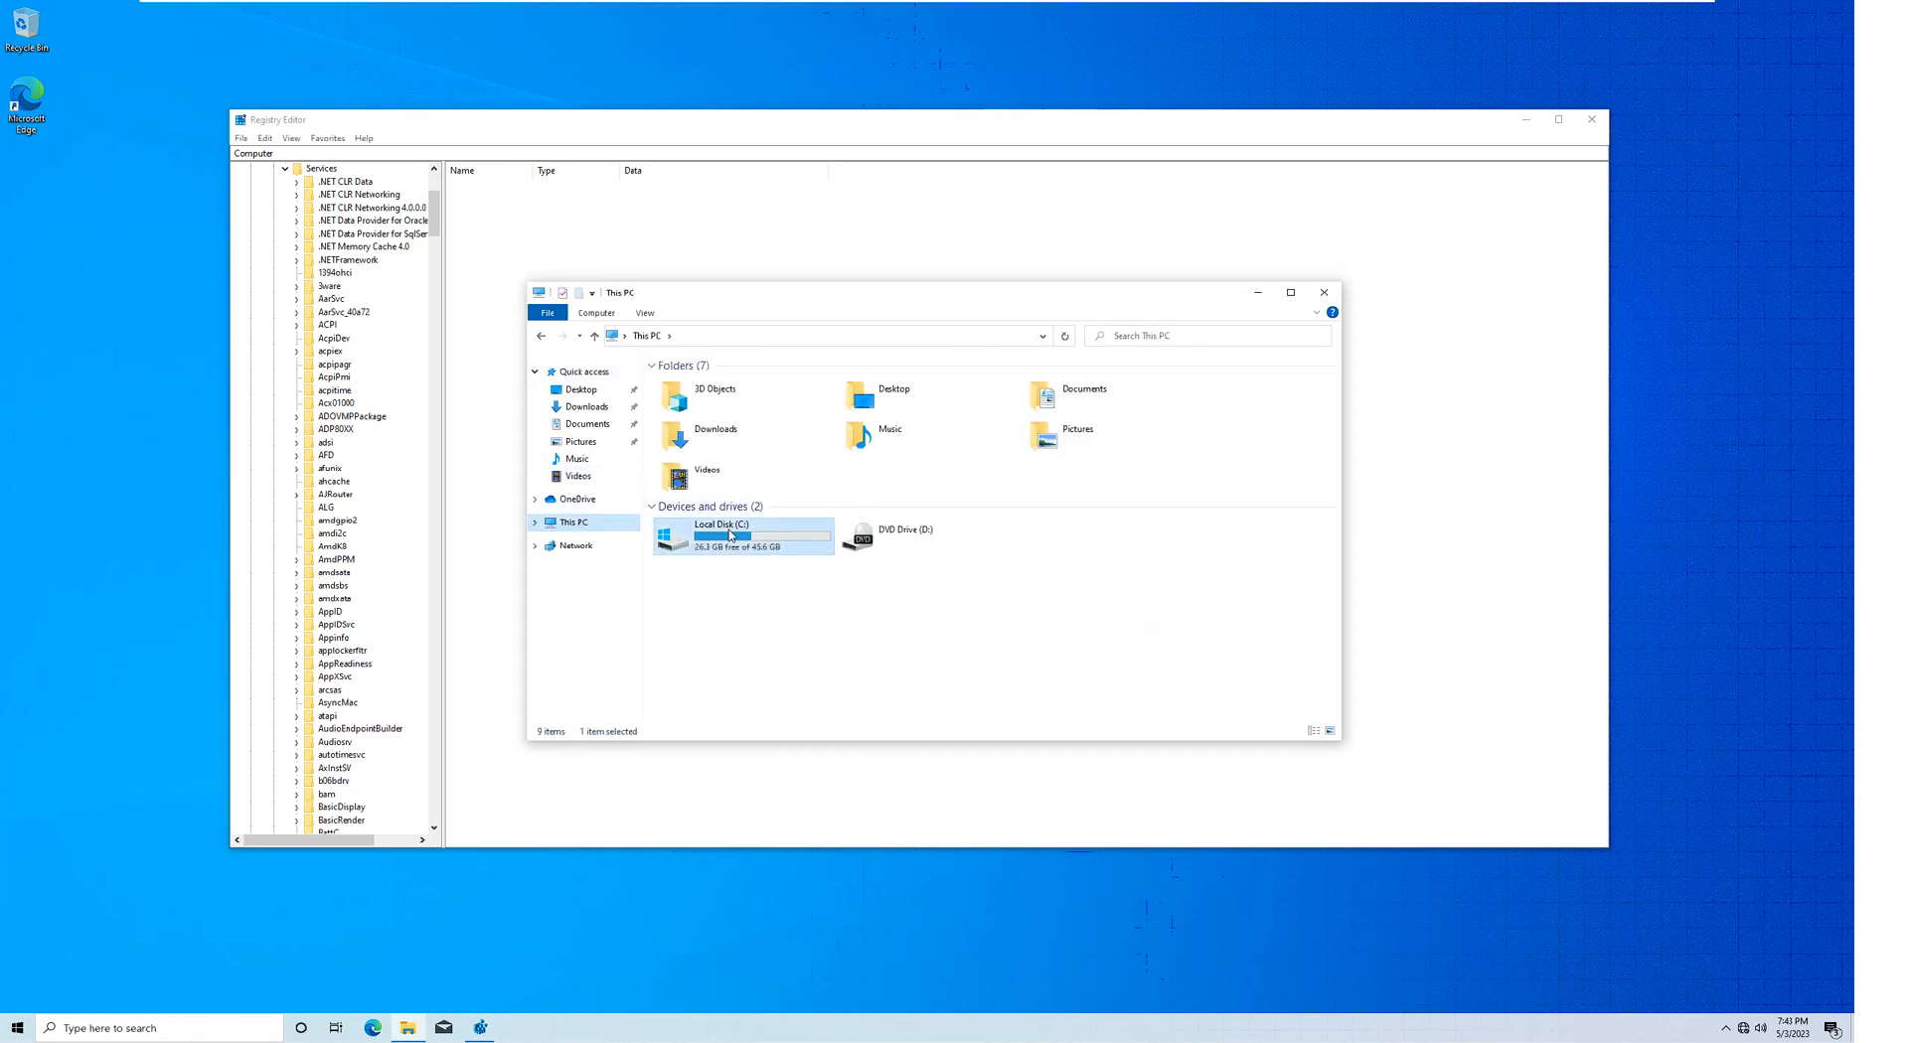
double_click(721, 535)
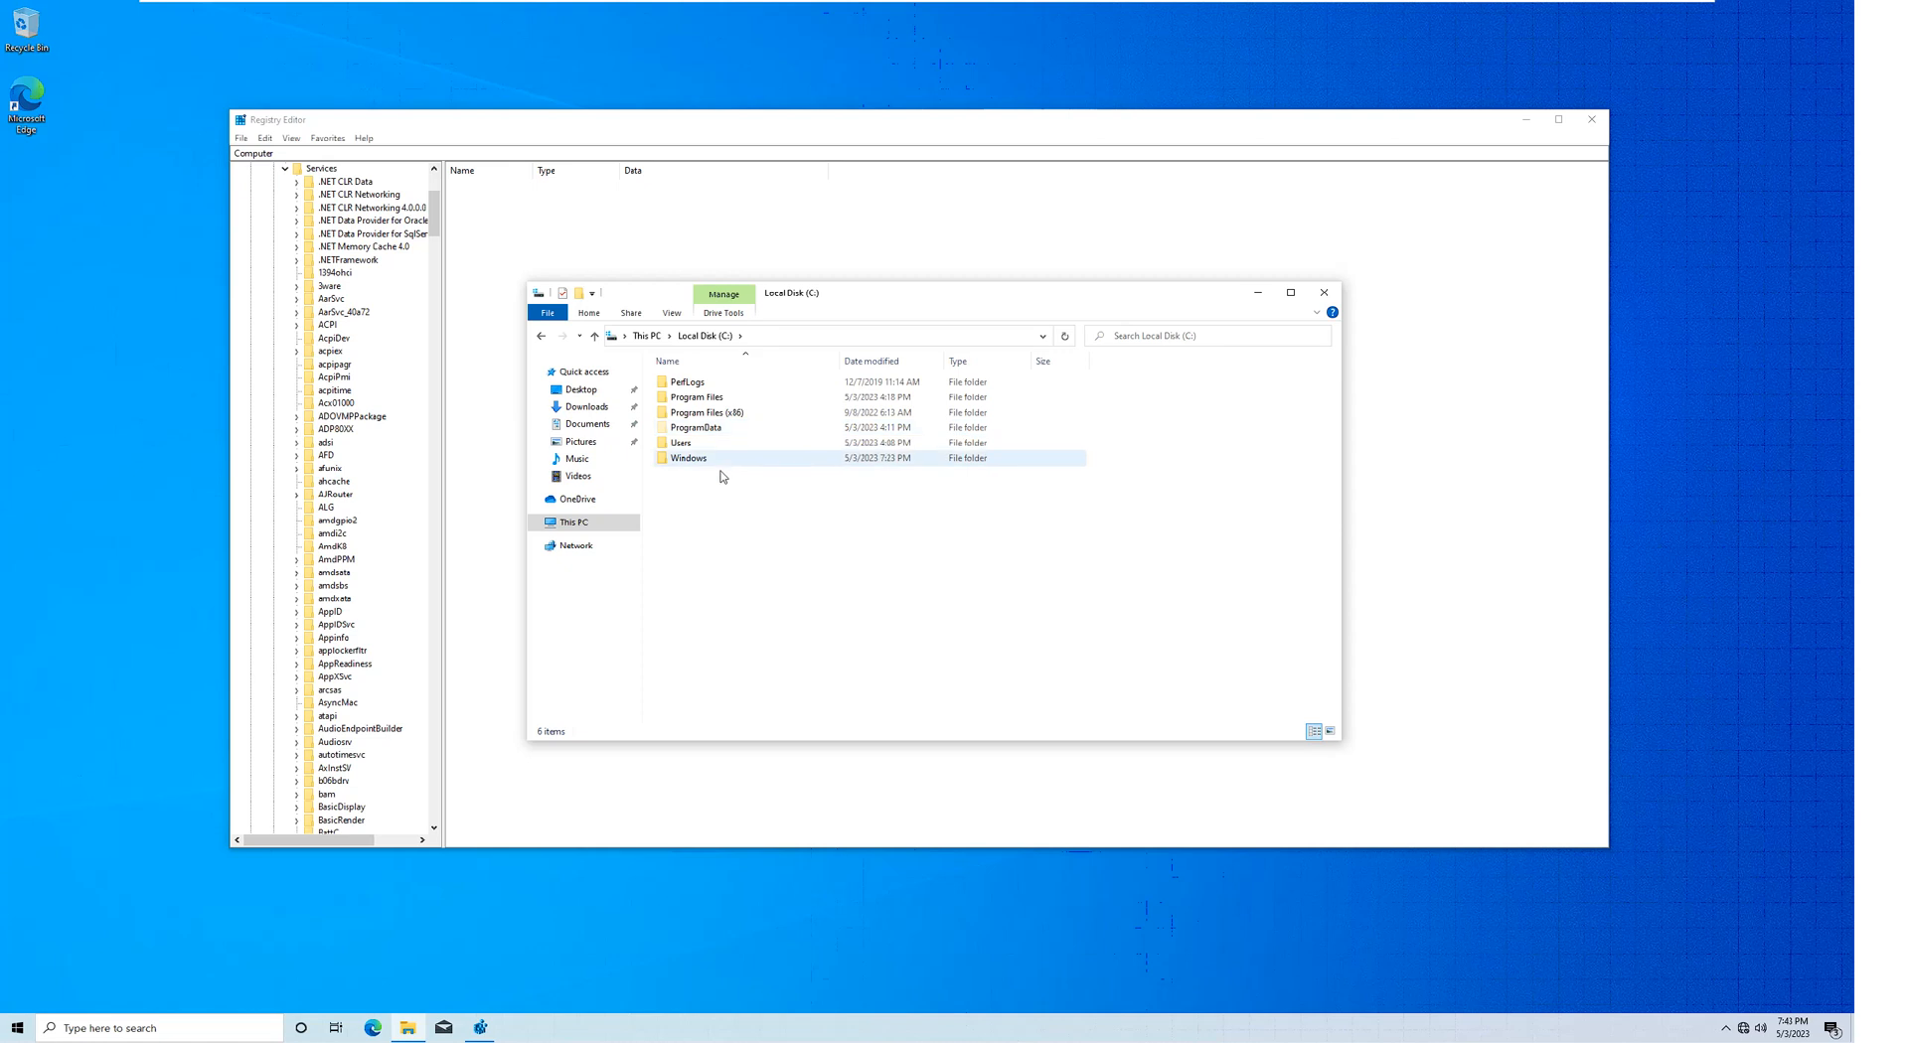
double_click(689, 458)
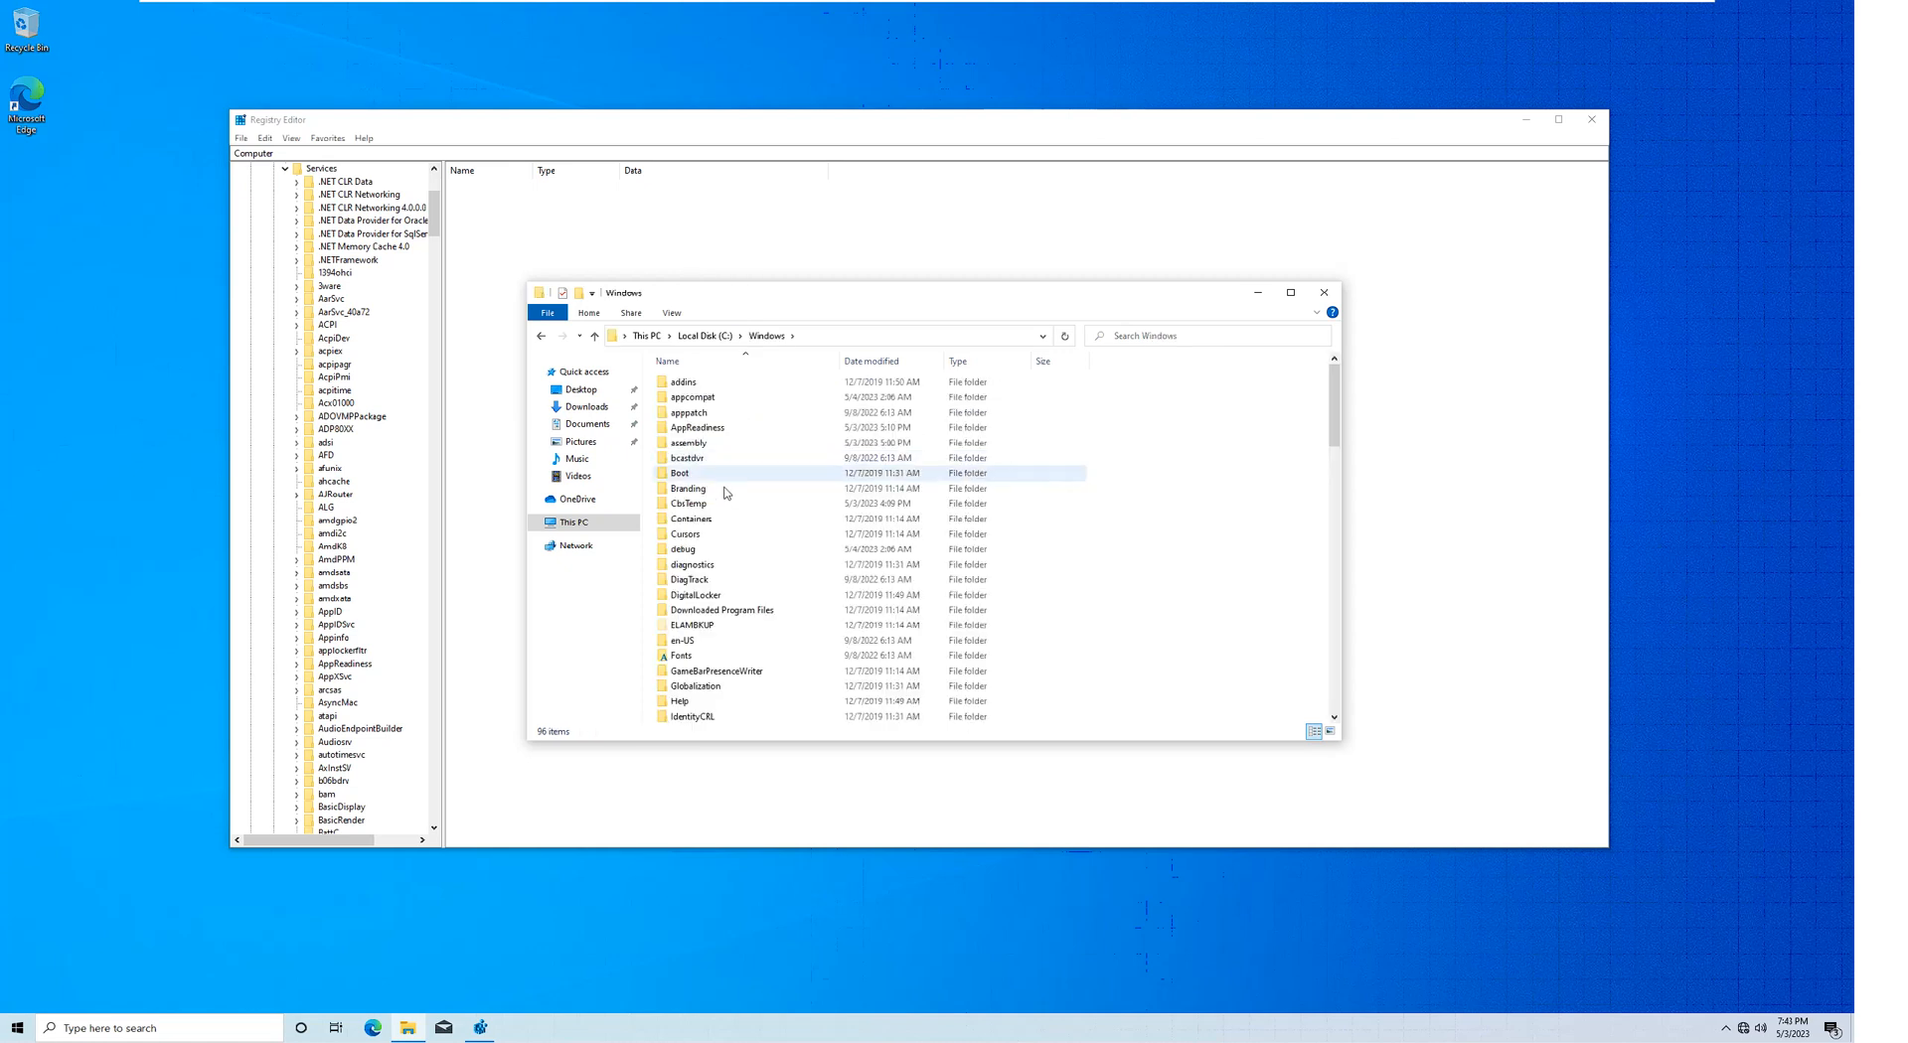
scroll(down, 3)
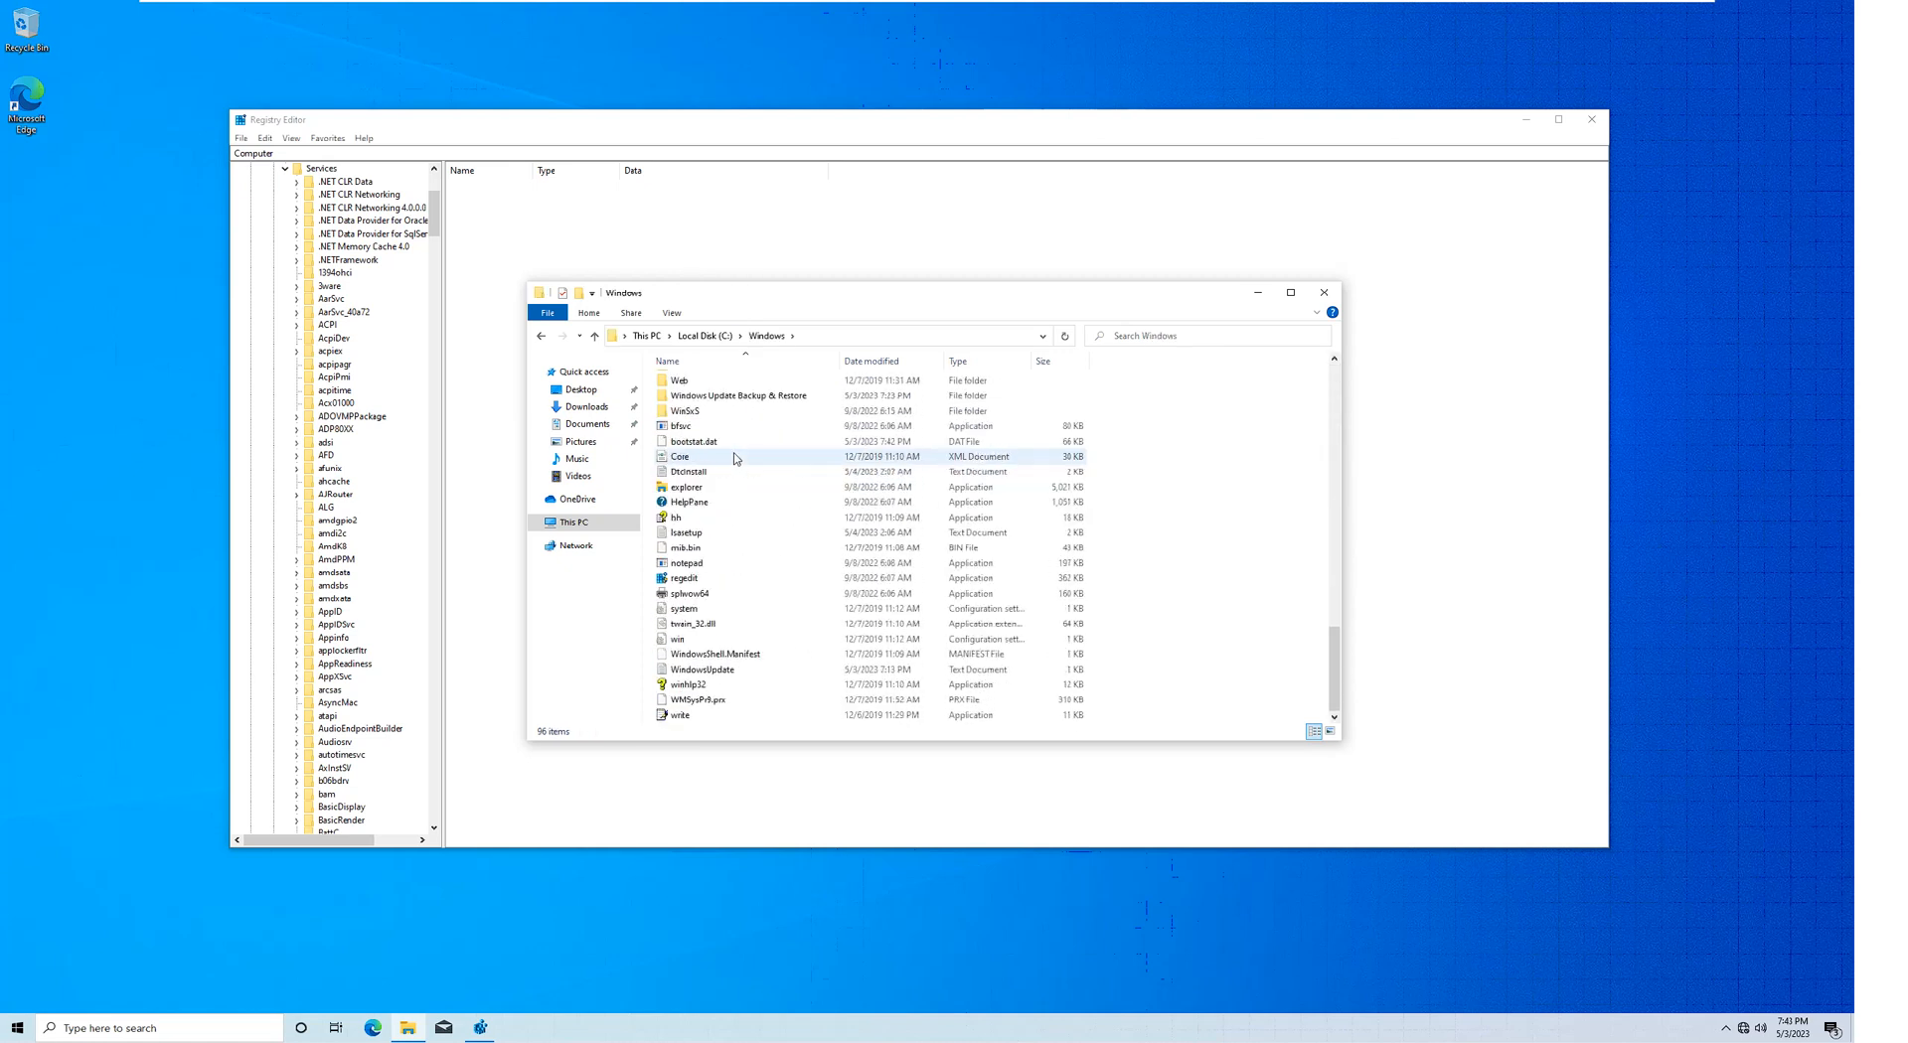
click(684, 533)
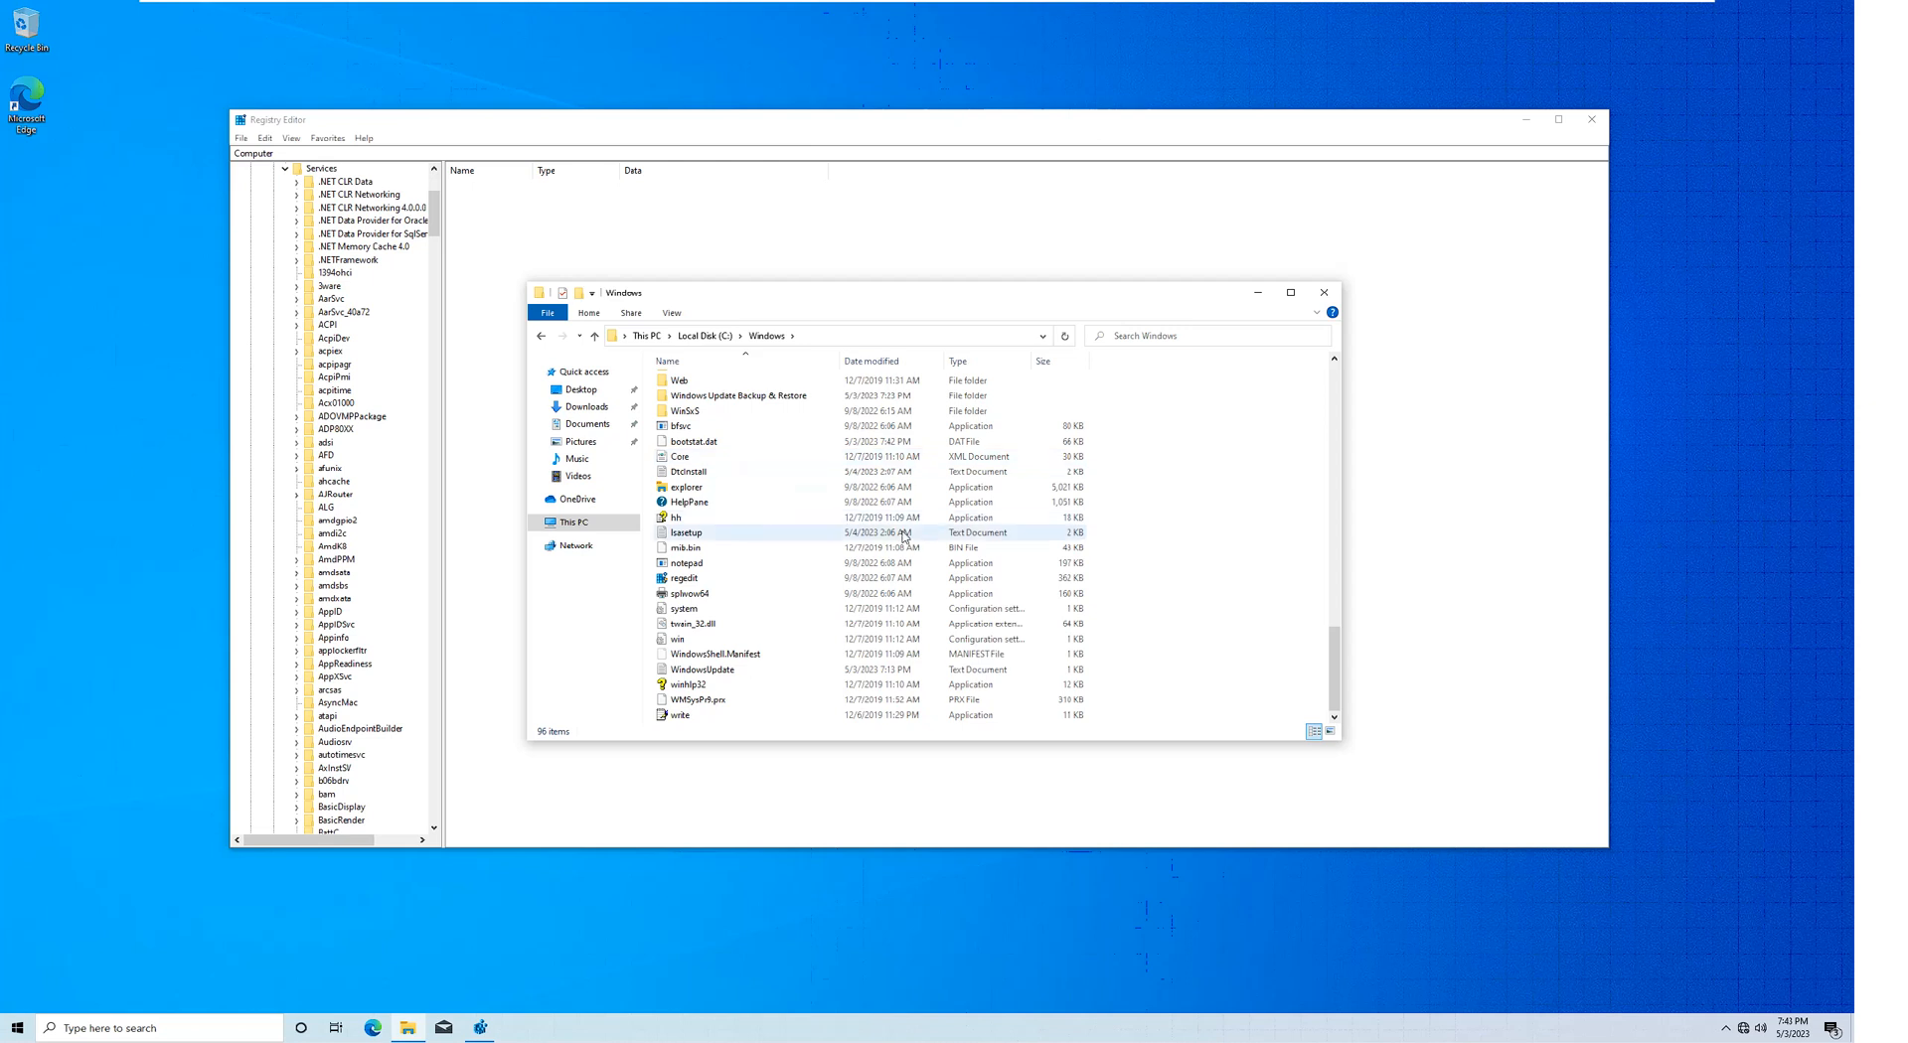
click(738, 529)
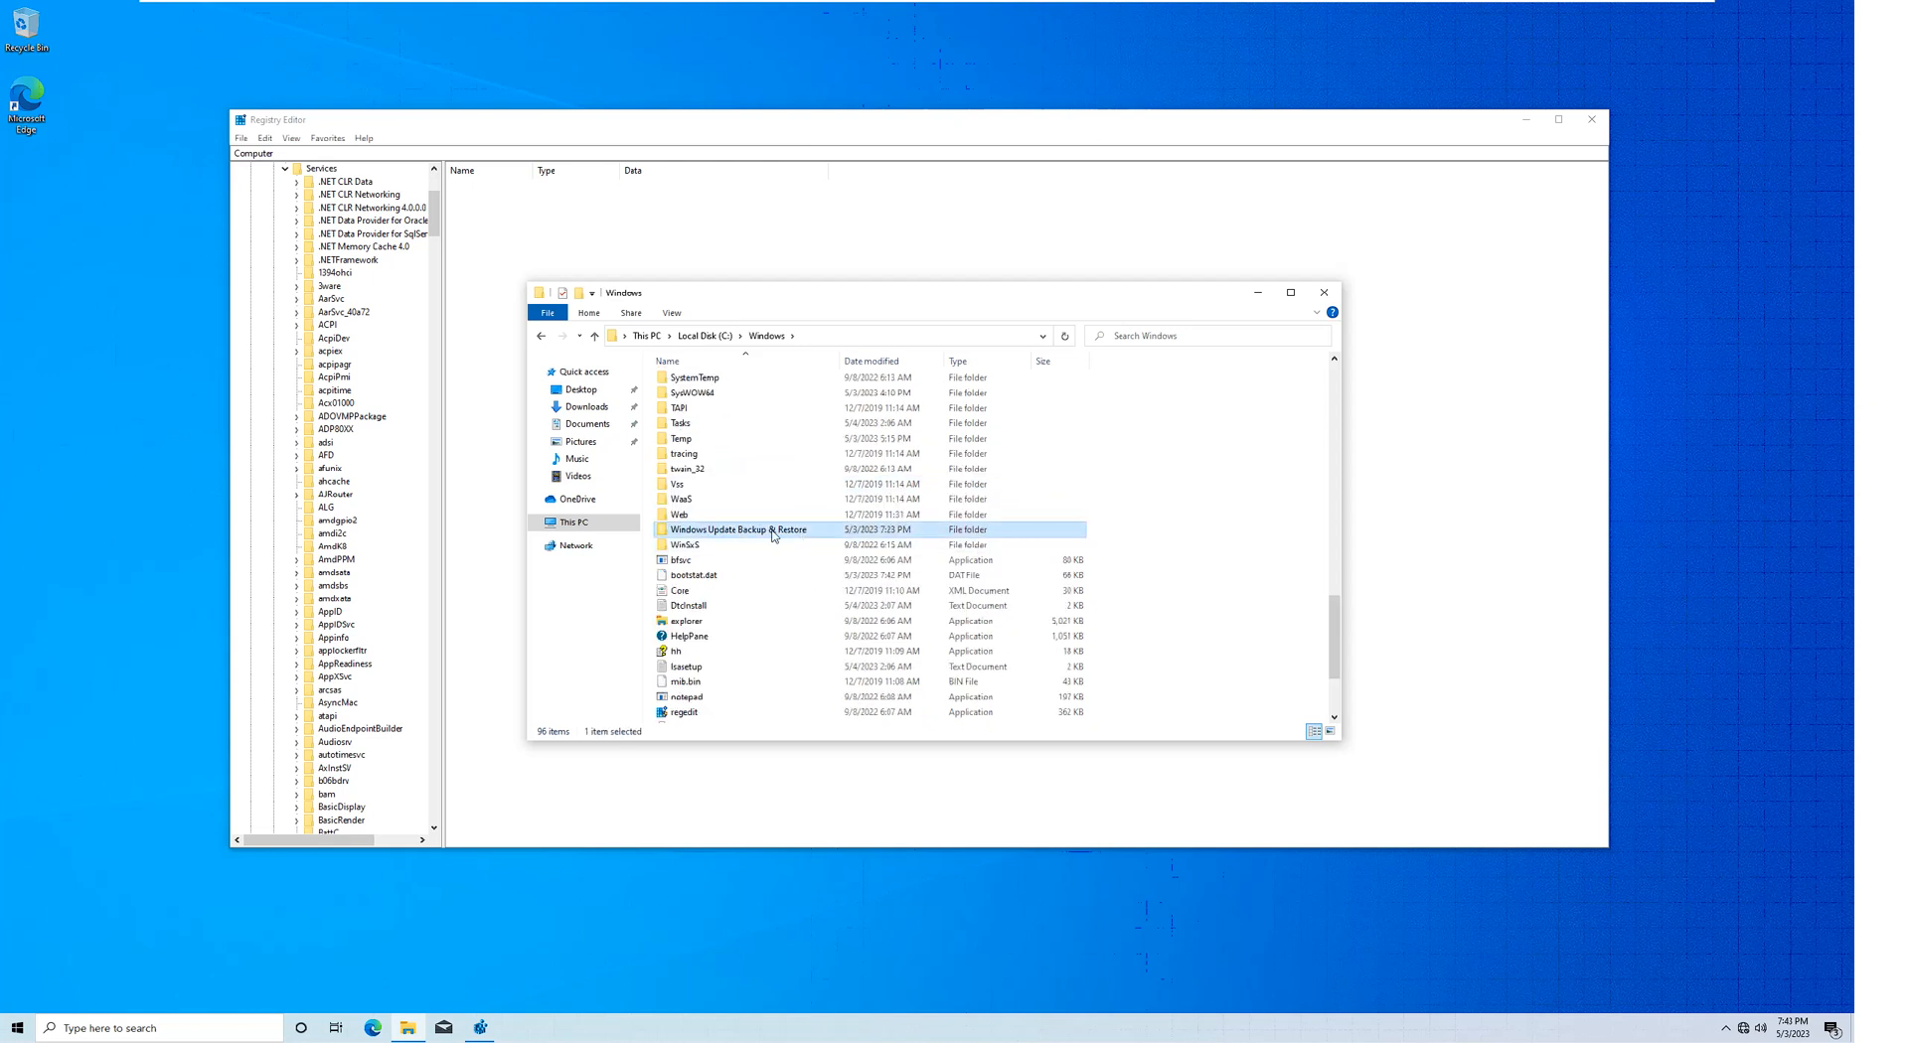
double_click(738, 528)
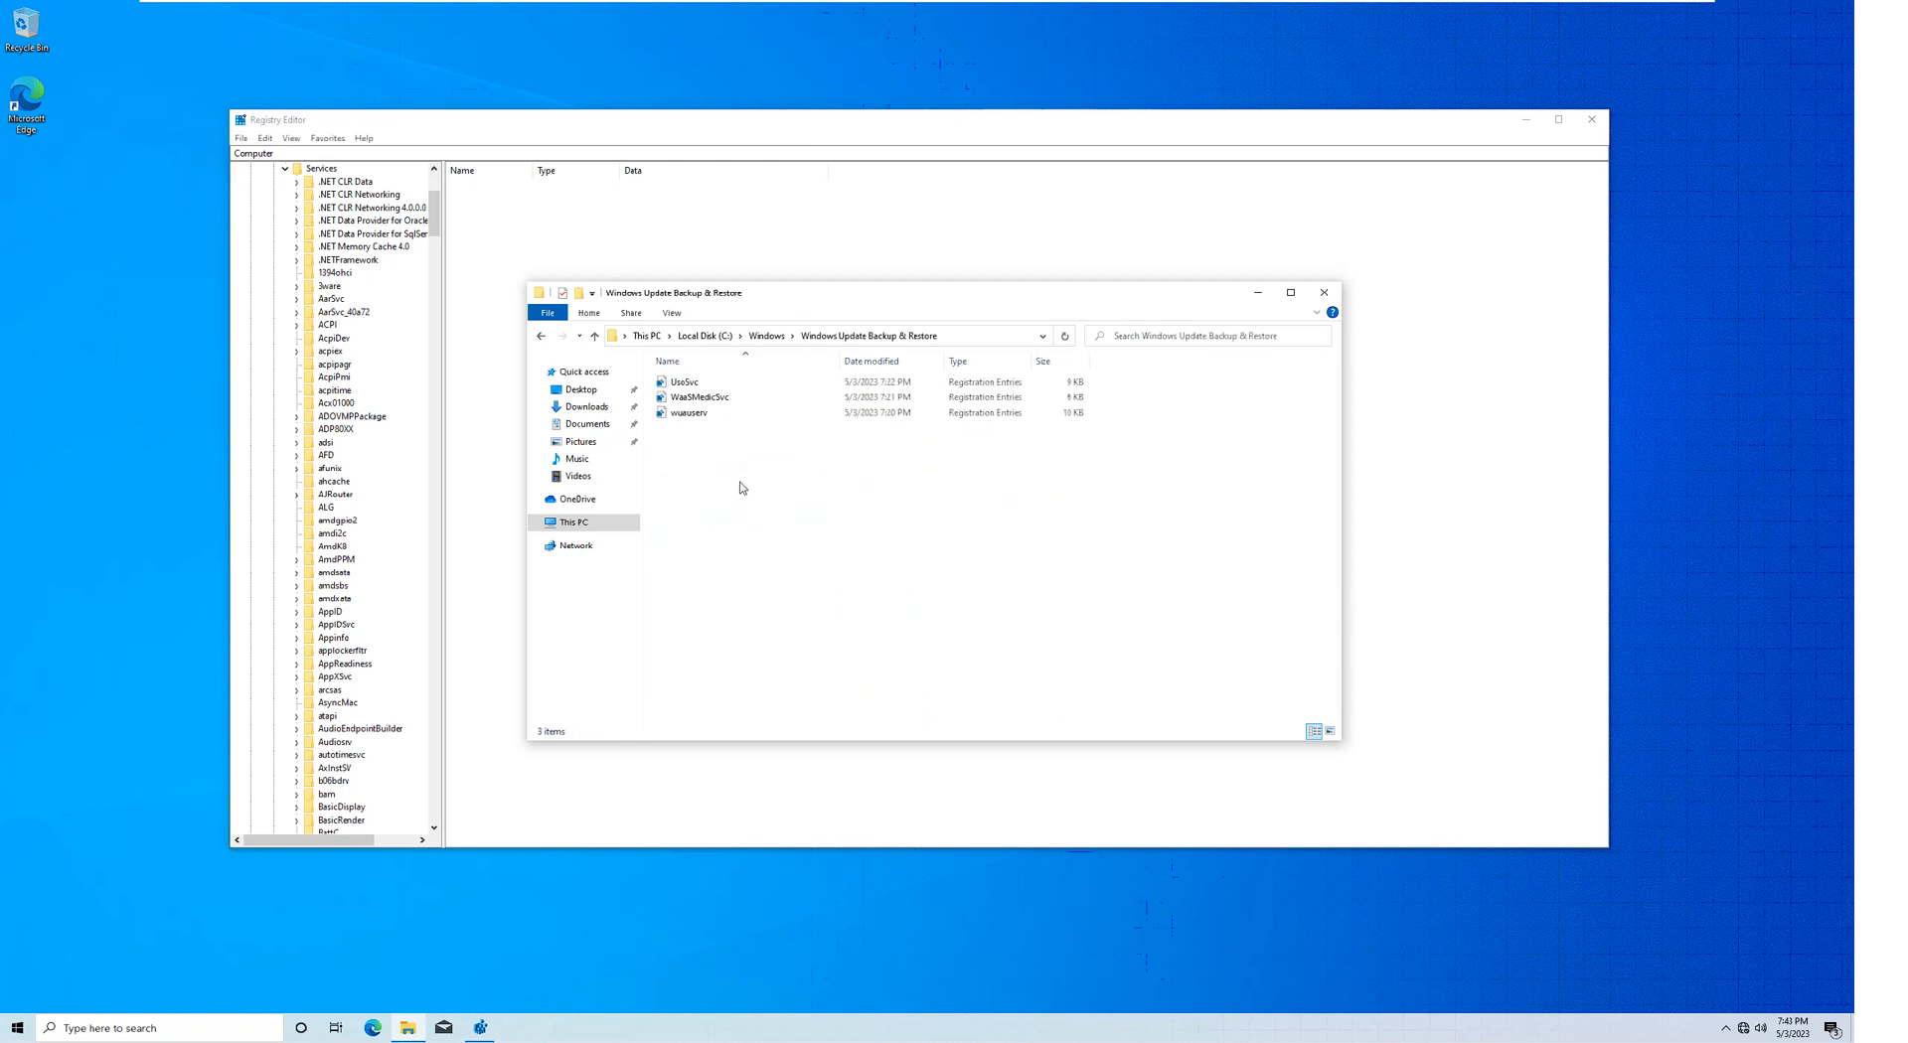
mouse_move(747, 451)
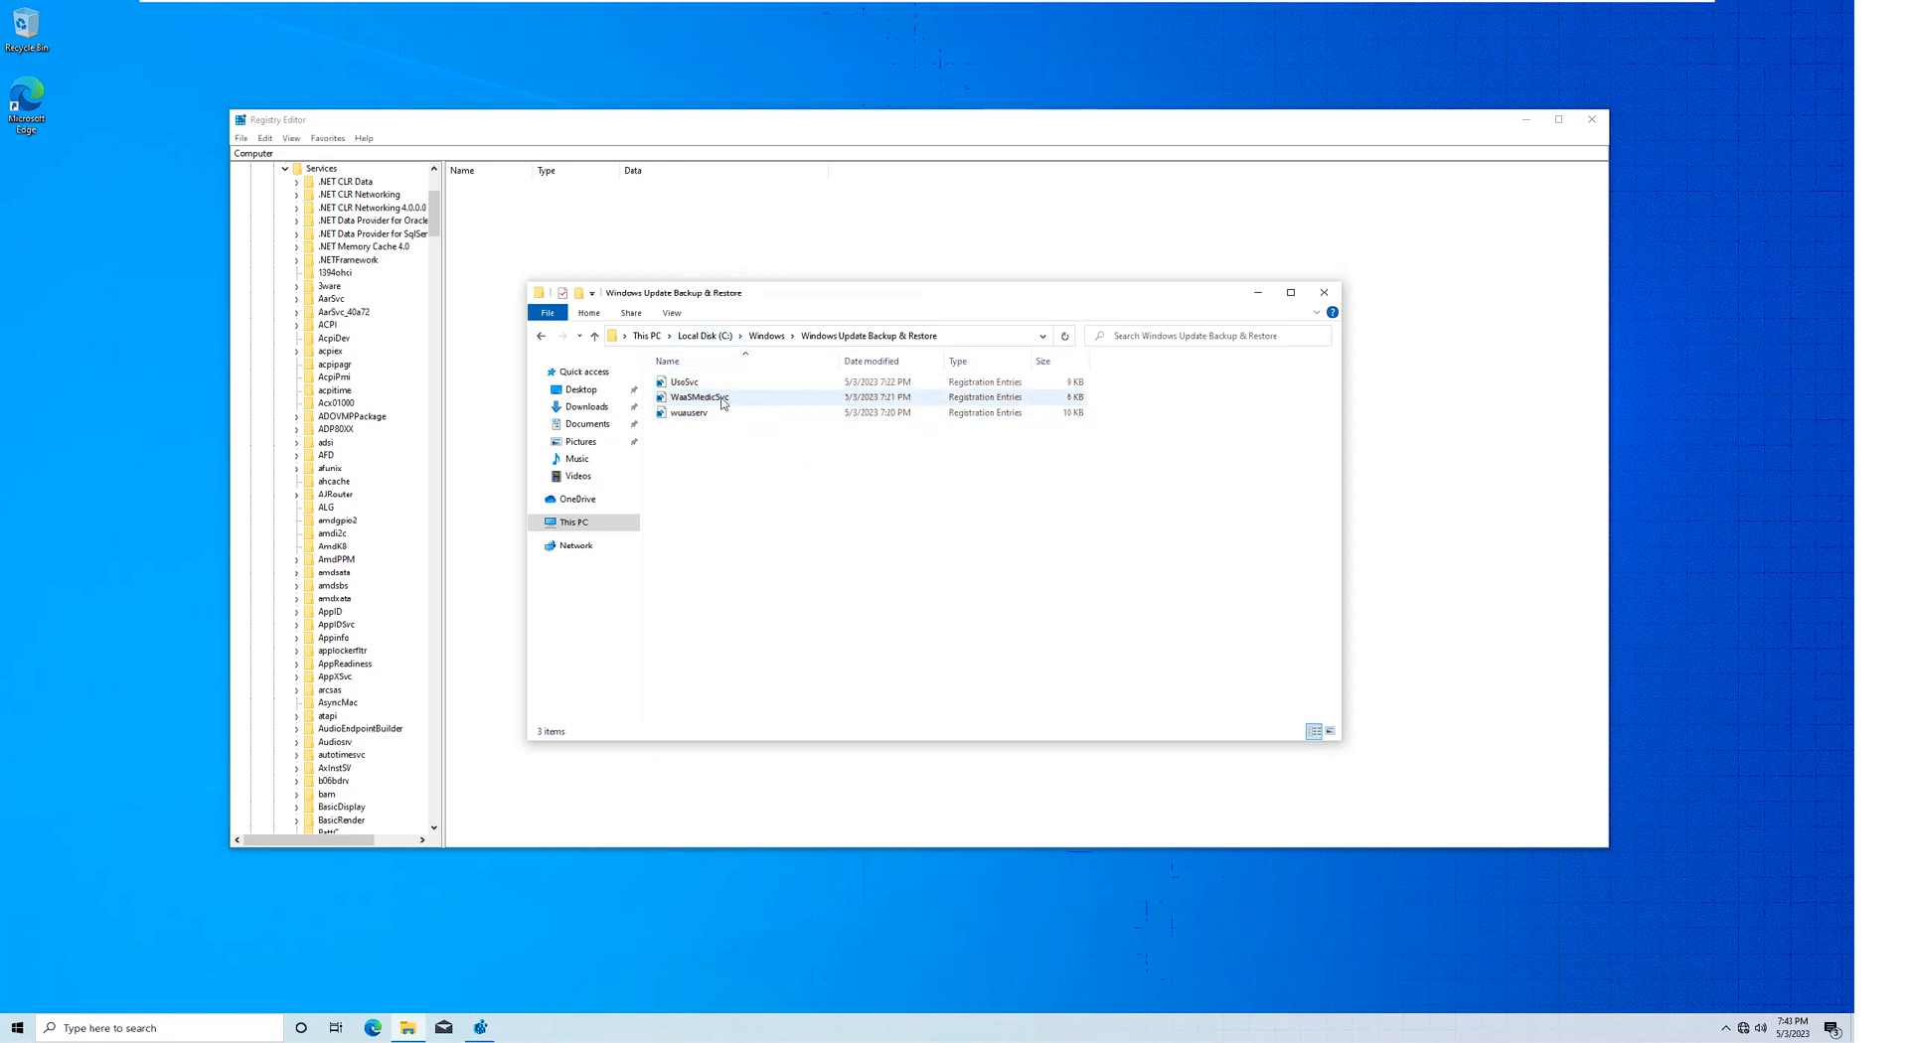
mouse_move(689, 414)
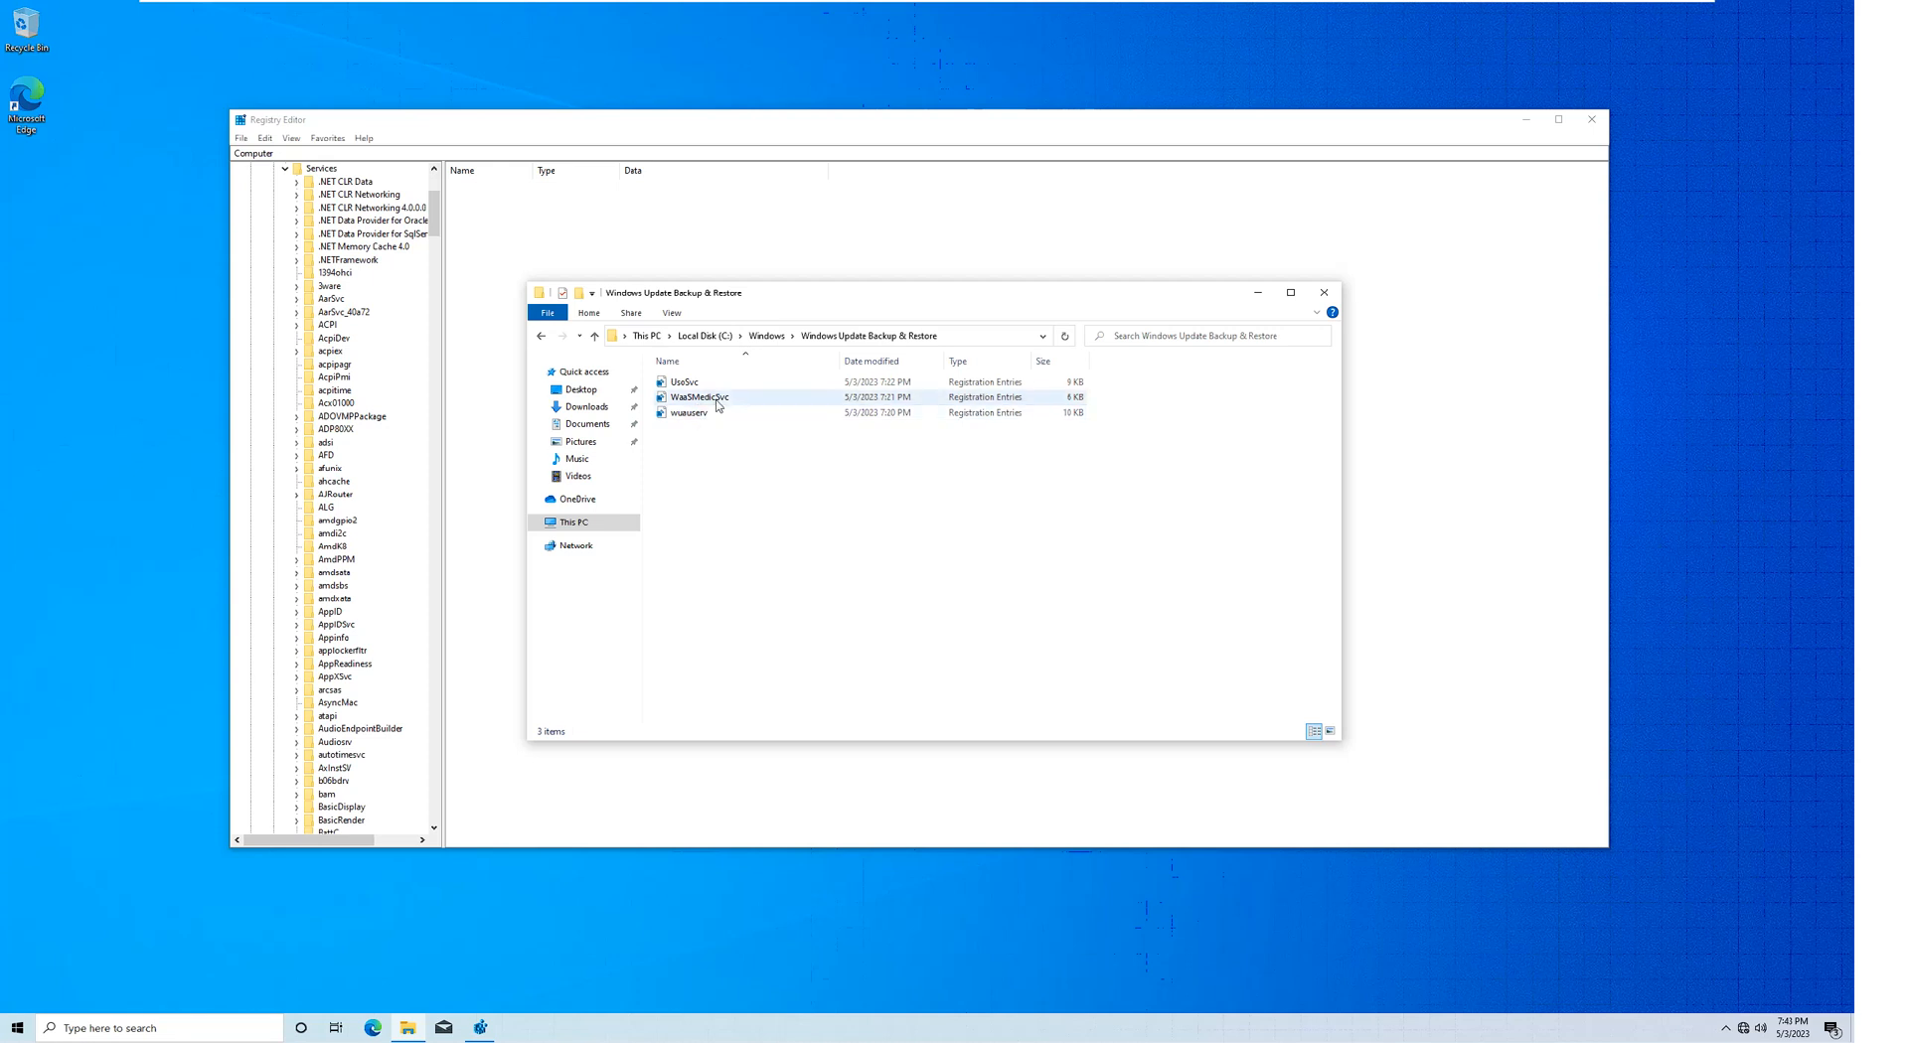
mouse_move(689, 413)
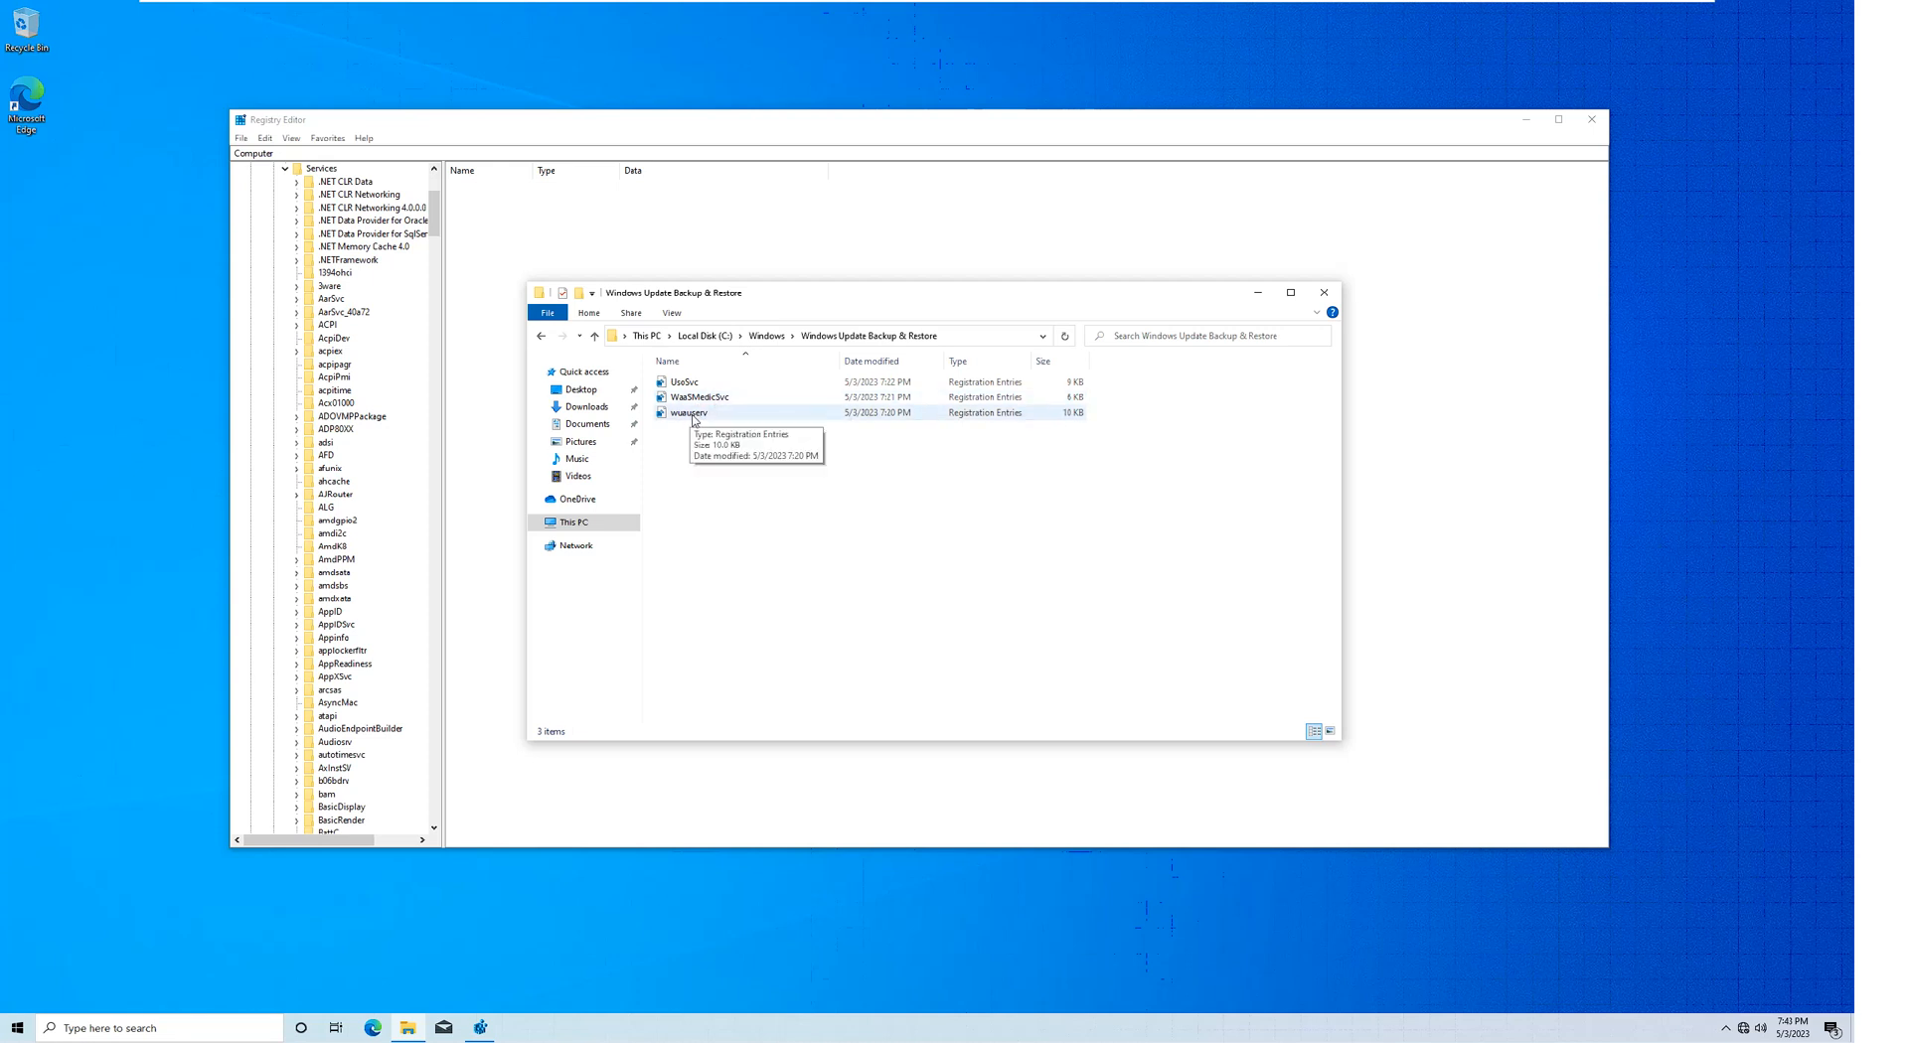
mouse_move(709, 422)
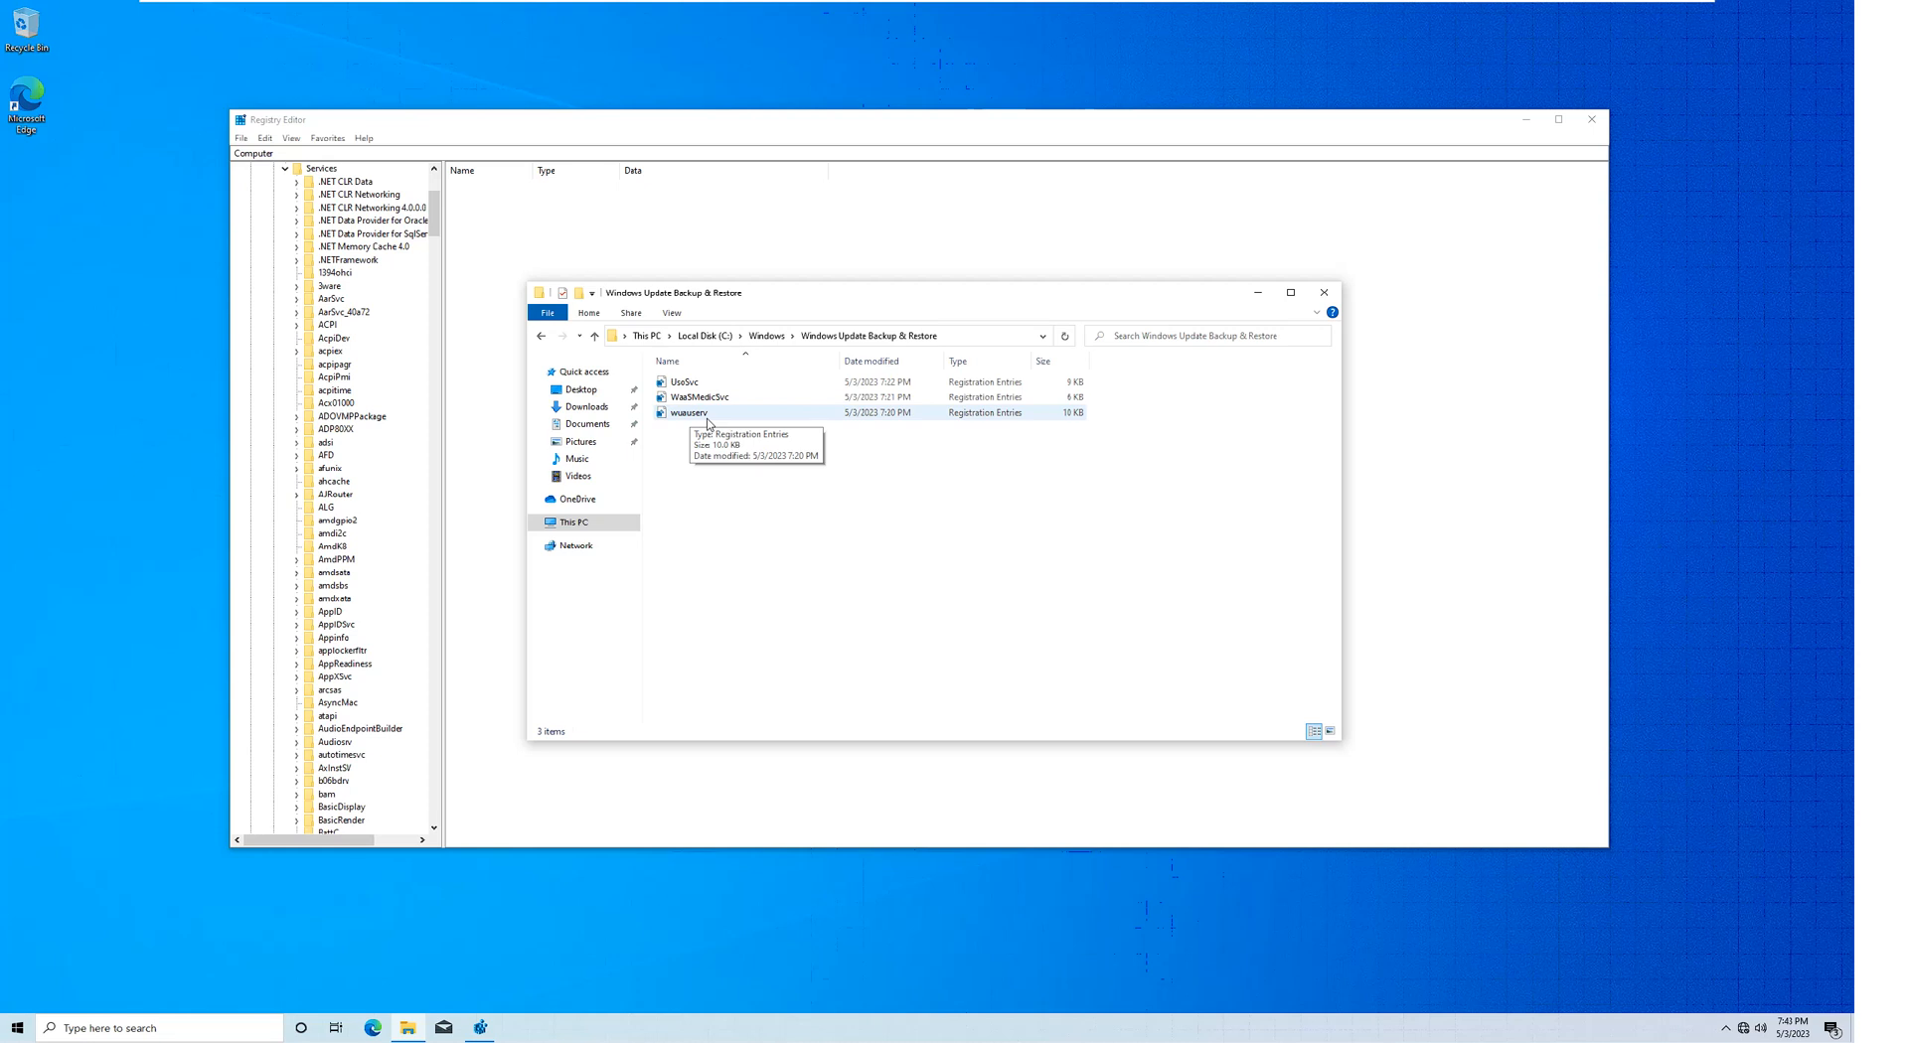
mouse_move(719, 536)
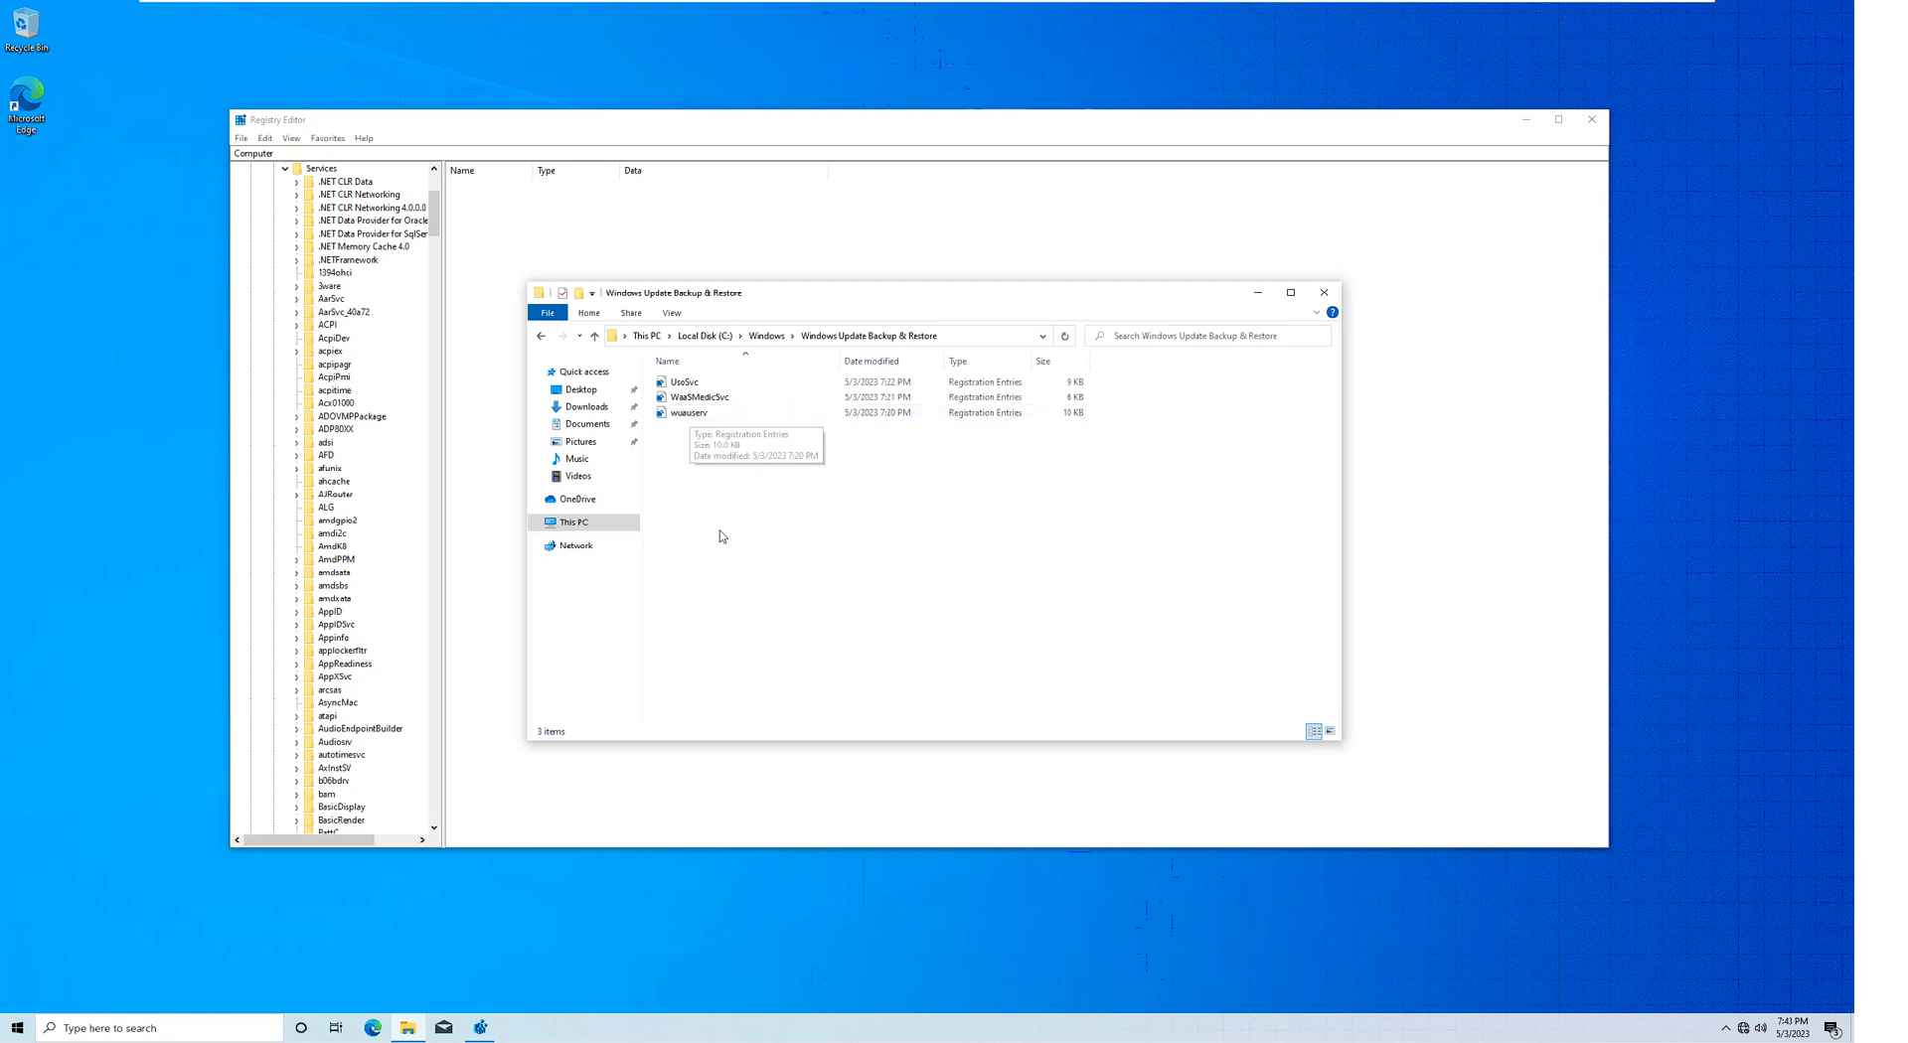
mouse_move(719, 468)
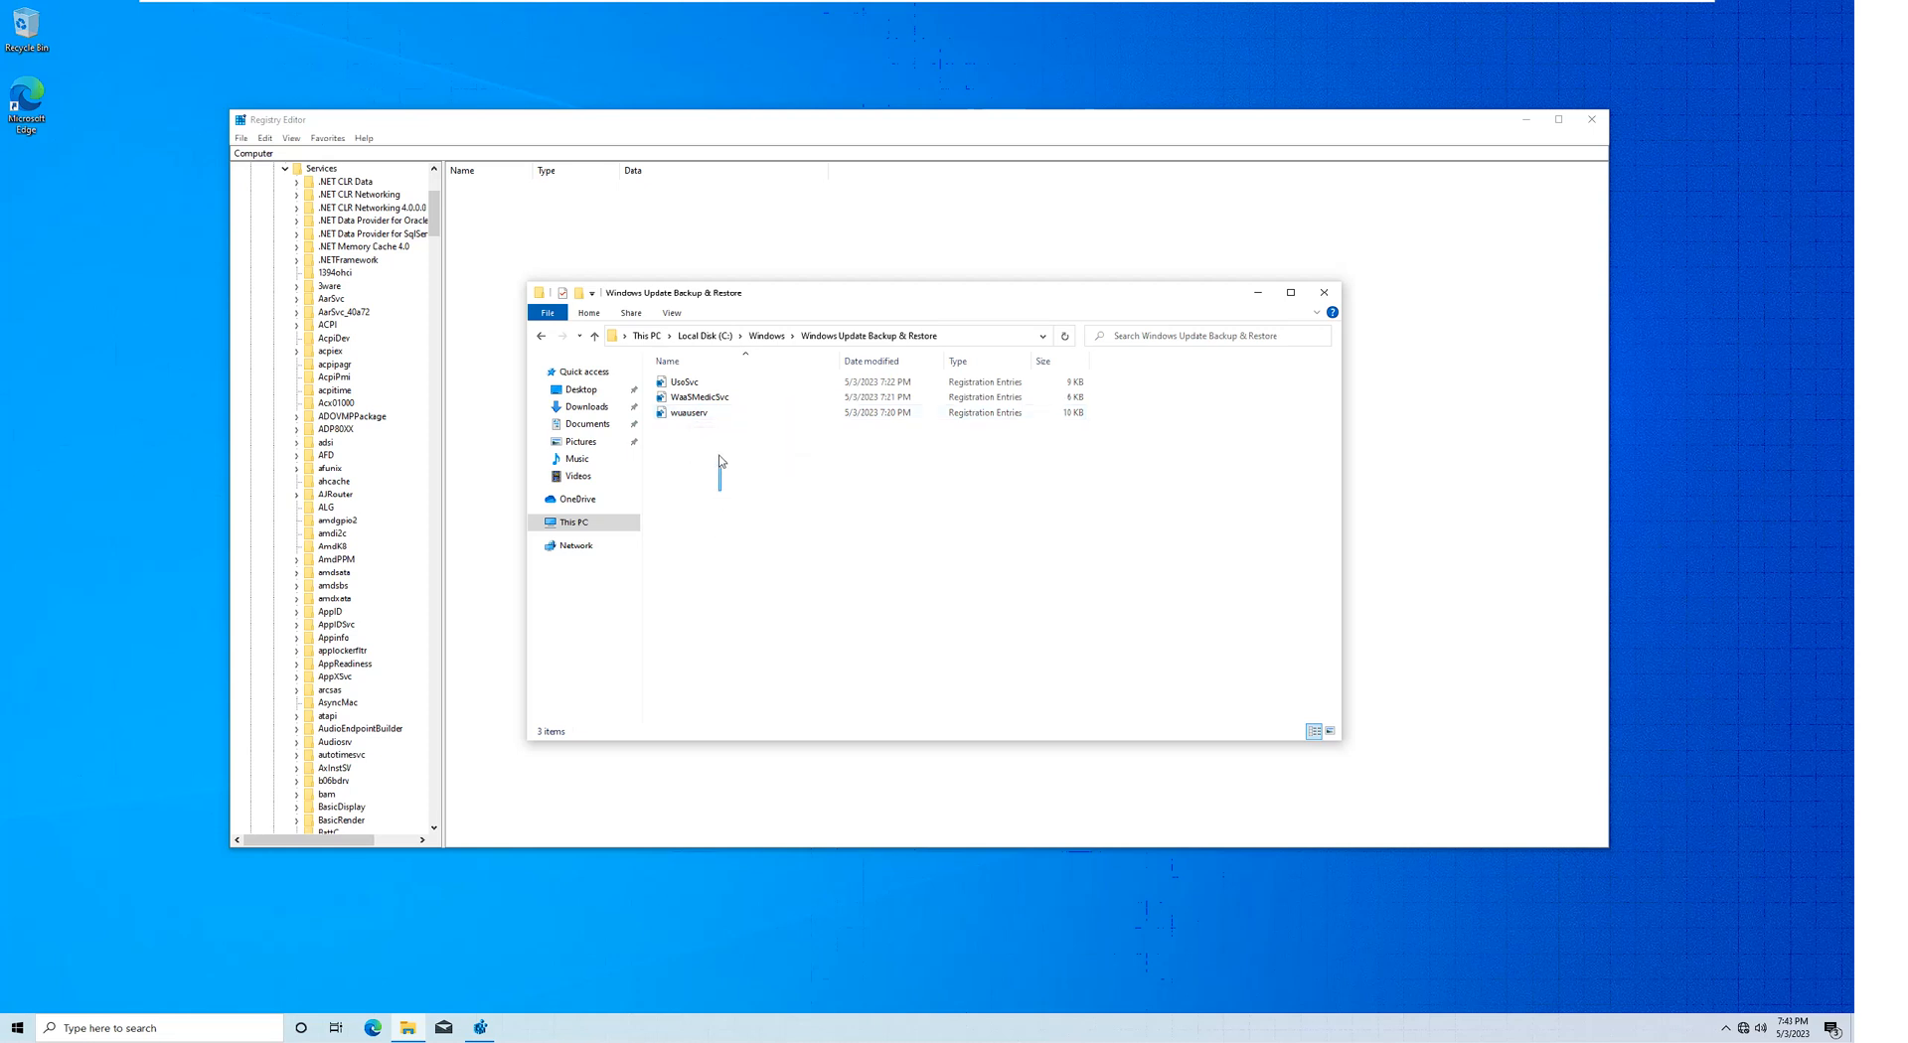
Select the wuauserv, WaaSMedicSvc and UsoSvc backup files to check them.
click(689, 413)
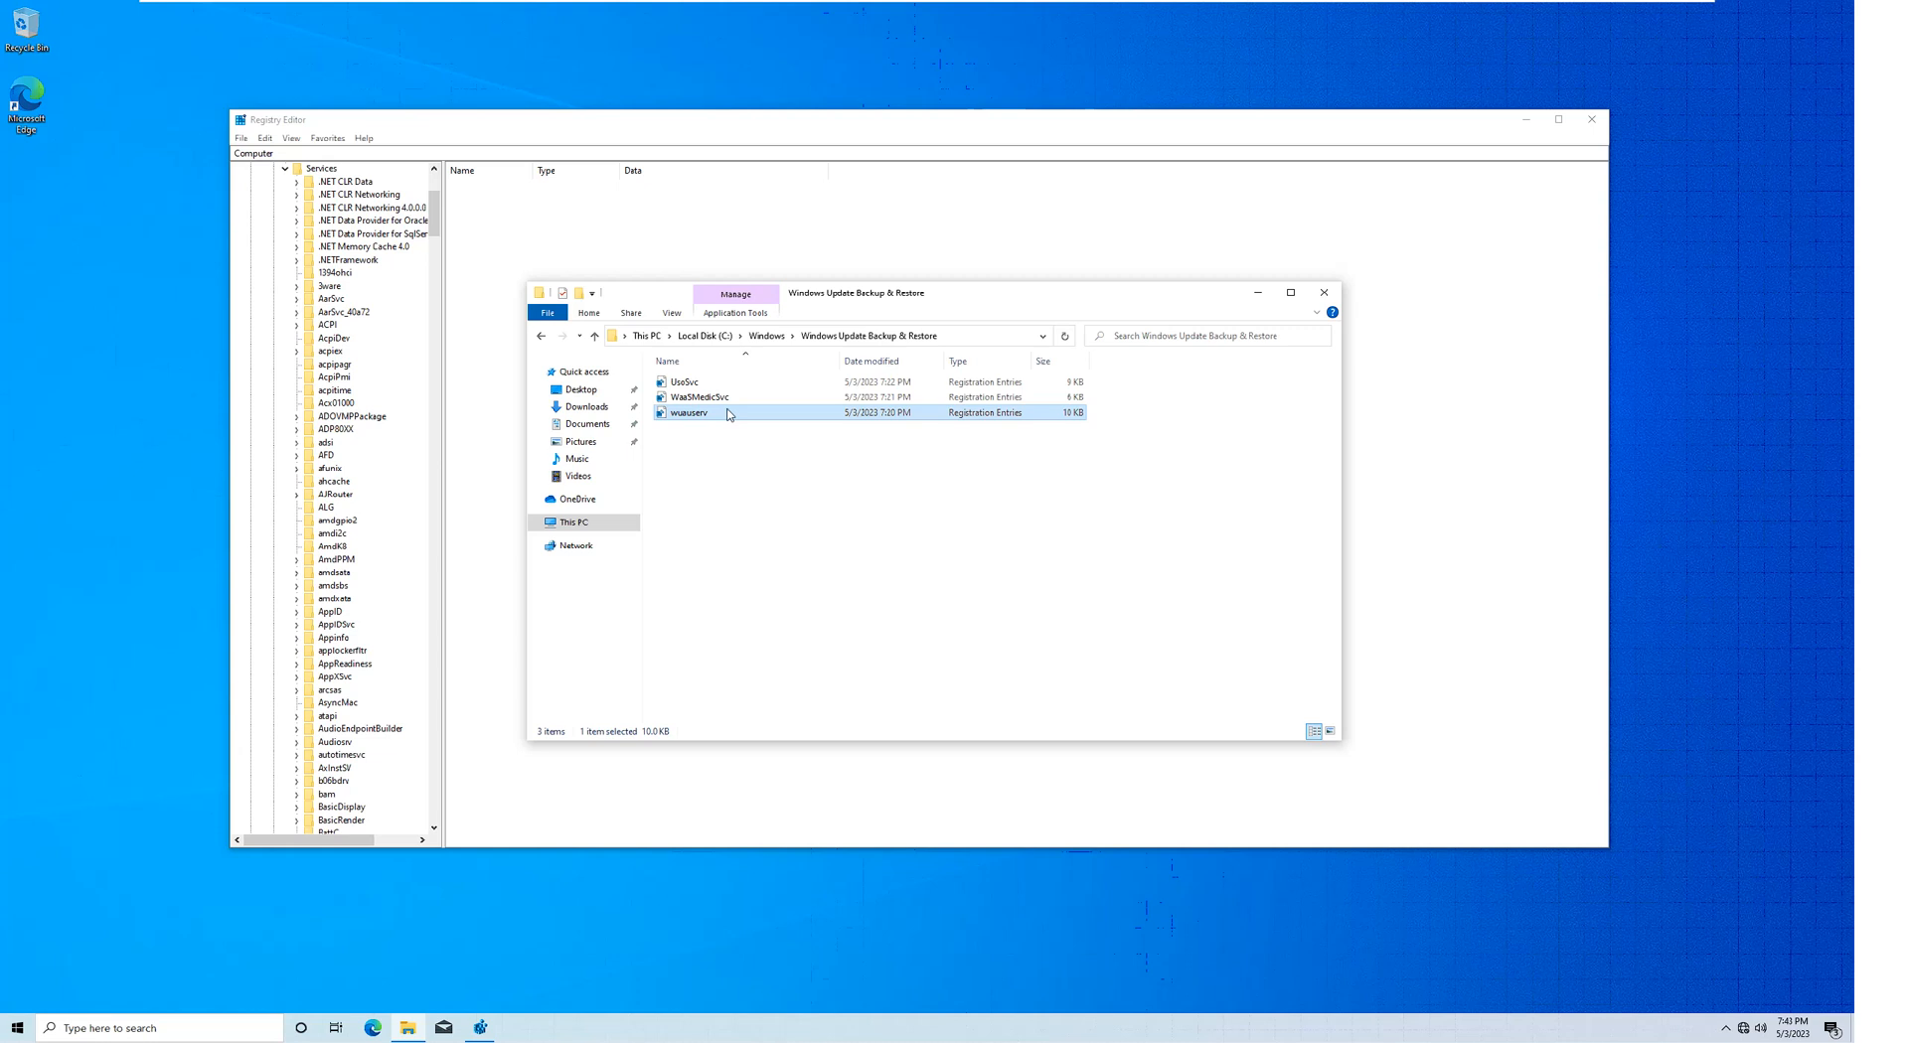
click(699, 397)
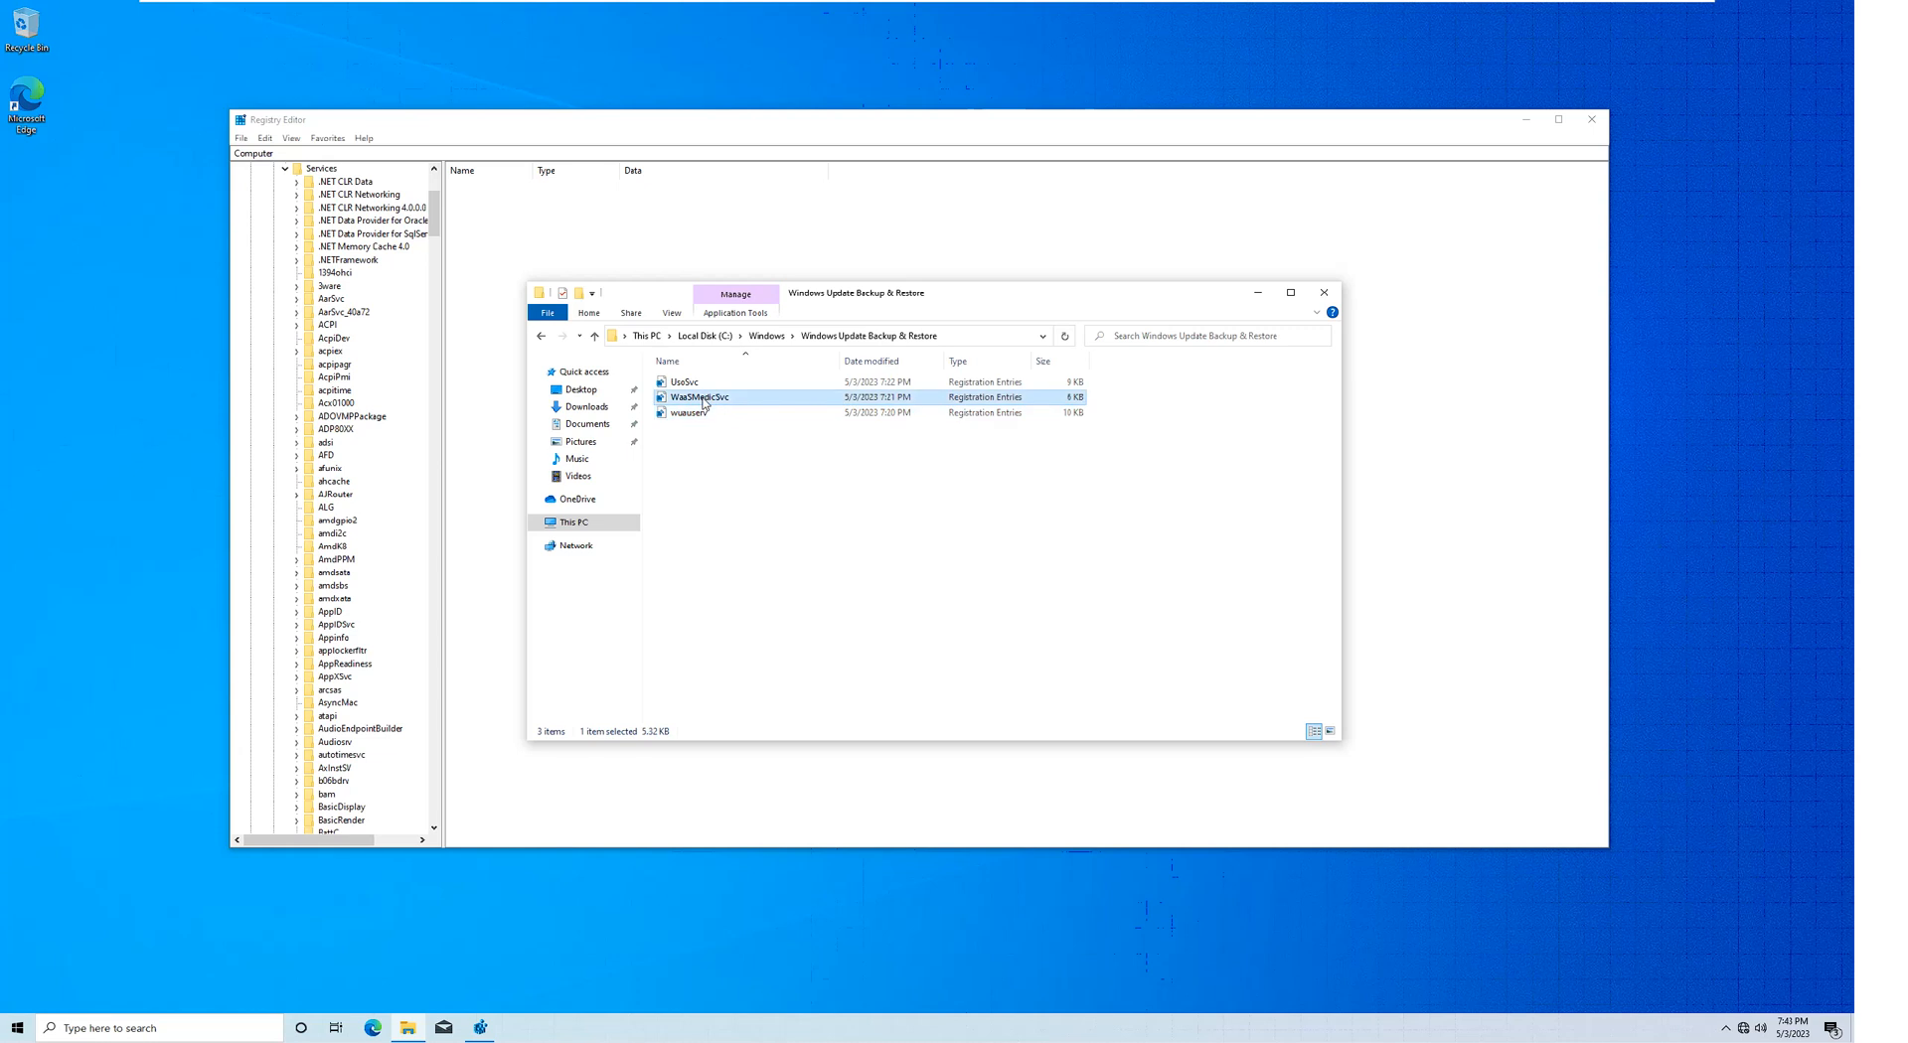
click(683, 381)
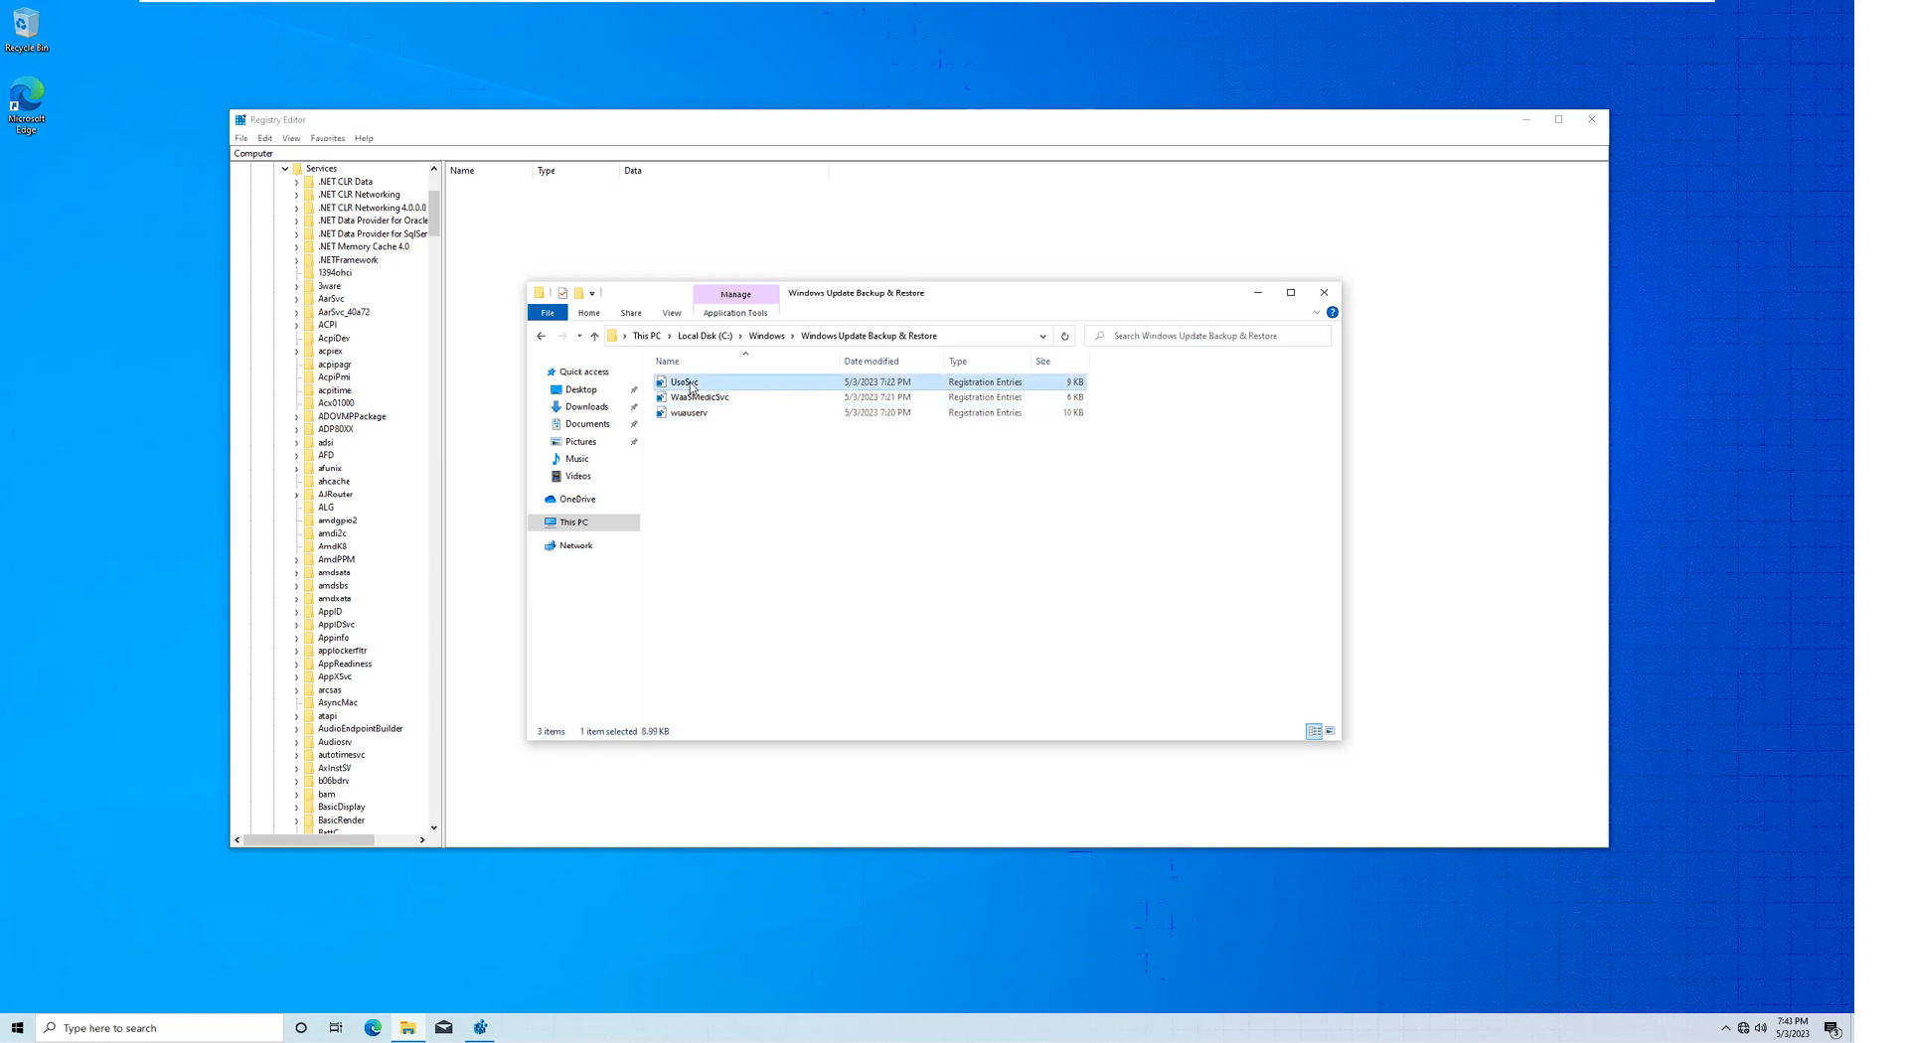
mouse_move(826, 507)
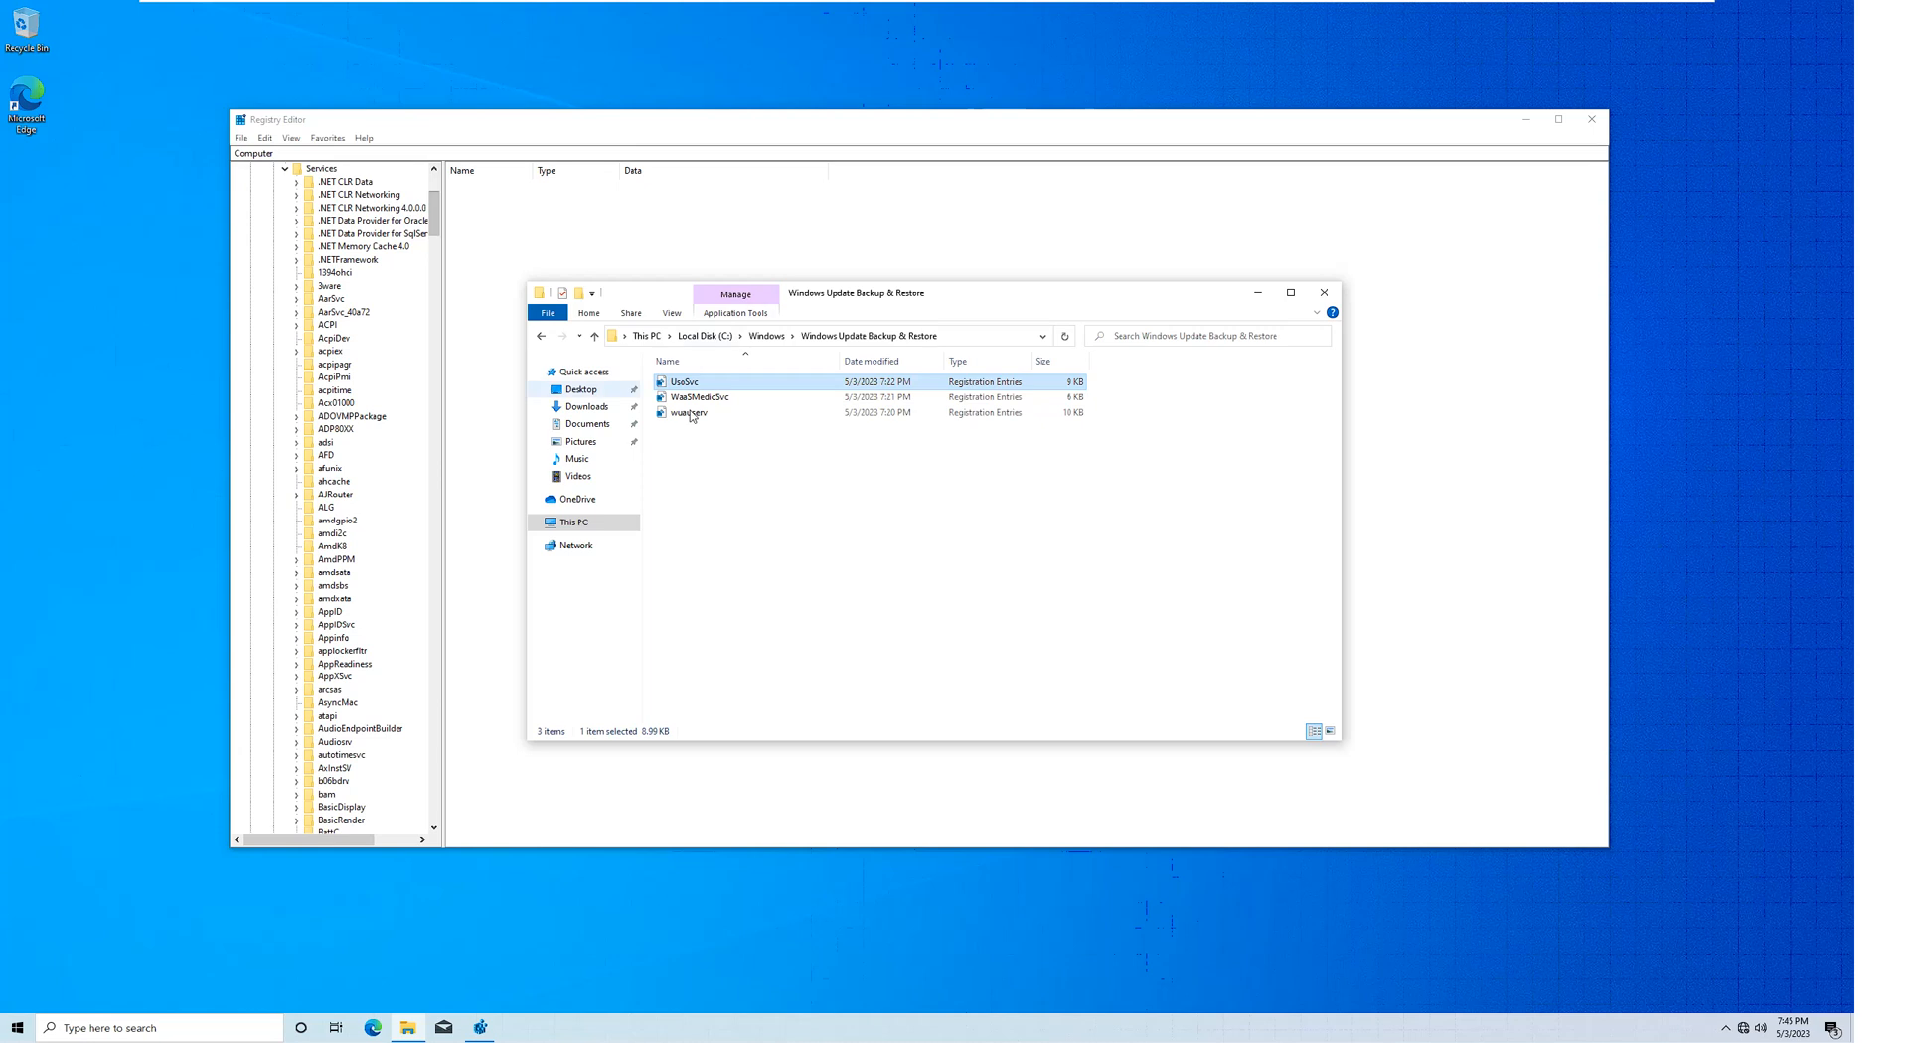
mouse_move(356, 381)
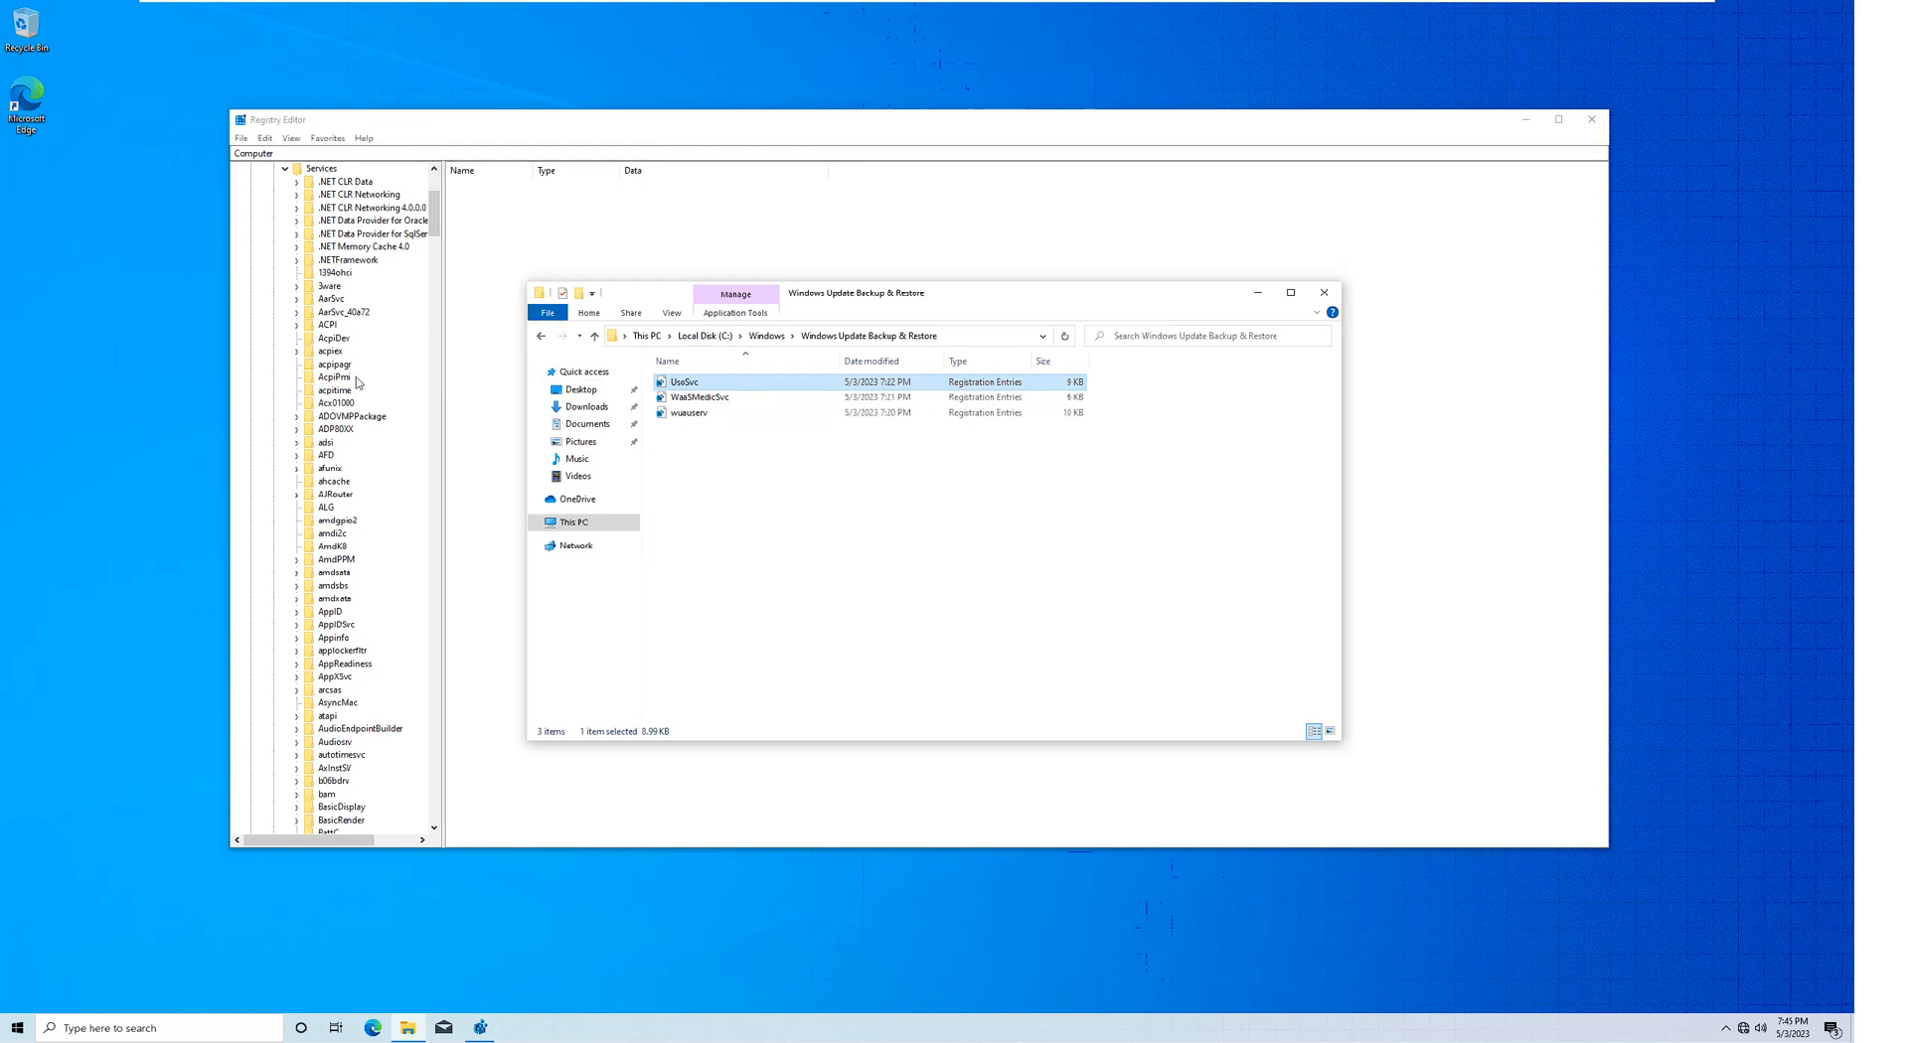
click(1324, 292)
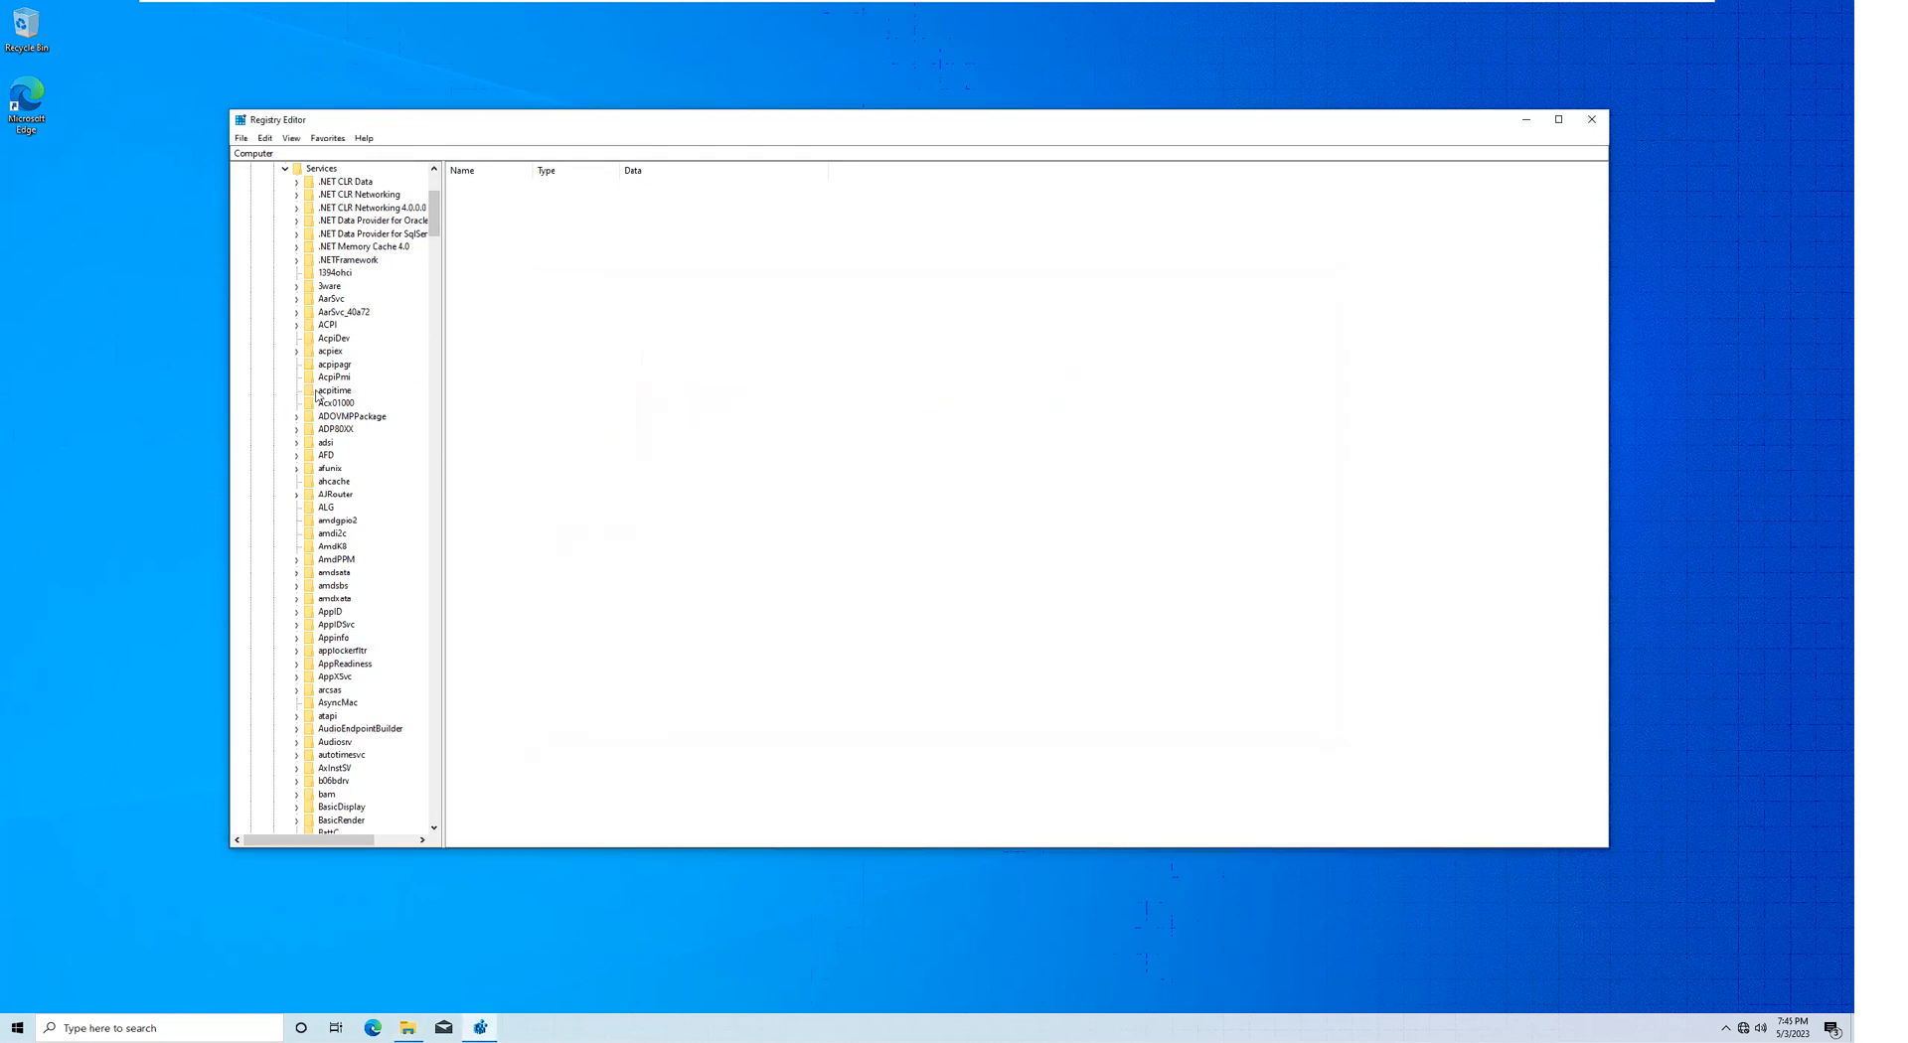
right_click(334, 391)
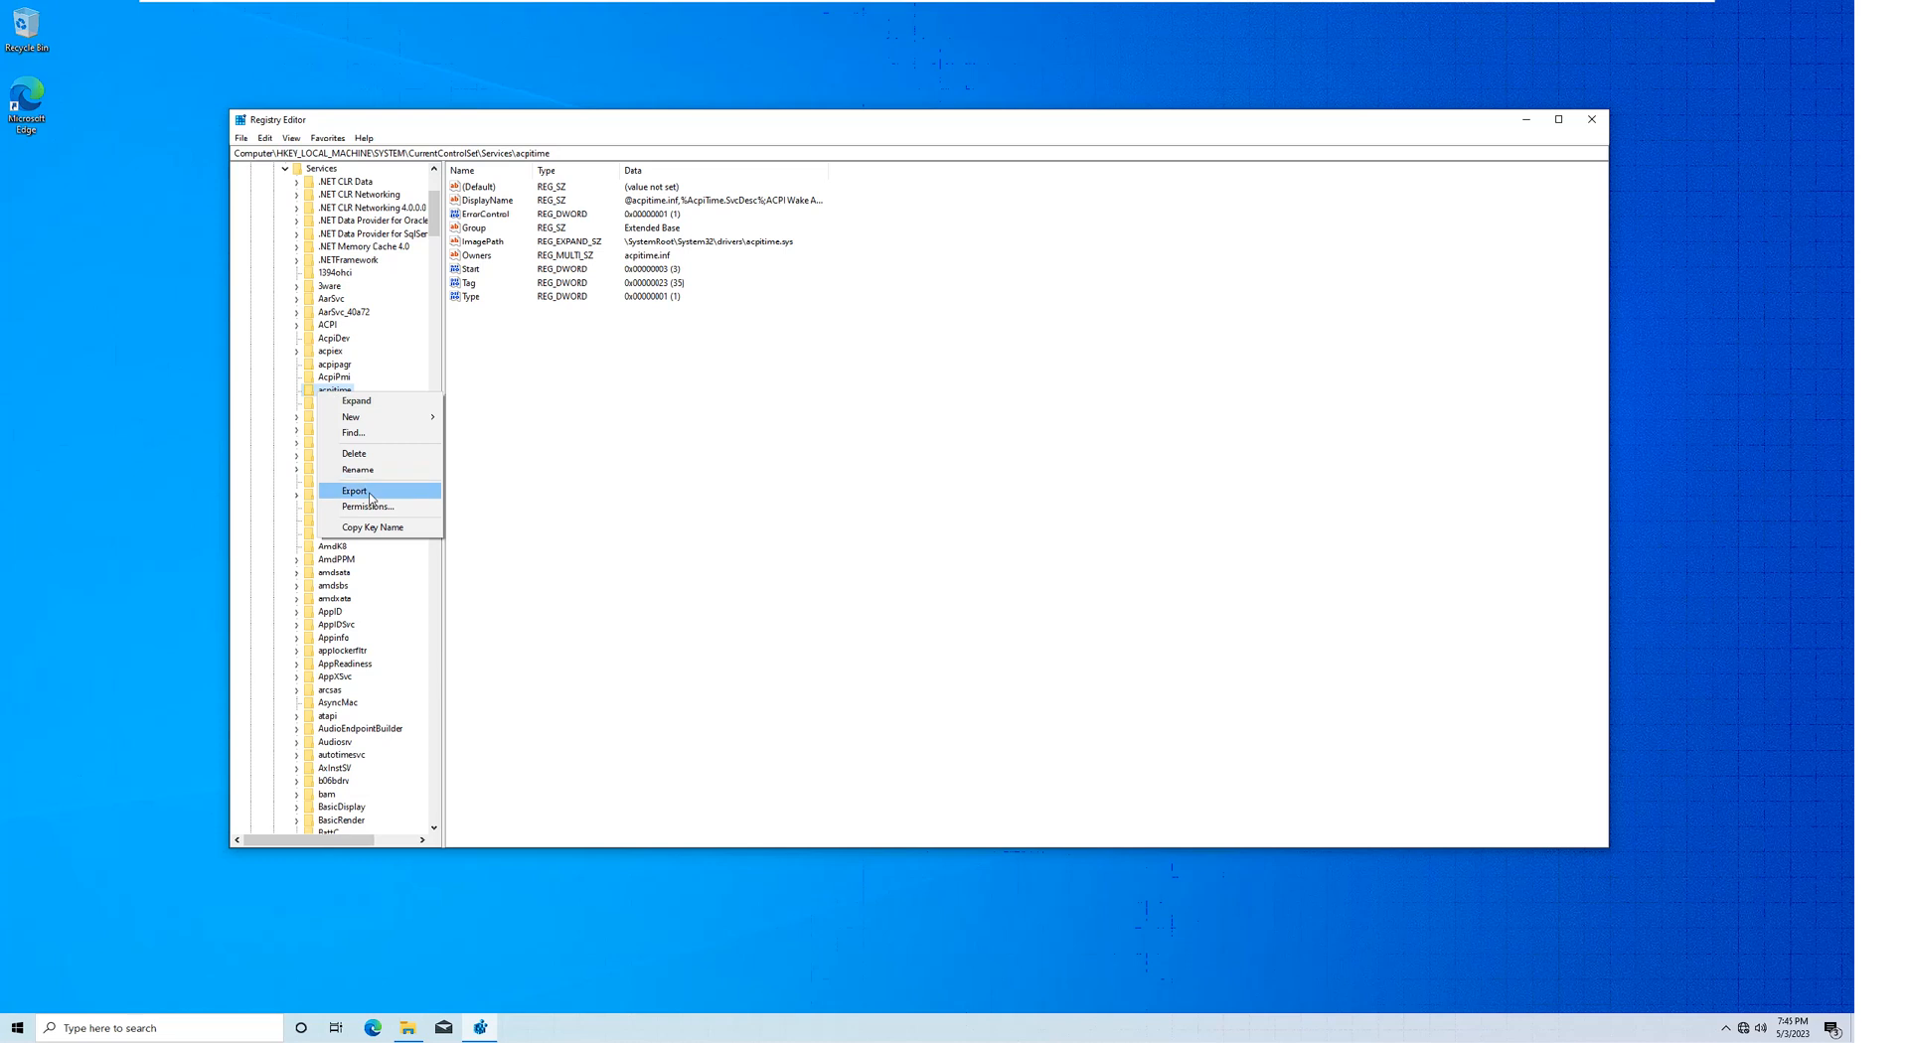
click(354, 491)
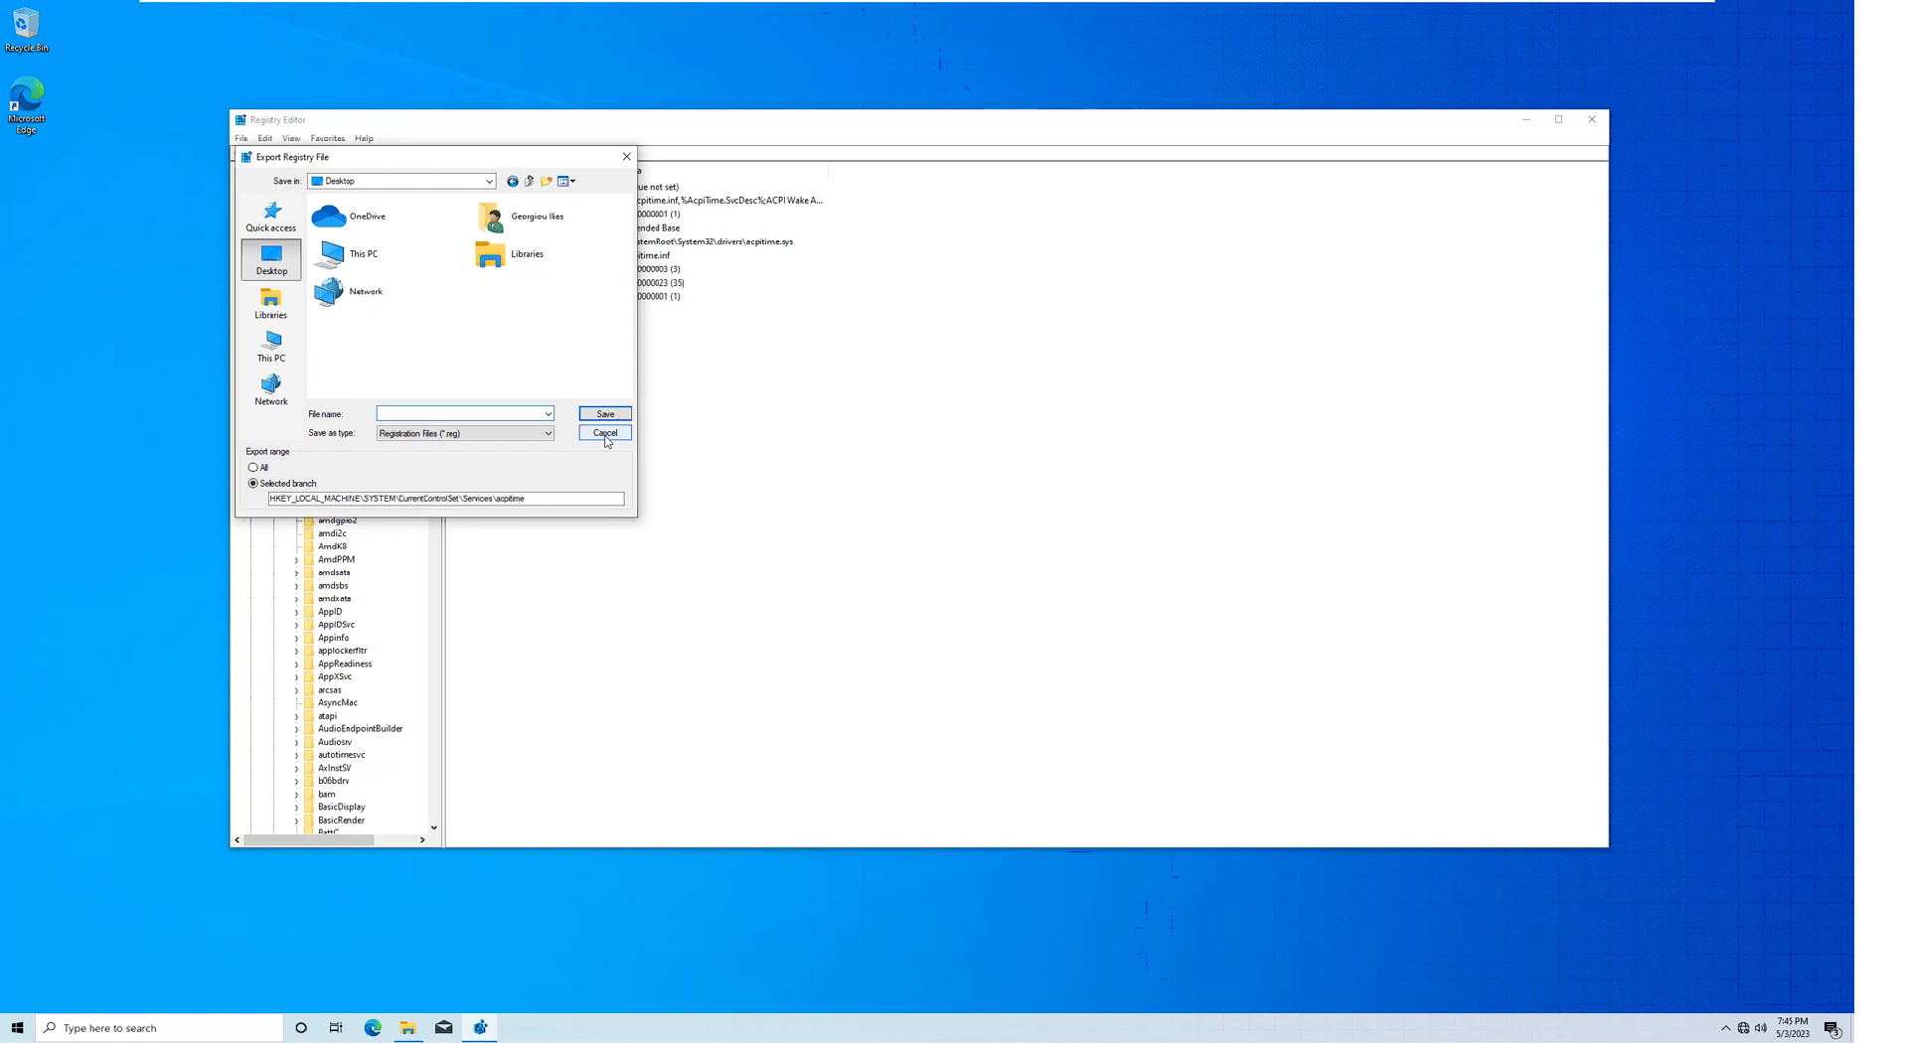
click(603, 434)
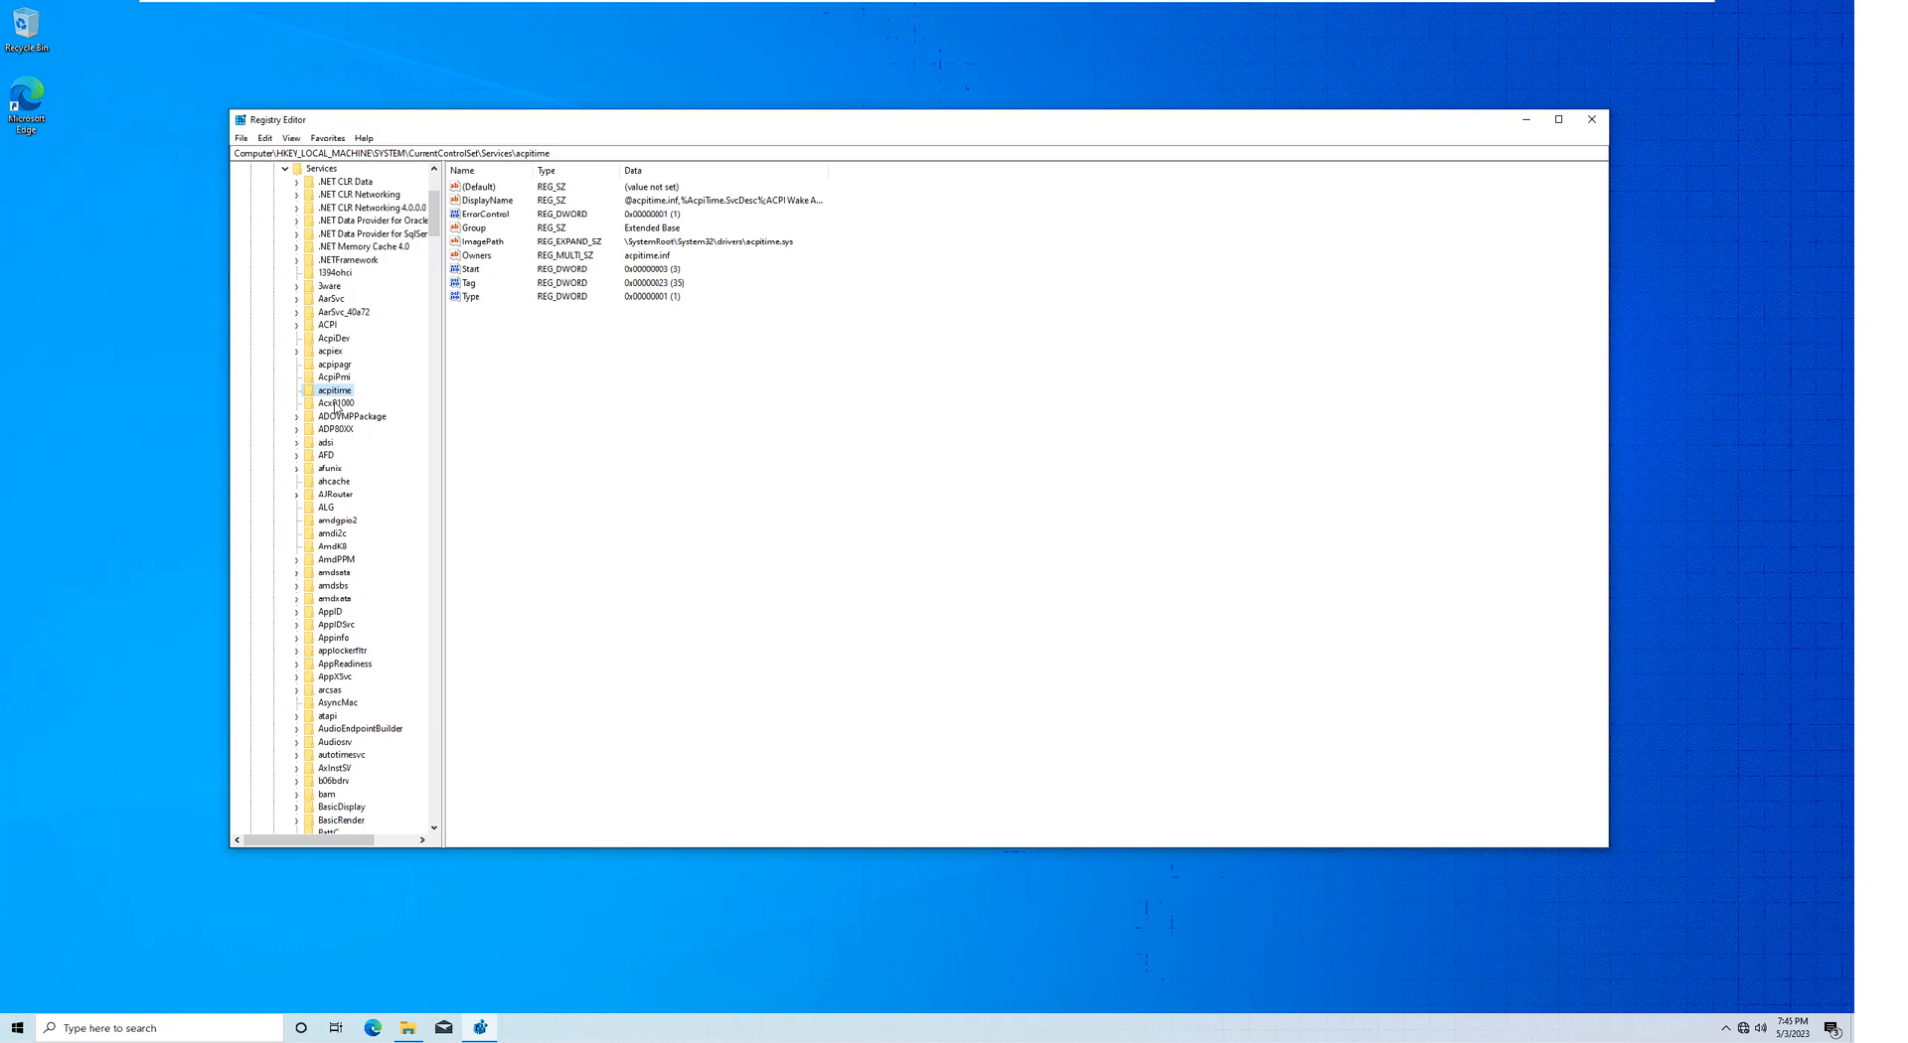
right_click(334, 391)
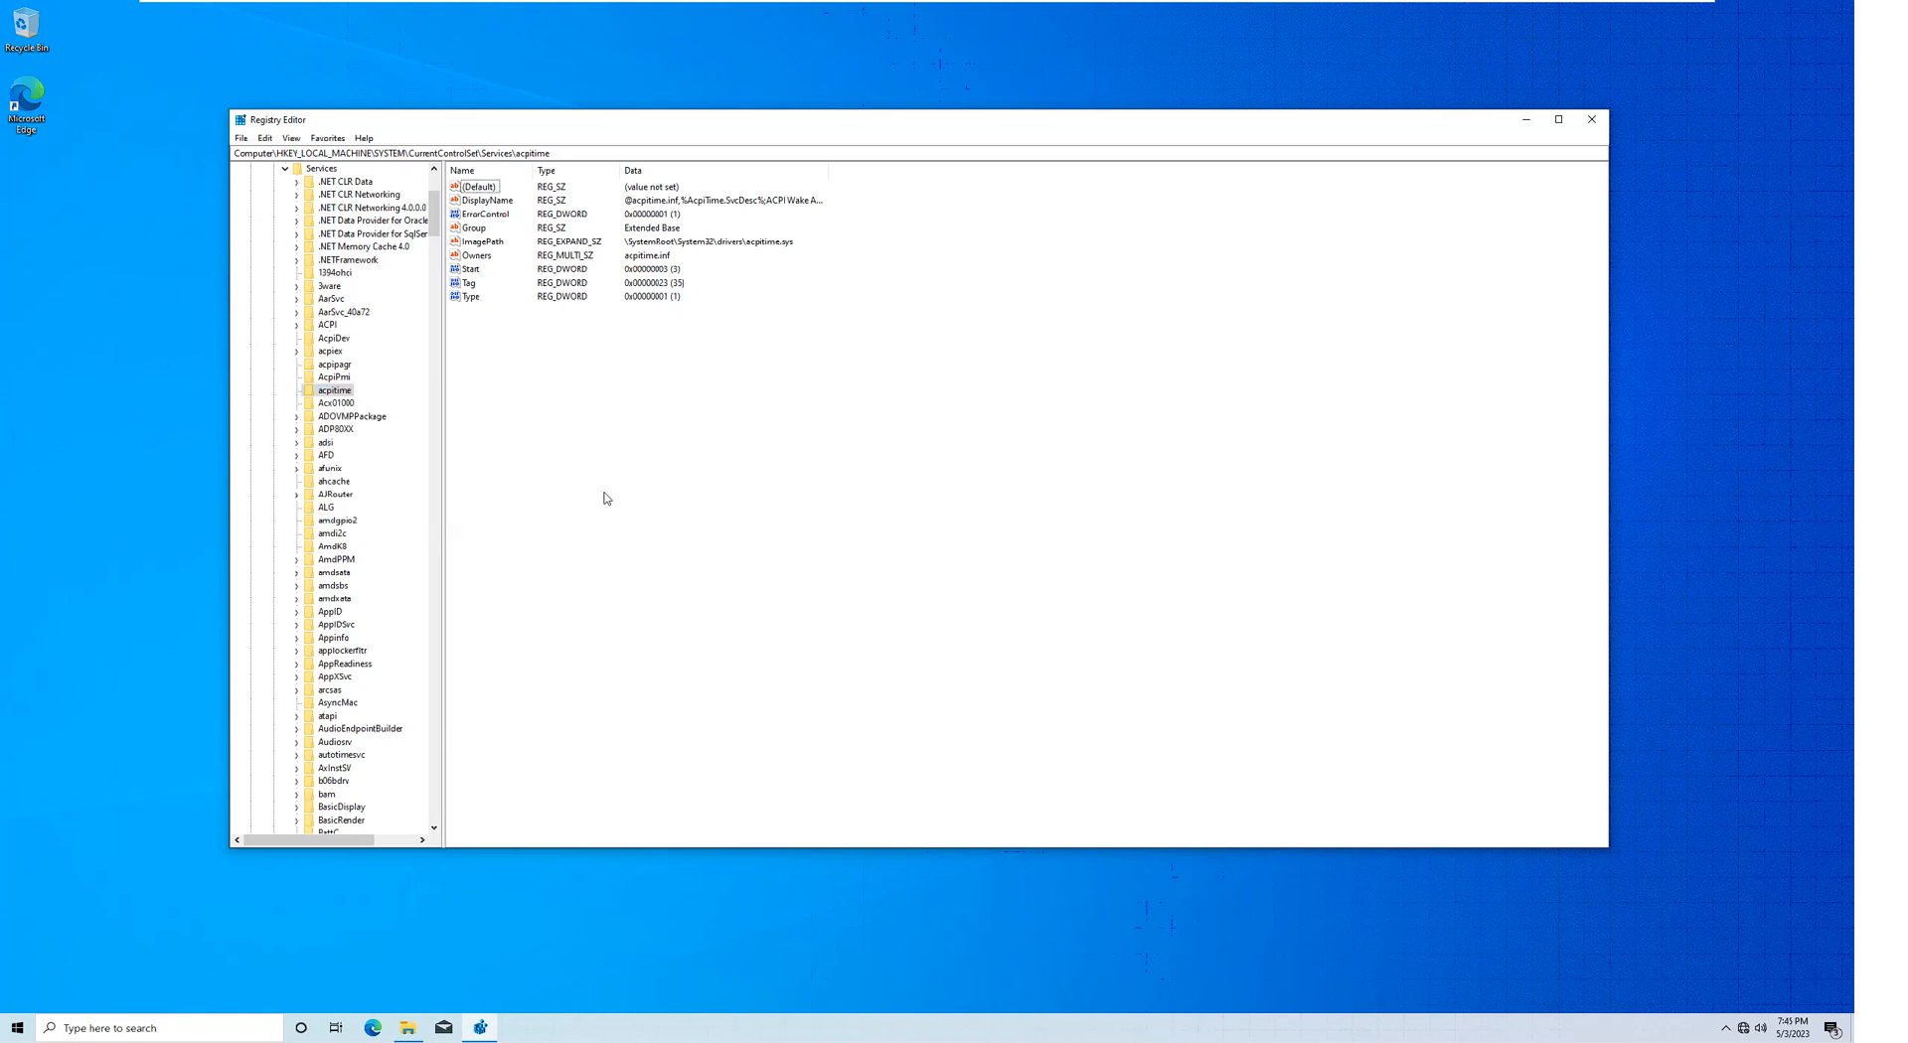
mouse_move(646, 467)
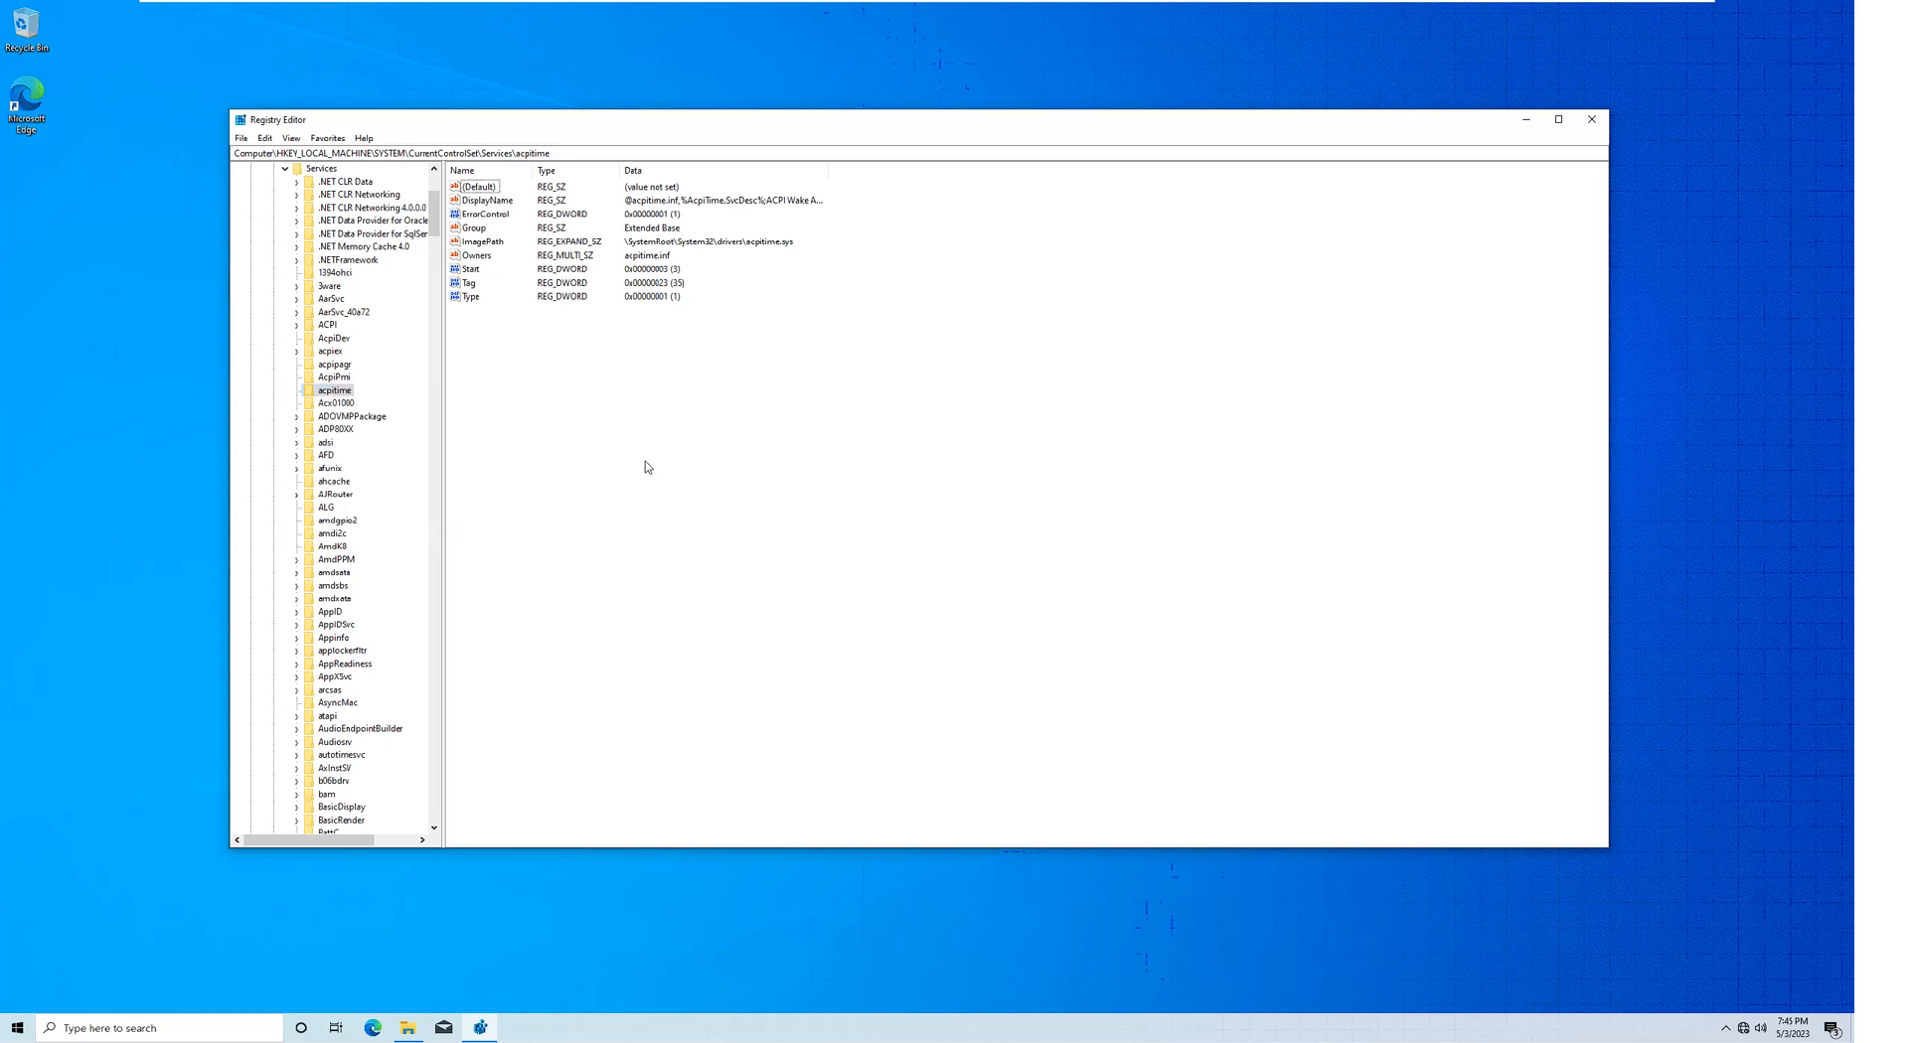
mouse_move(605, 546)
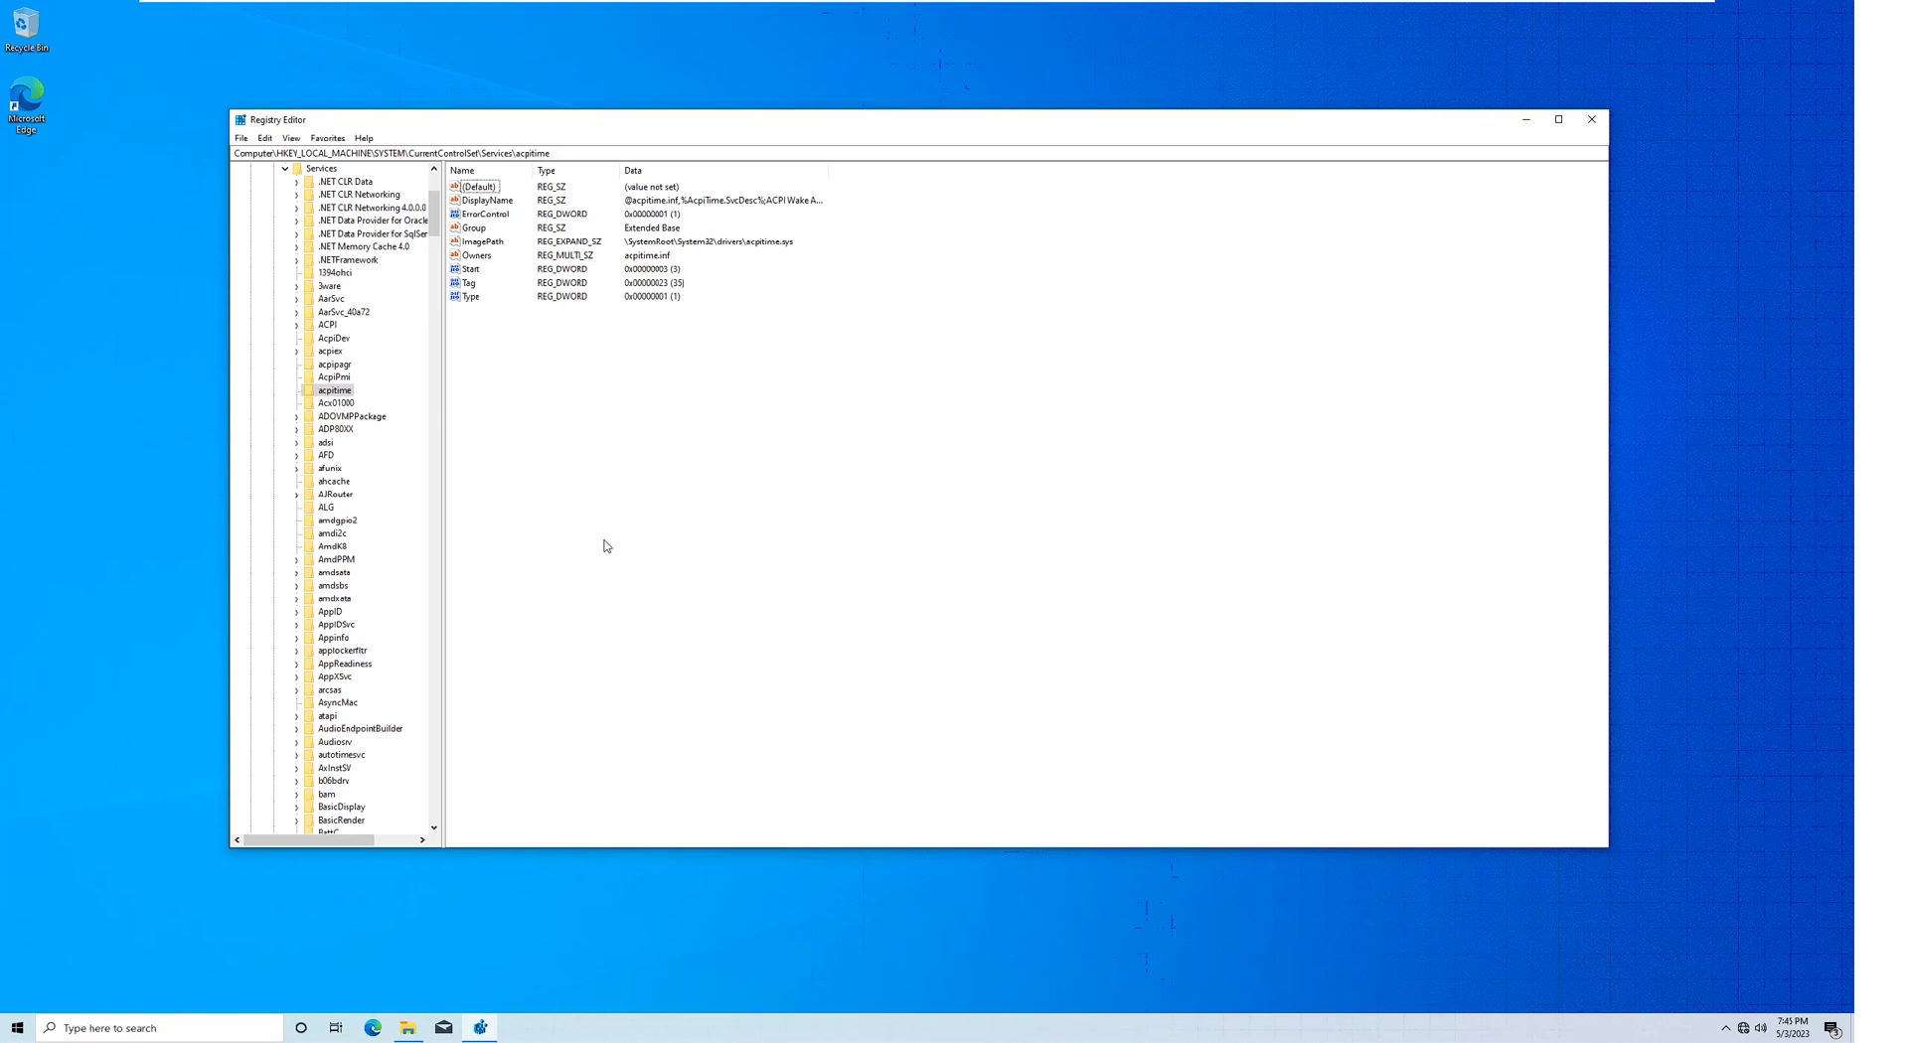
mouse_move(647, 496)
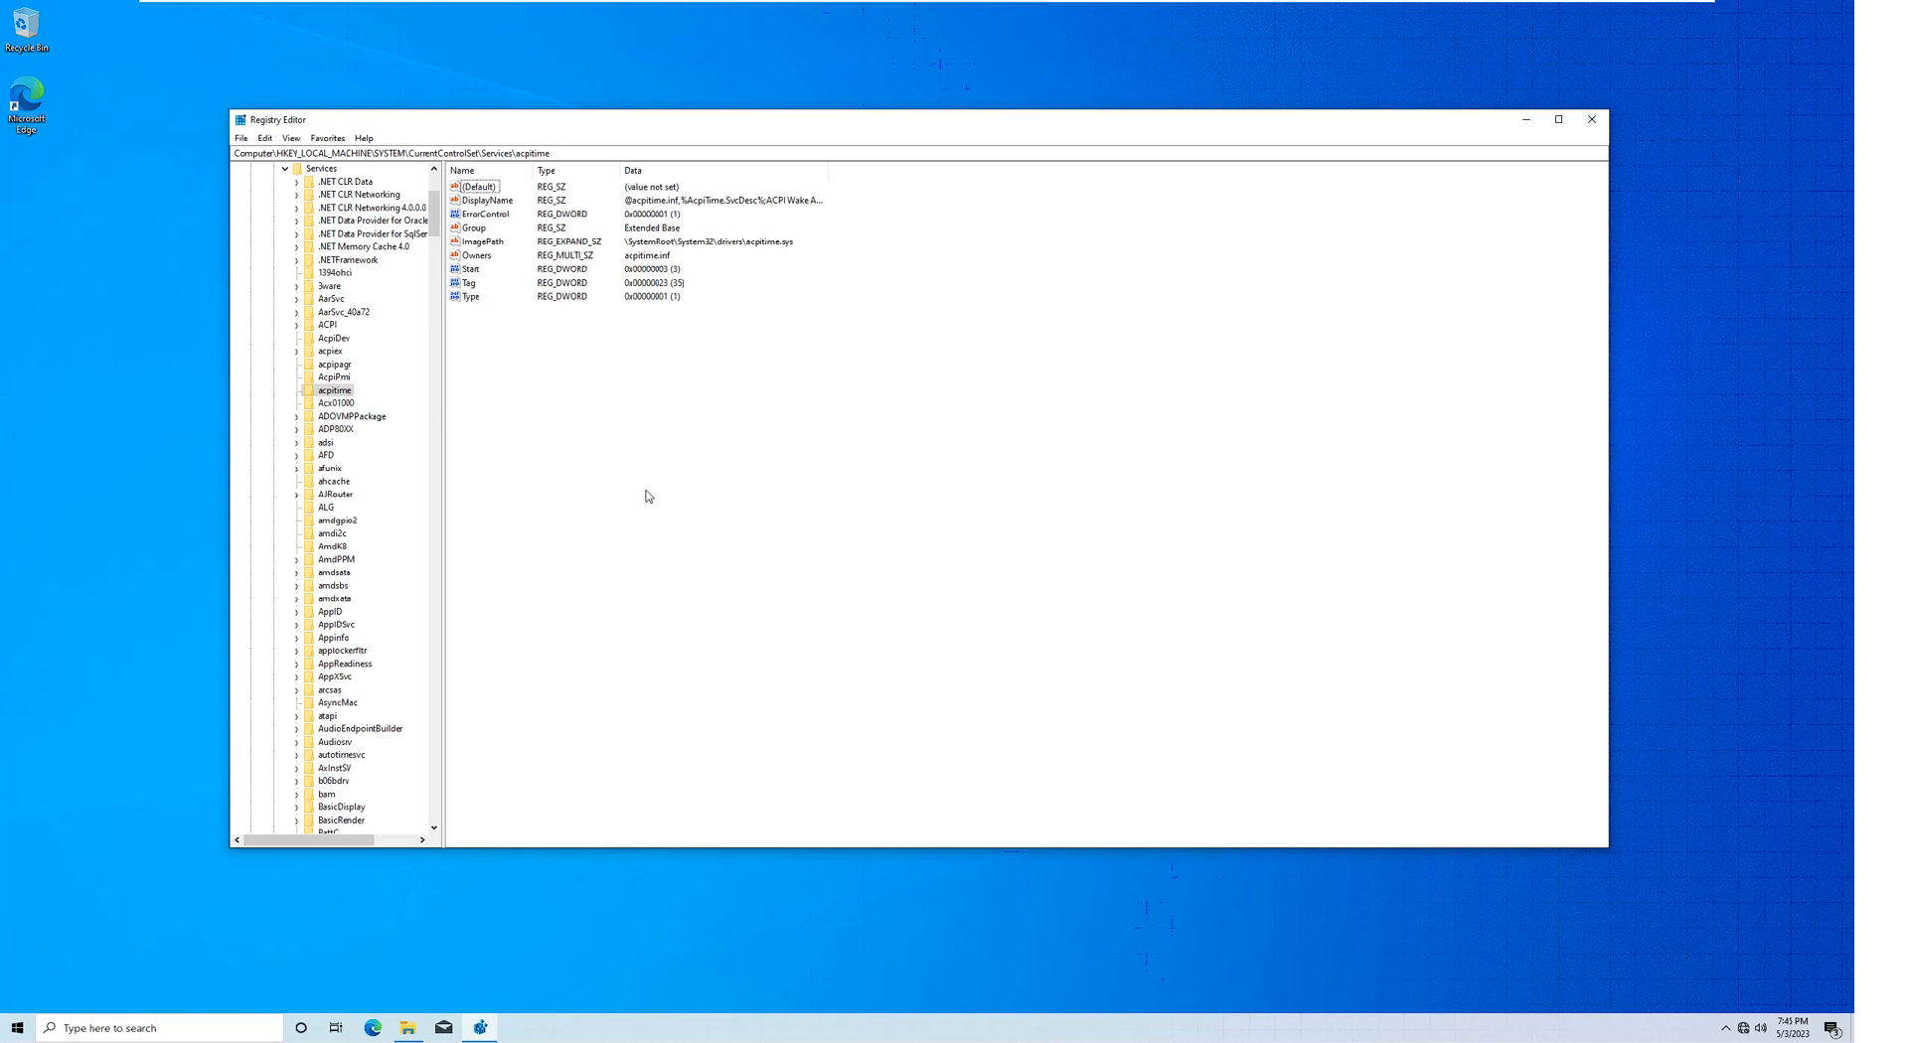
mouse_move(583, 513)
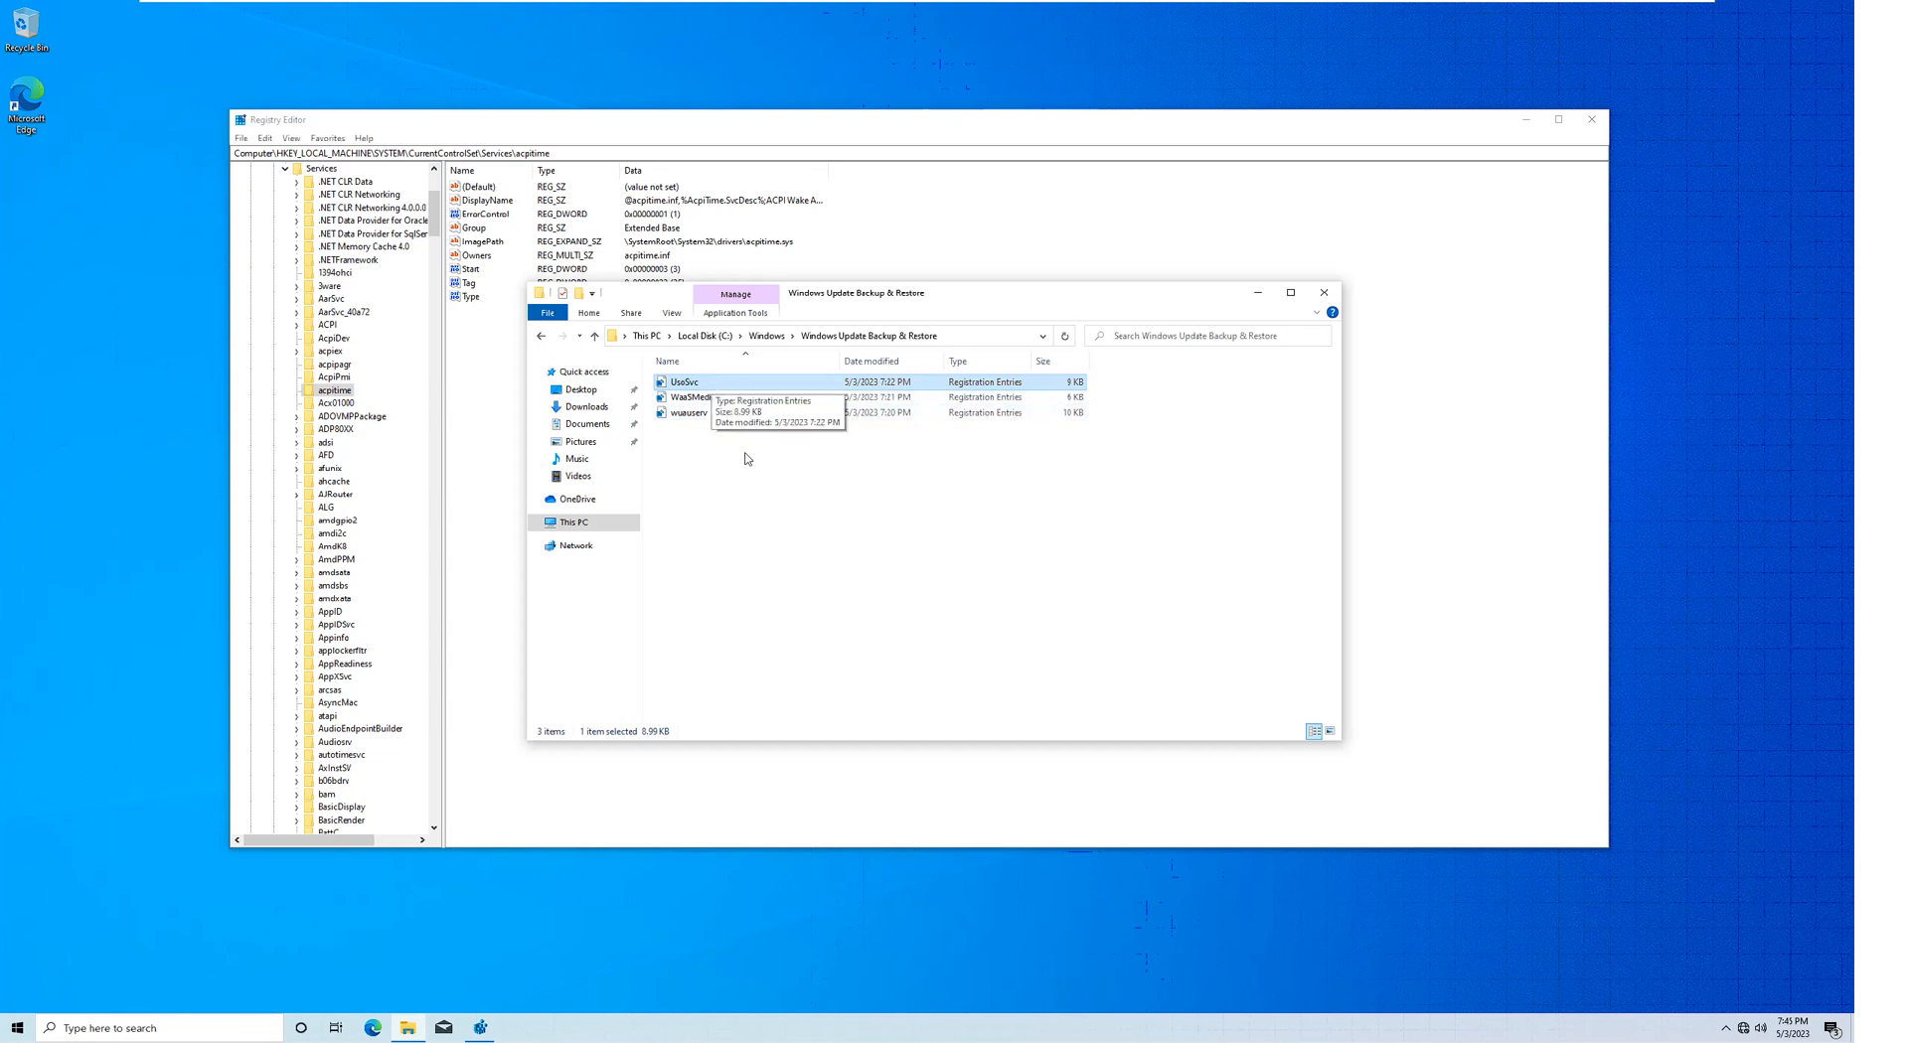
mouse_move(766, 477)
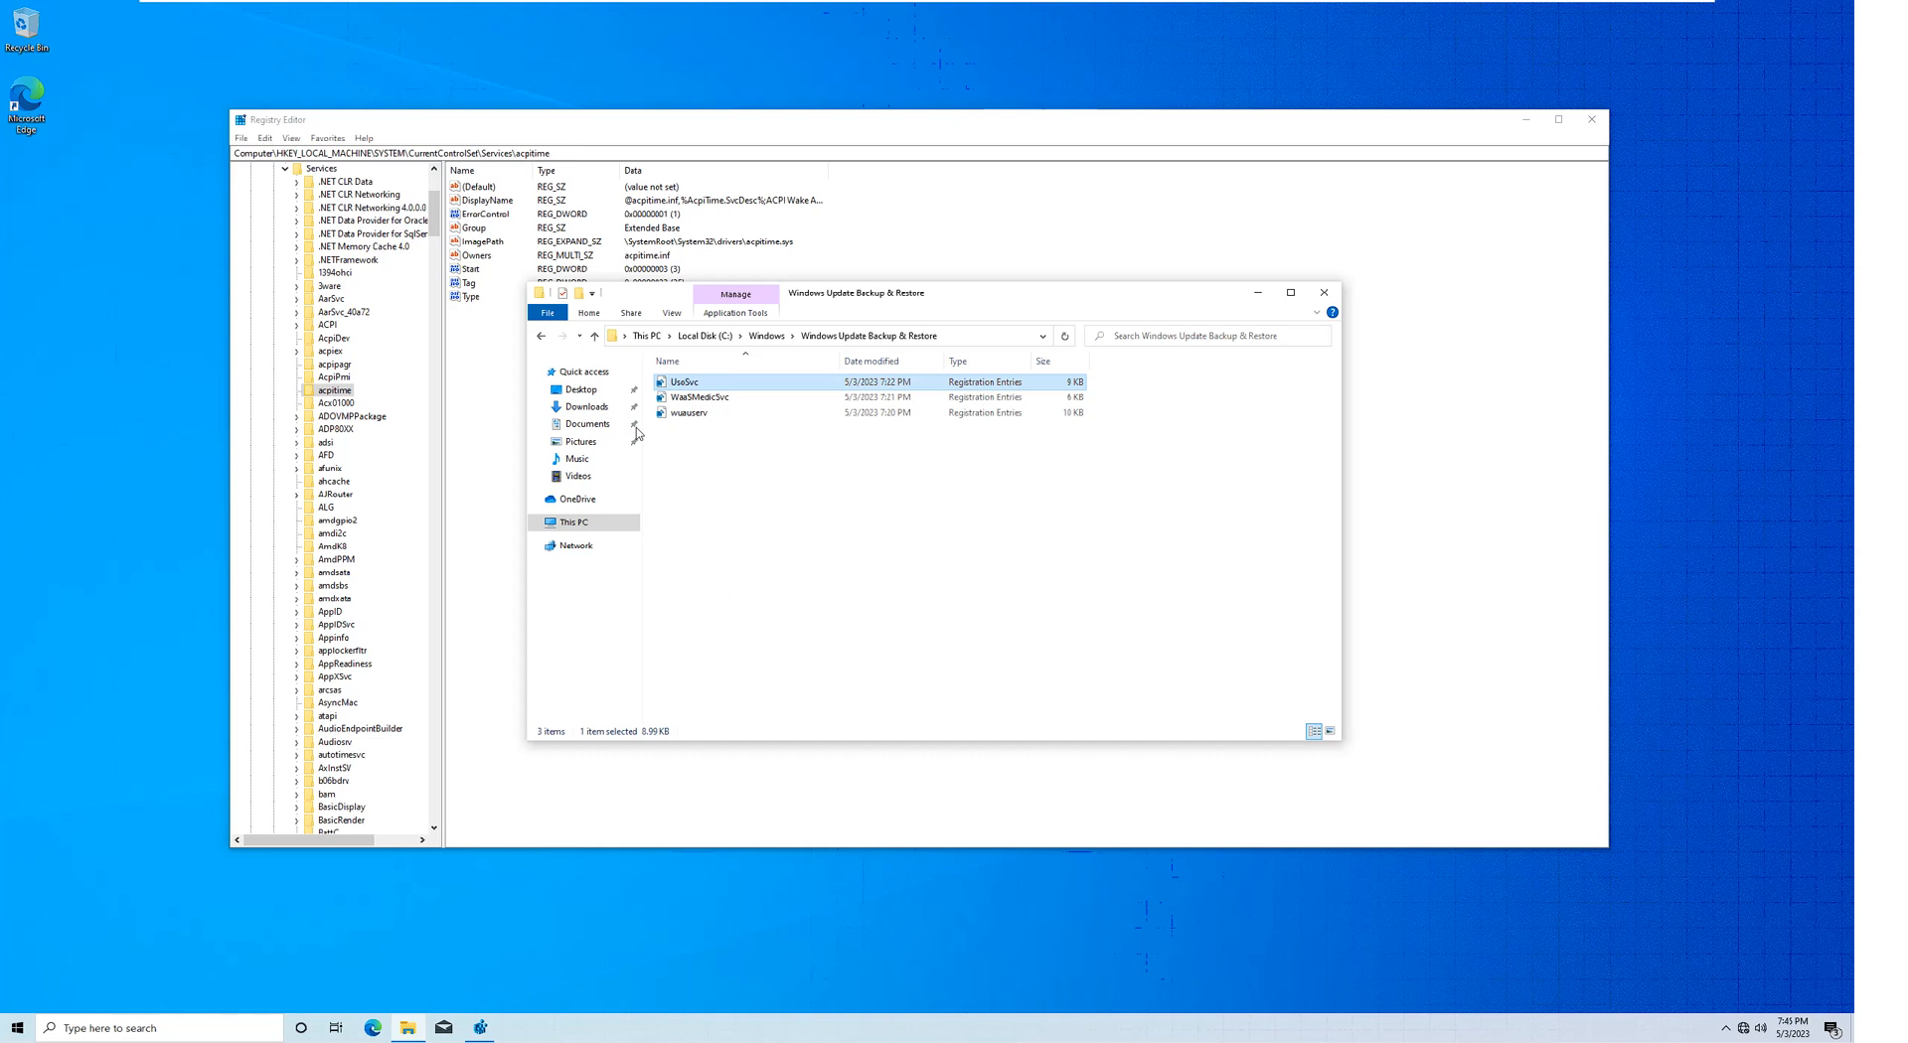
mouse_move(688, 414)
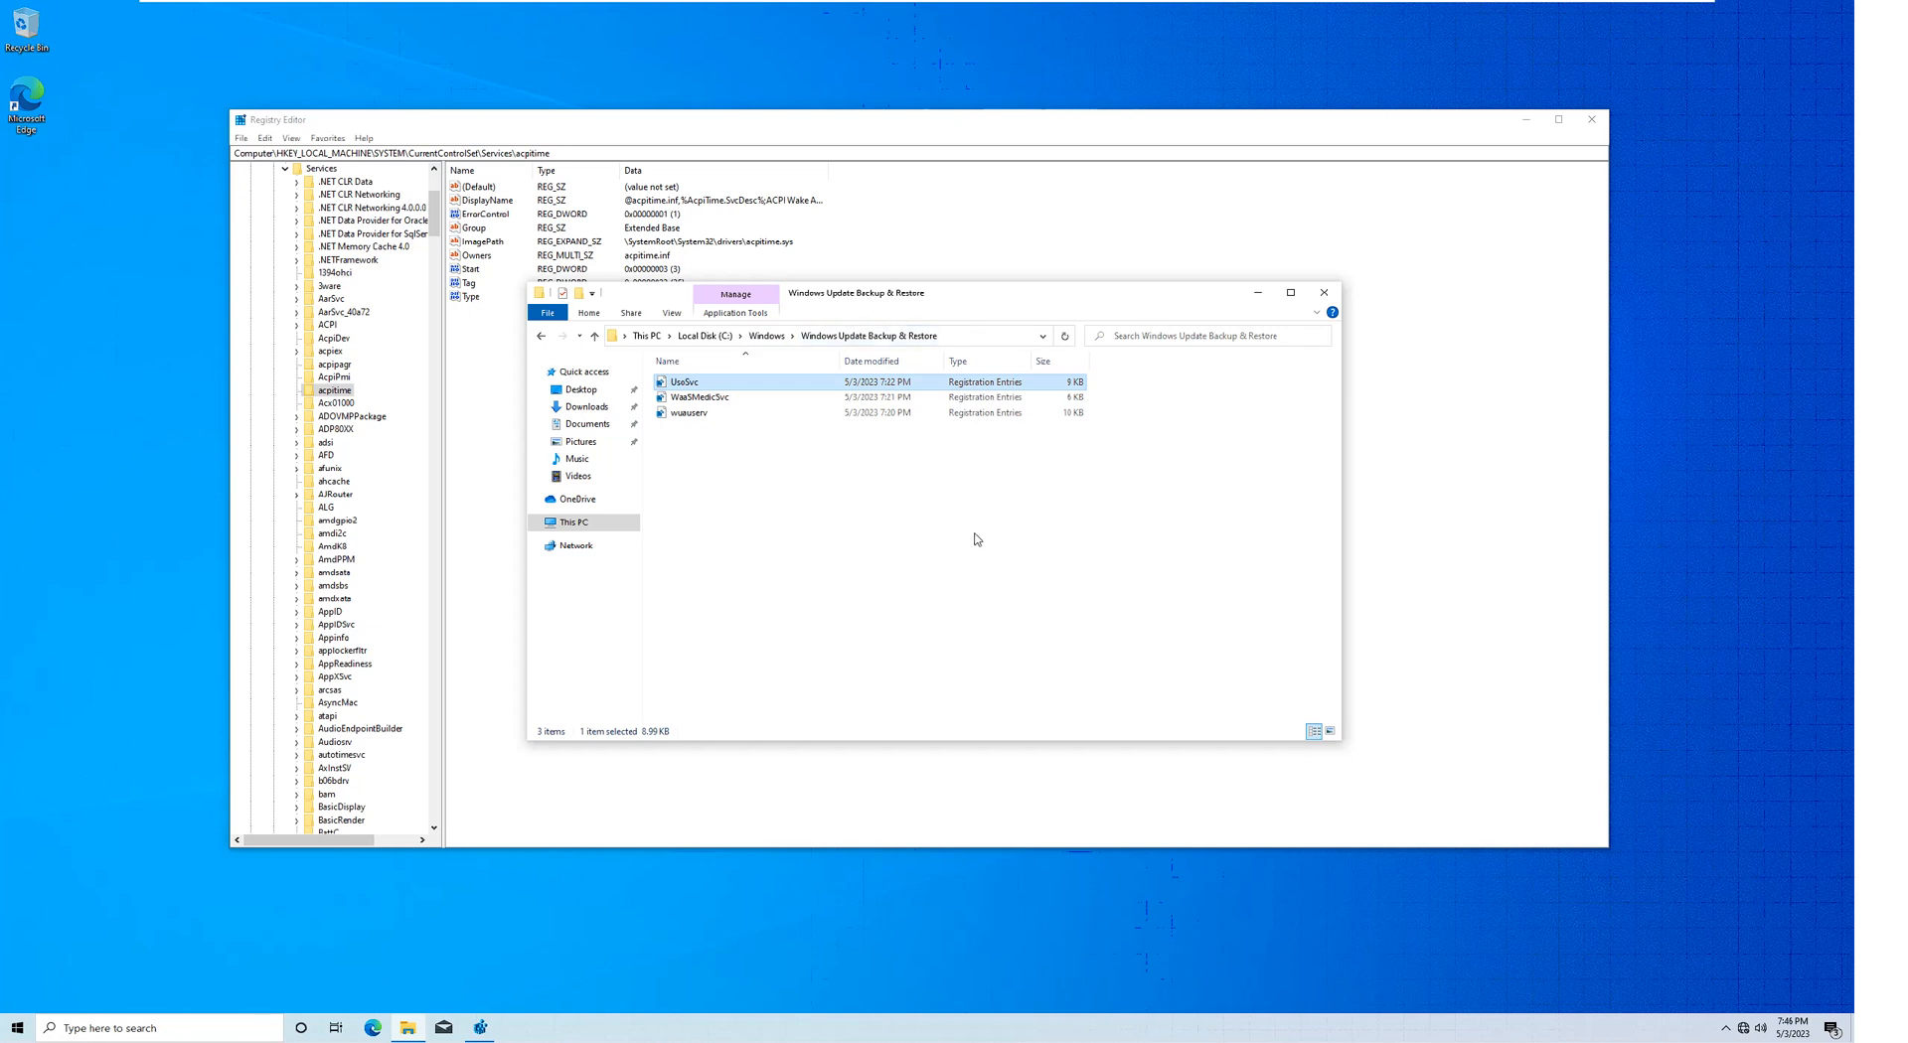
mouse_move(835, 310)
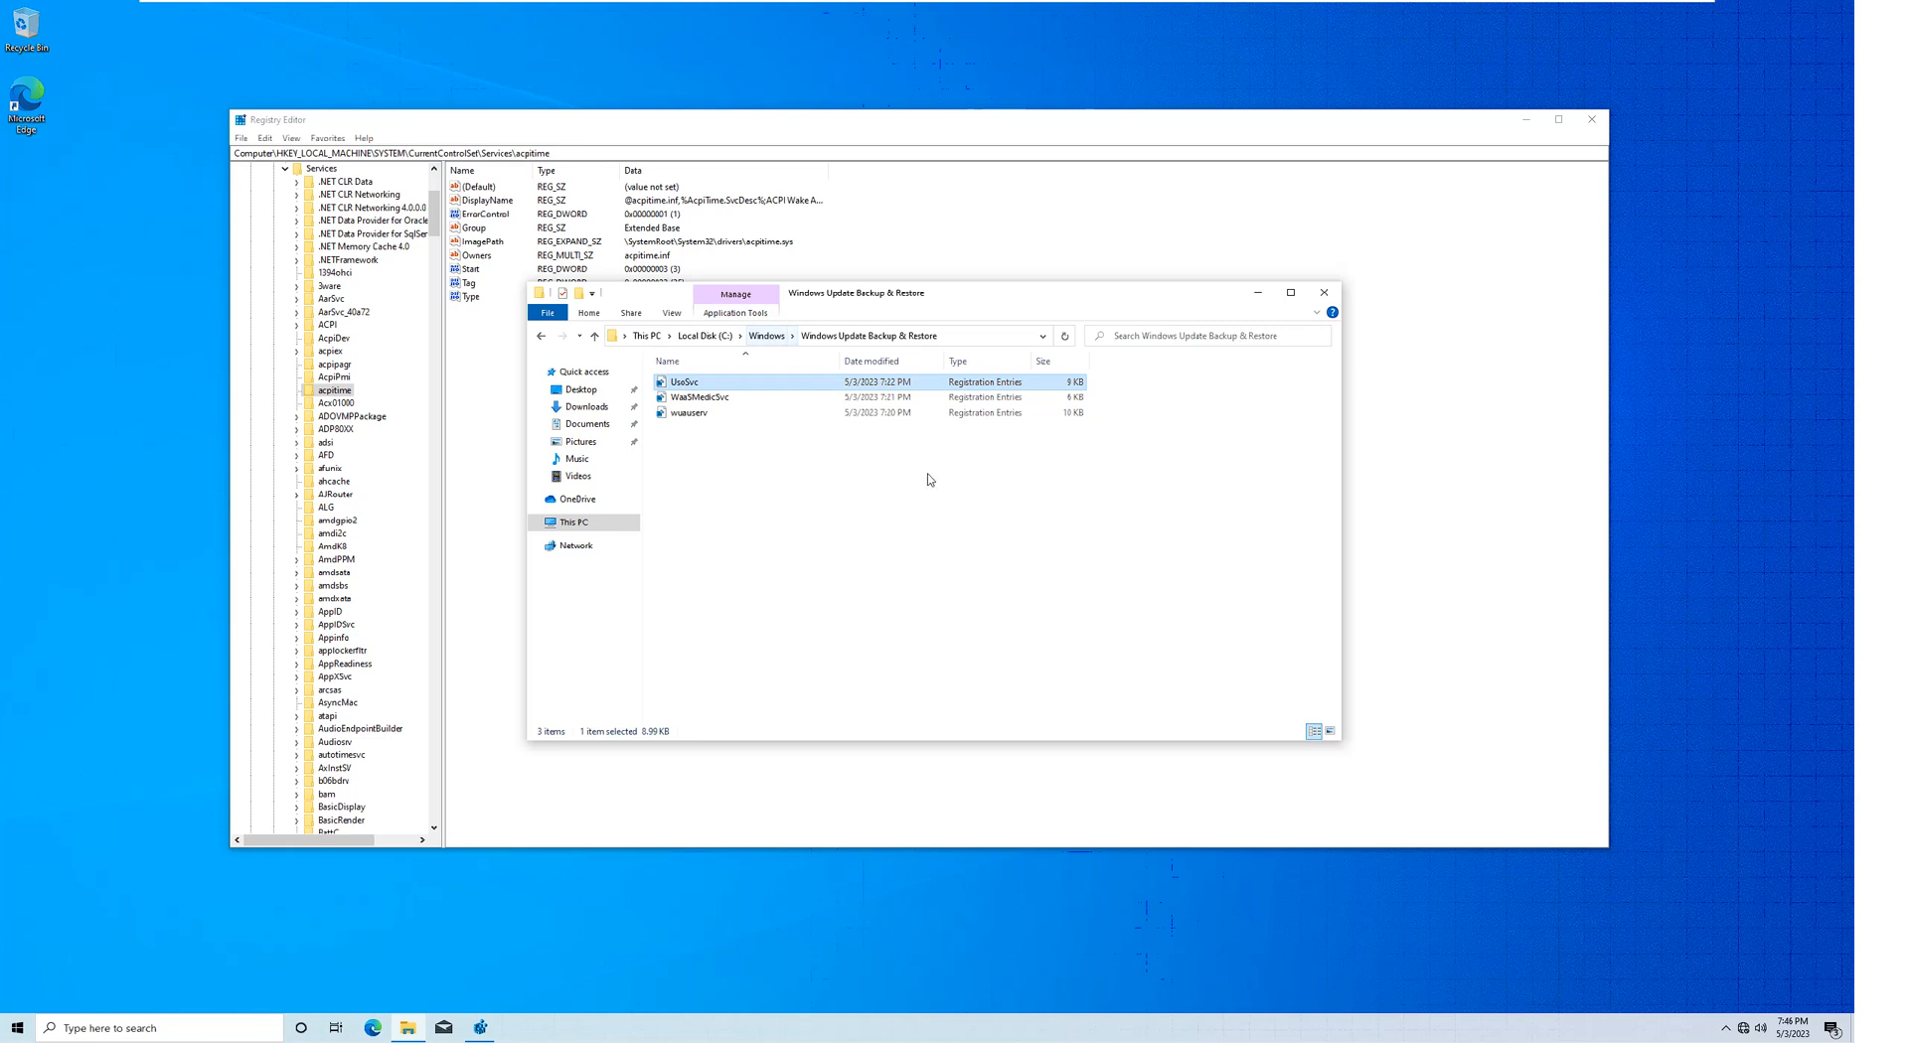
mouse_move(947, 525)
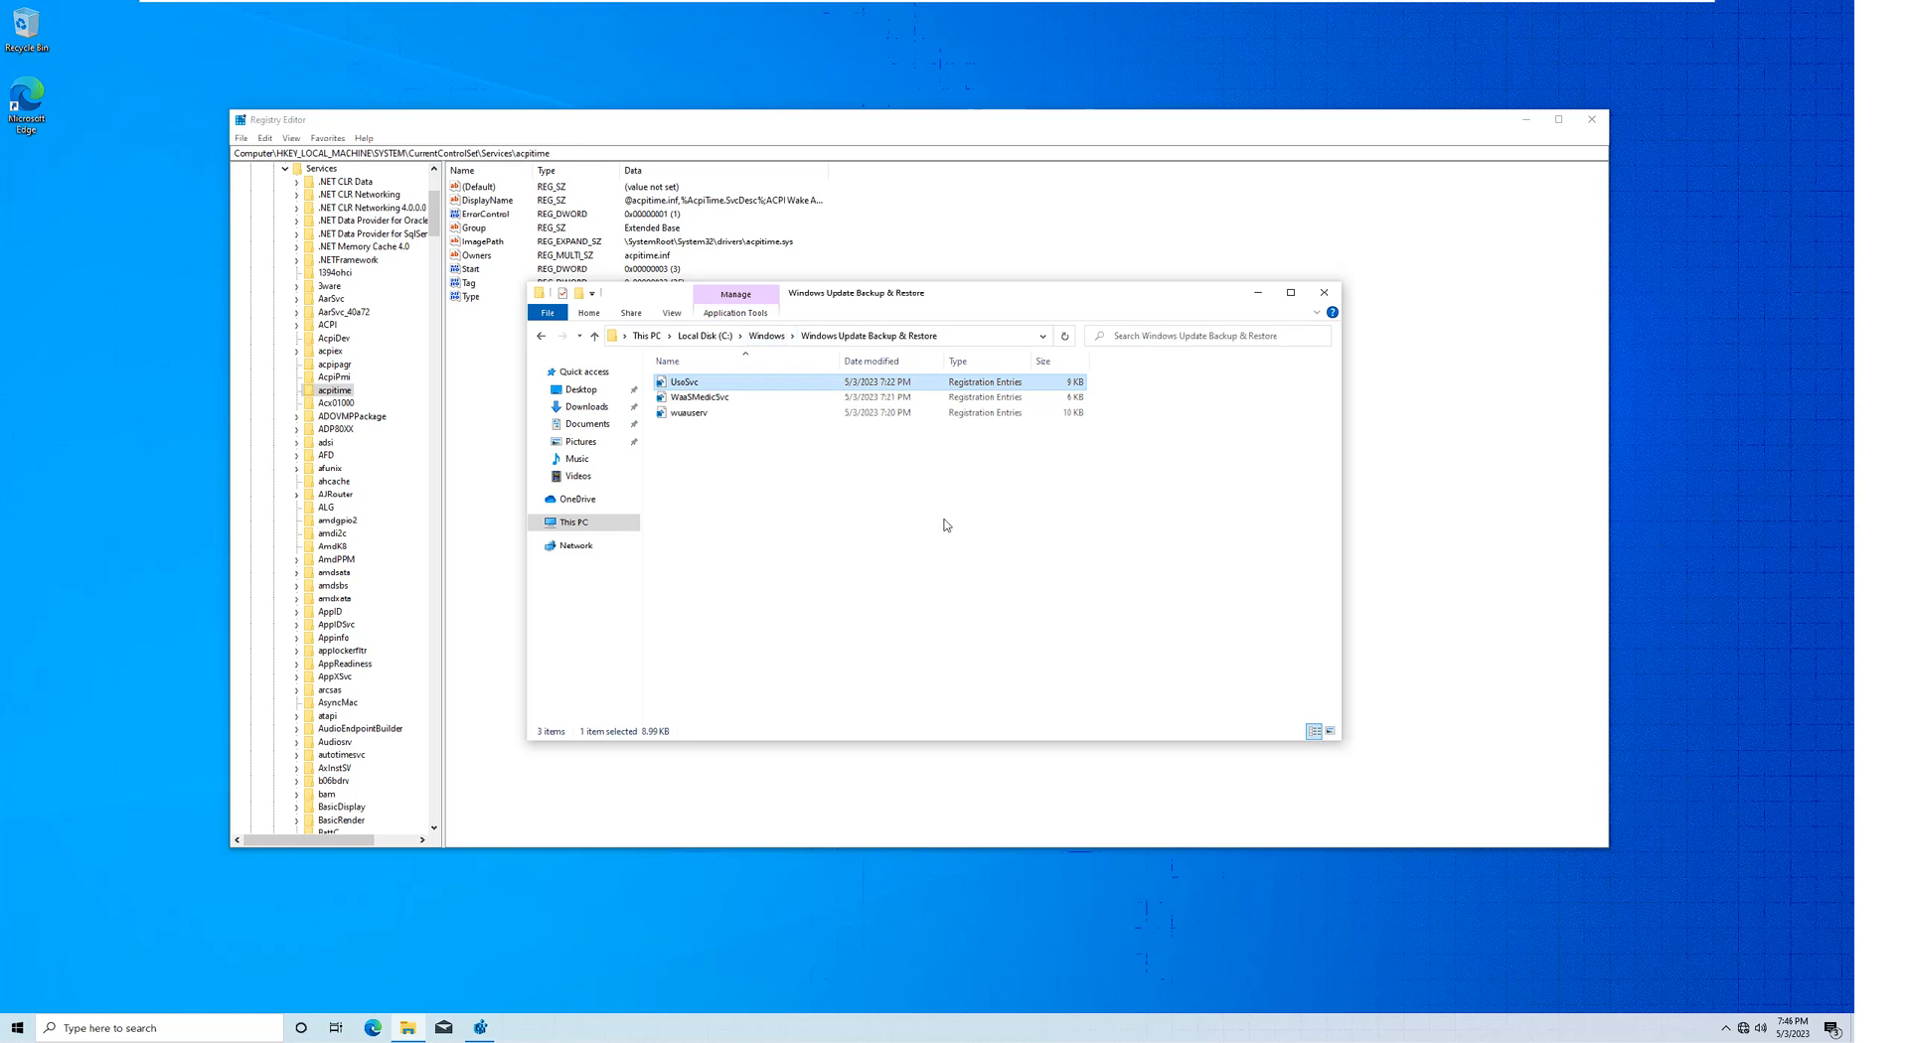
mouse_move(1343, 282)
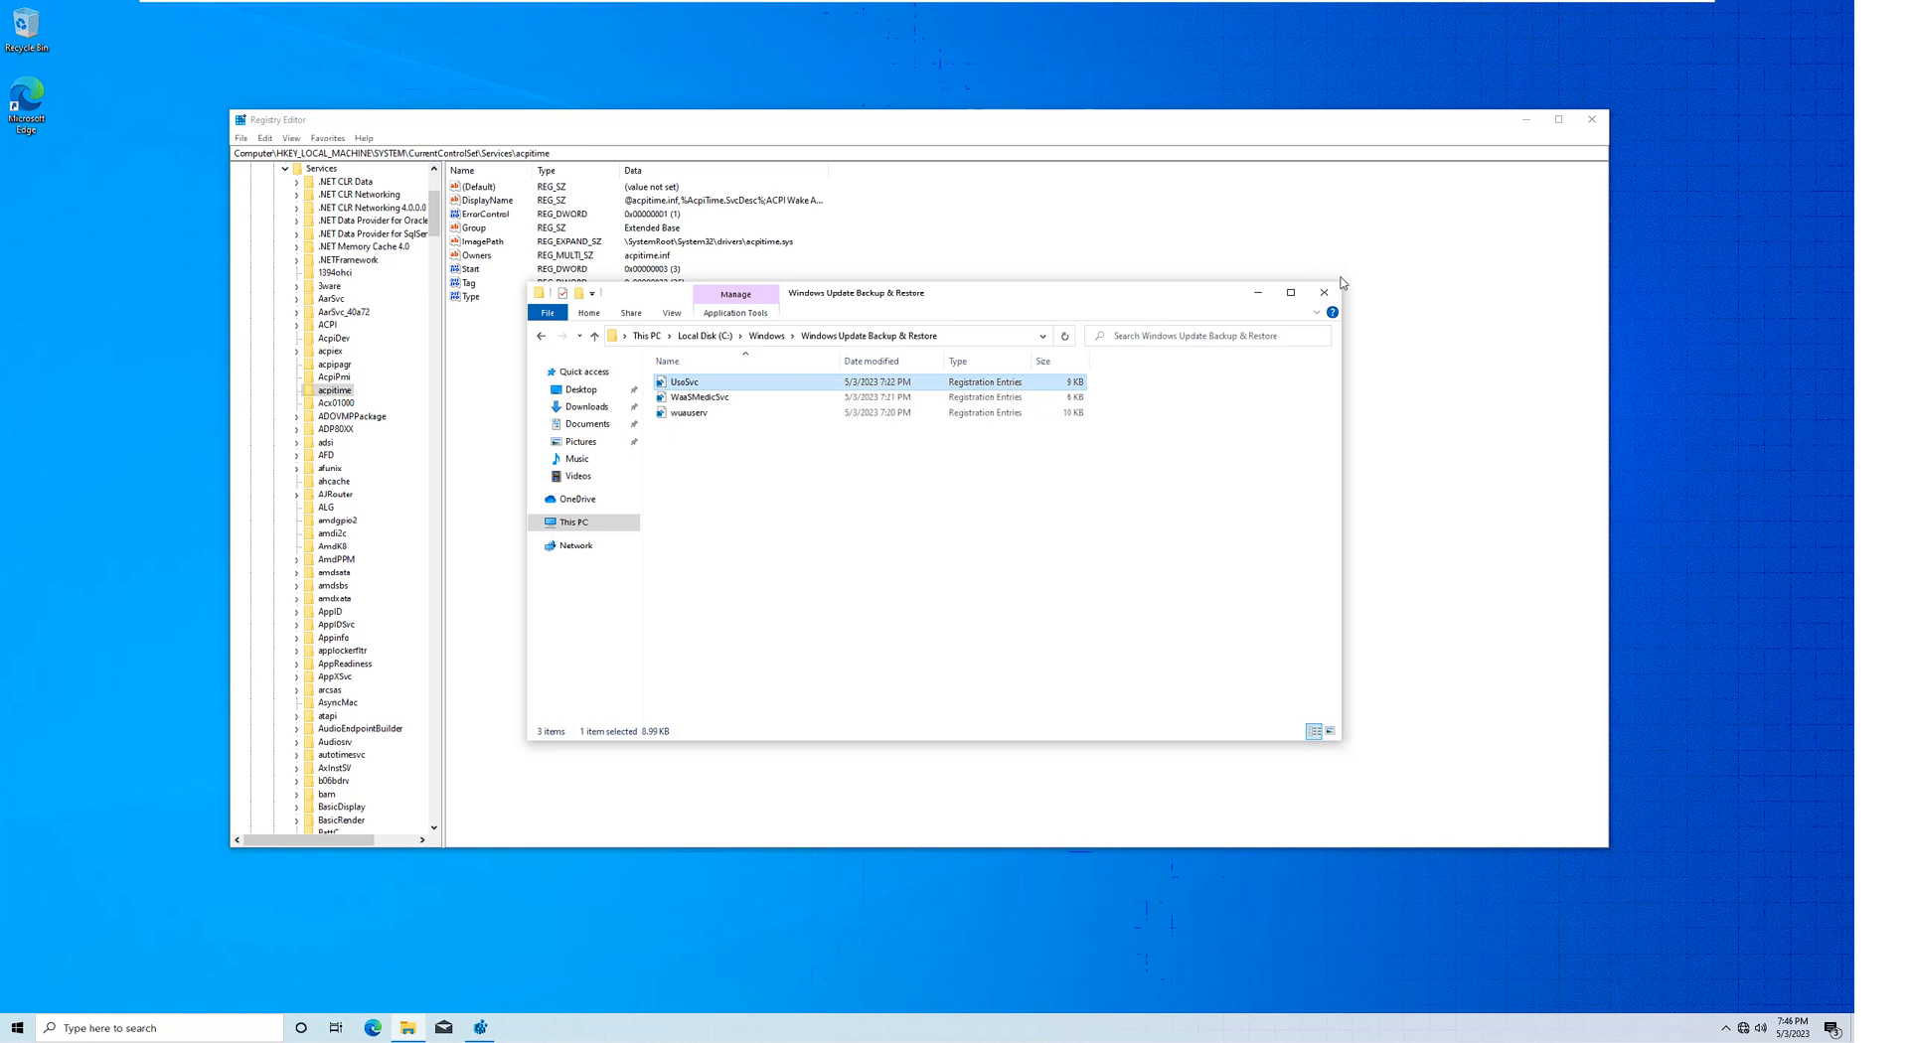
Close the File Explorer window showing the three .reg backup files.
click(1323, 292)
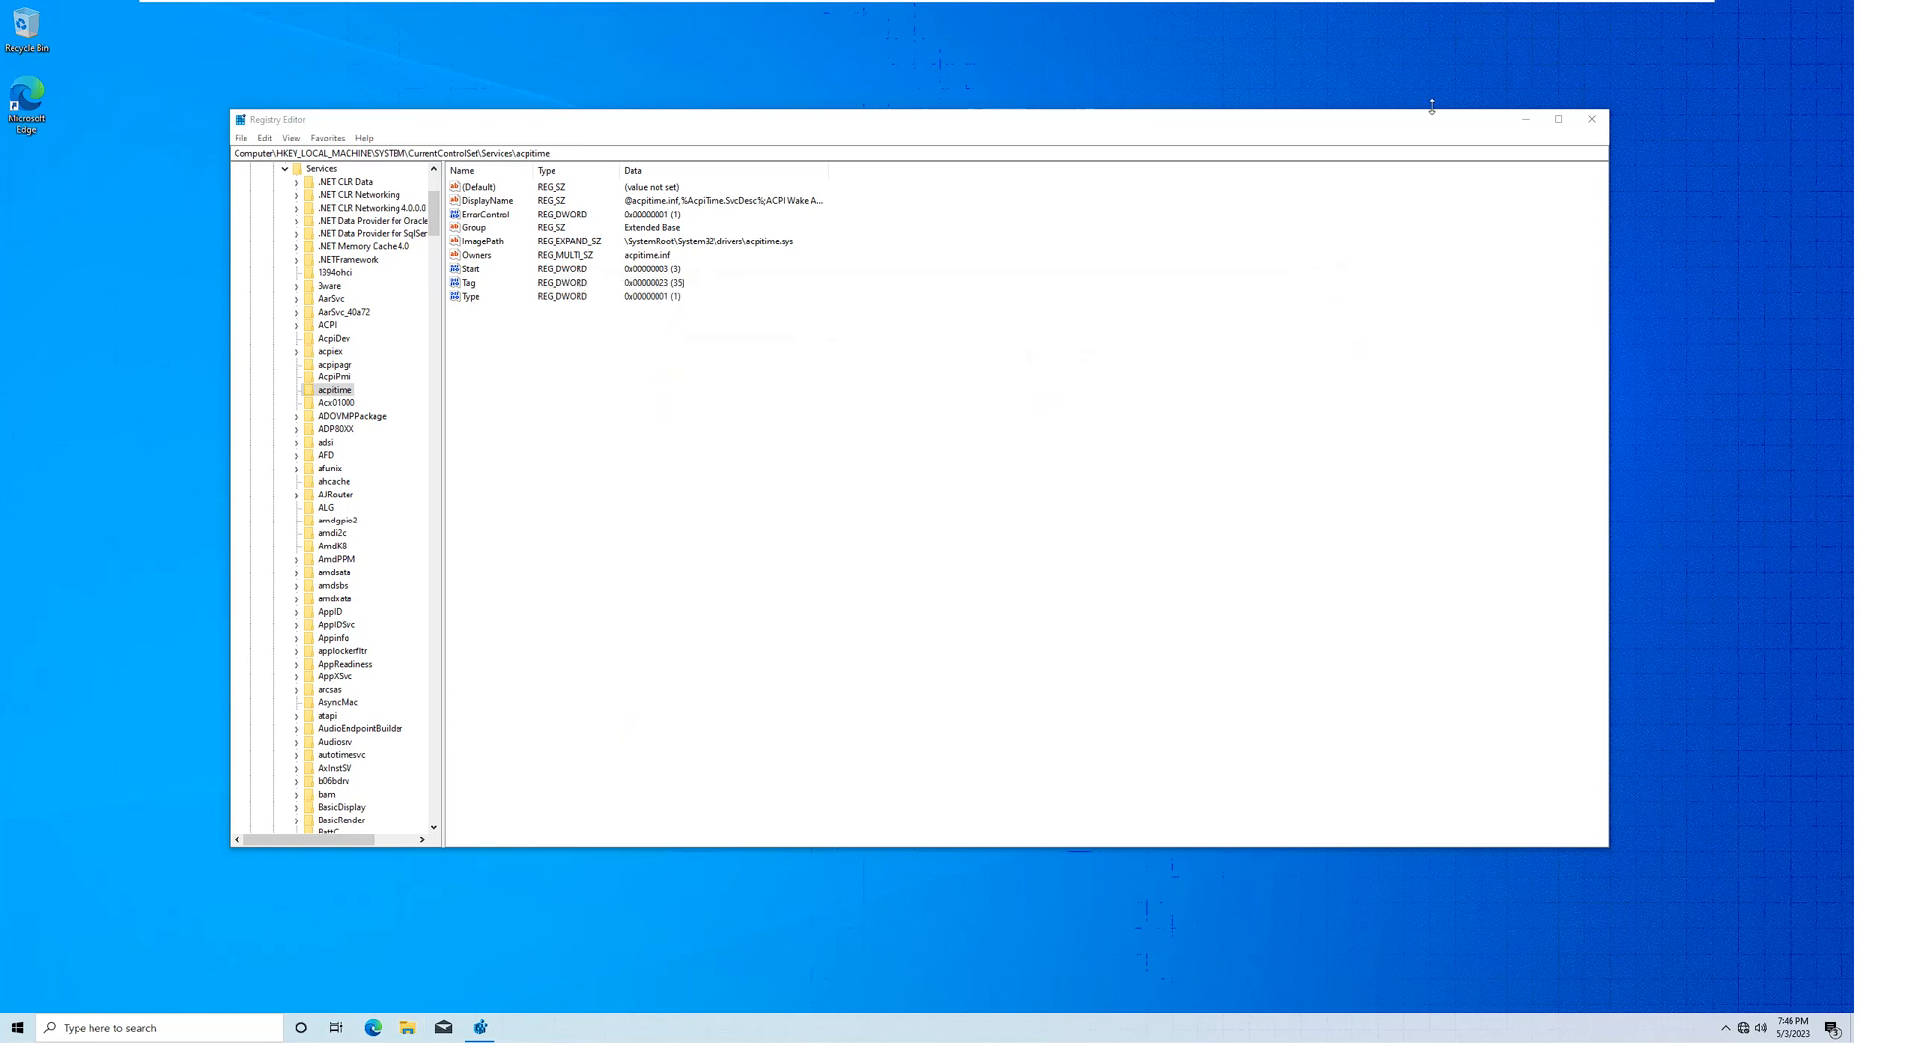
Close Registry Editor, view Update & Security's 'Something went wrong' error, then close Settings.
click(1590, 119)
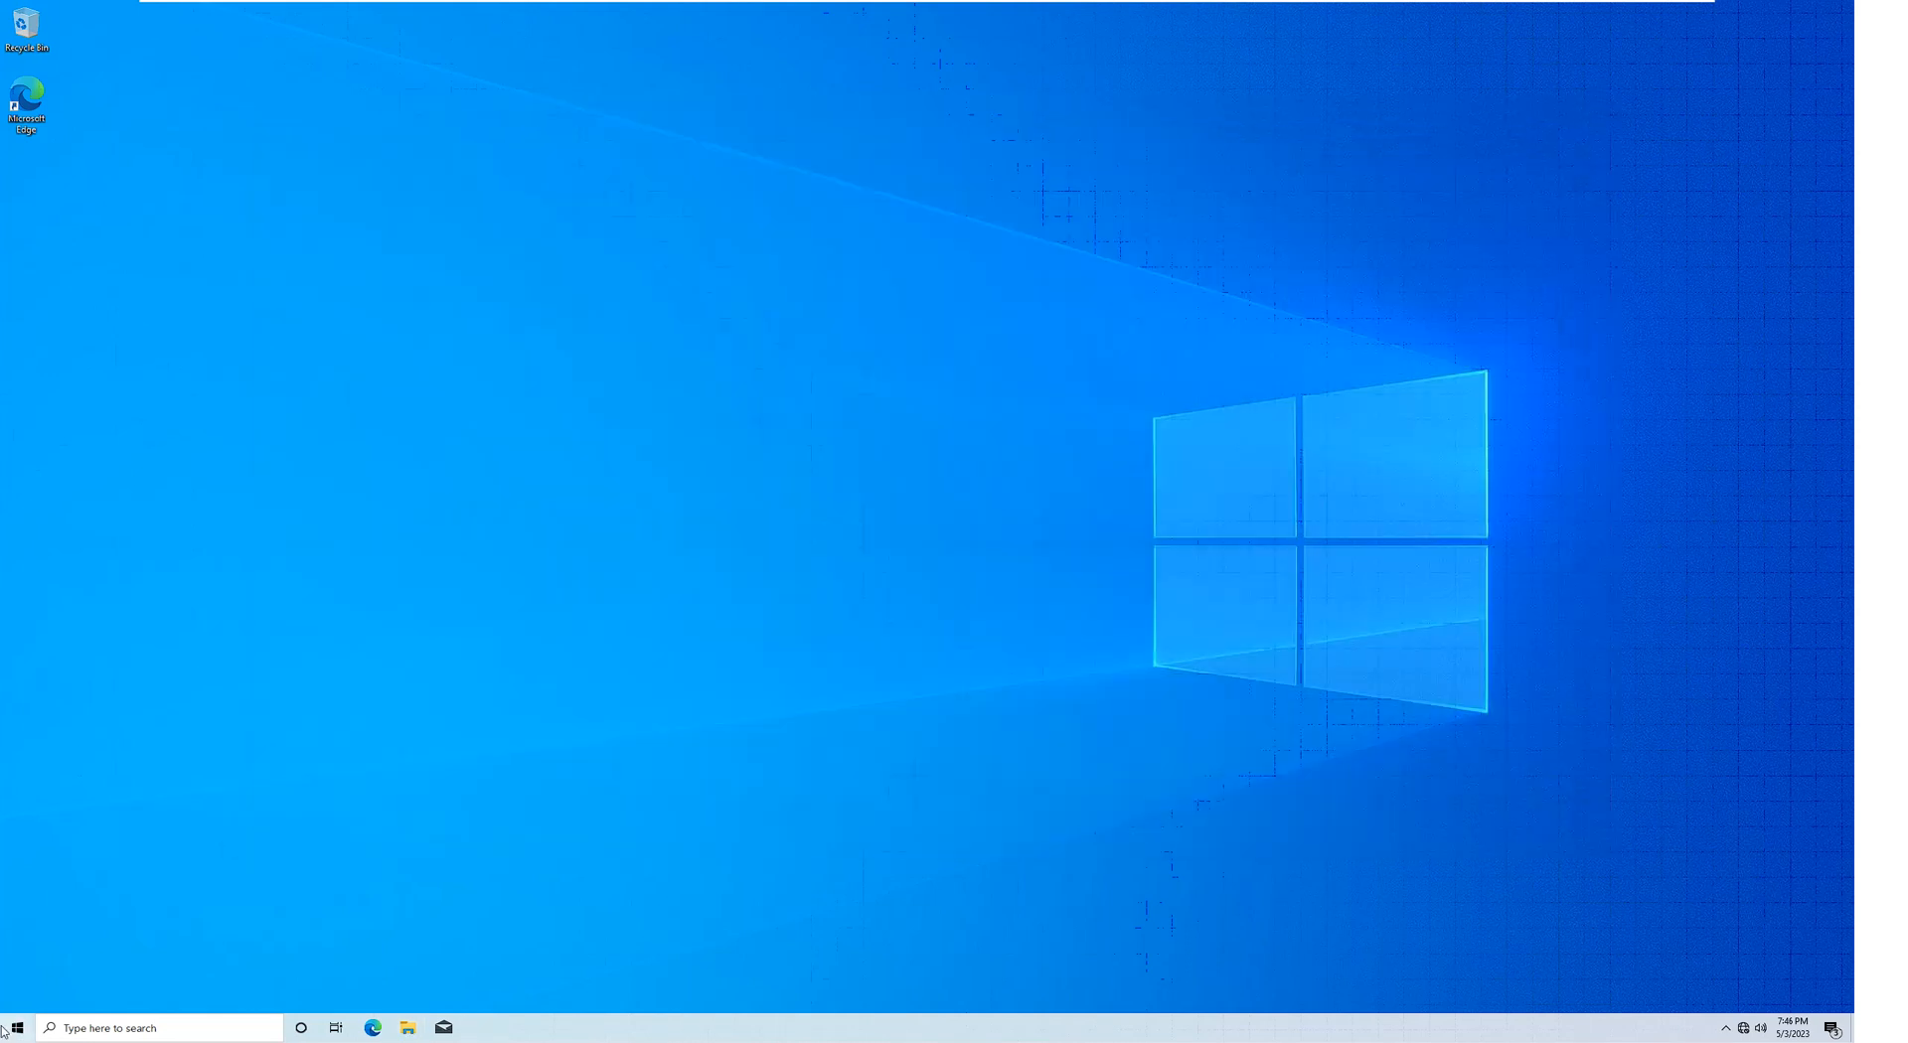
click(478, 1027)
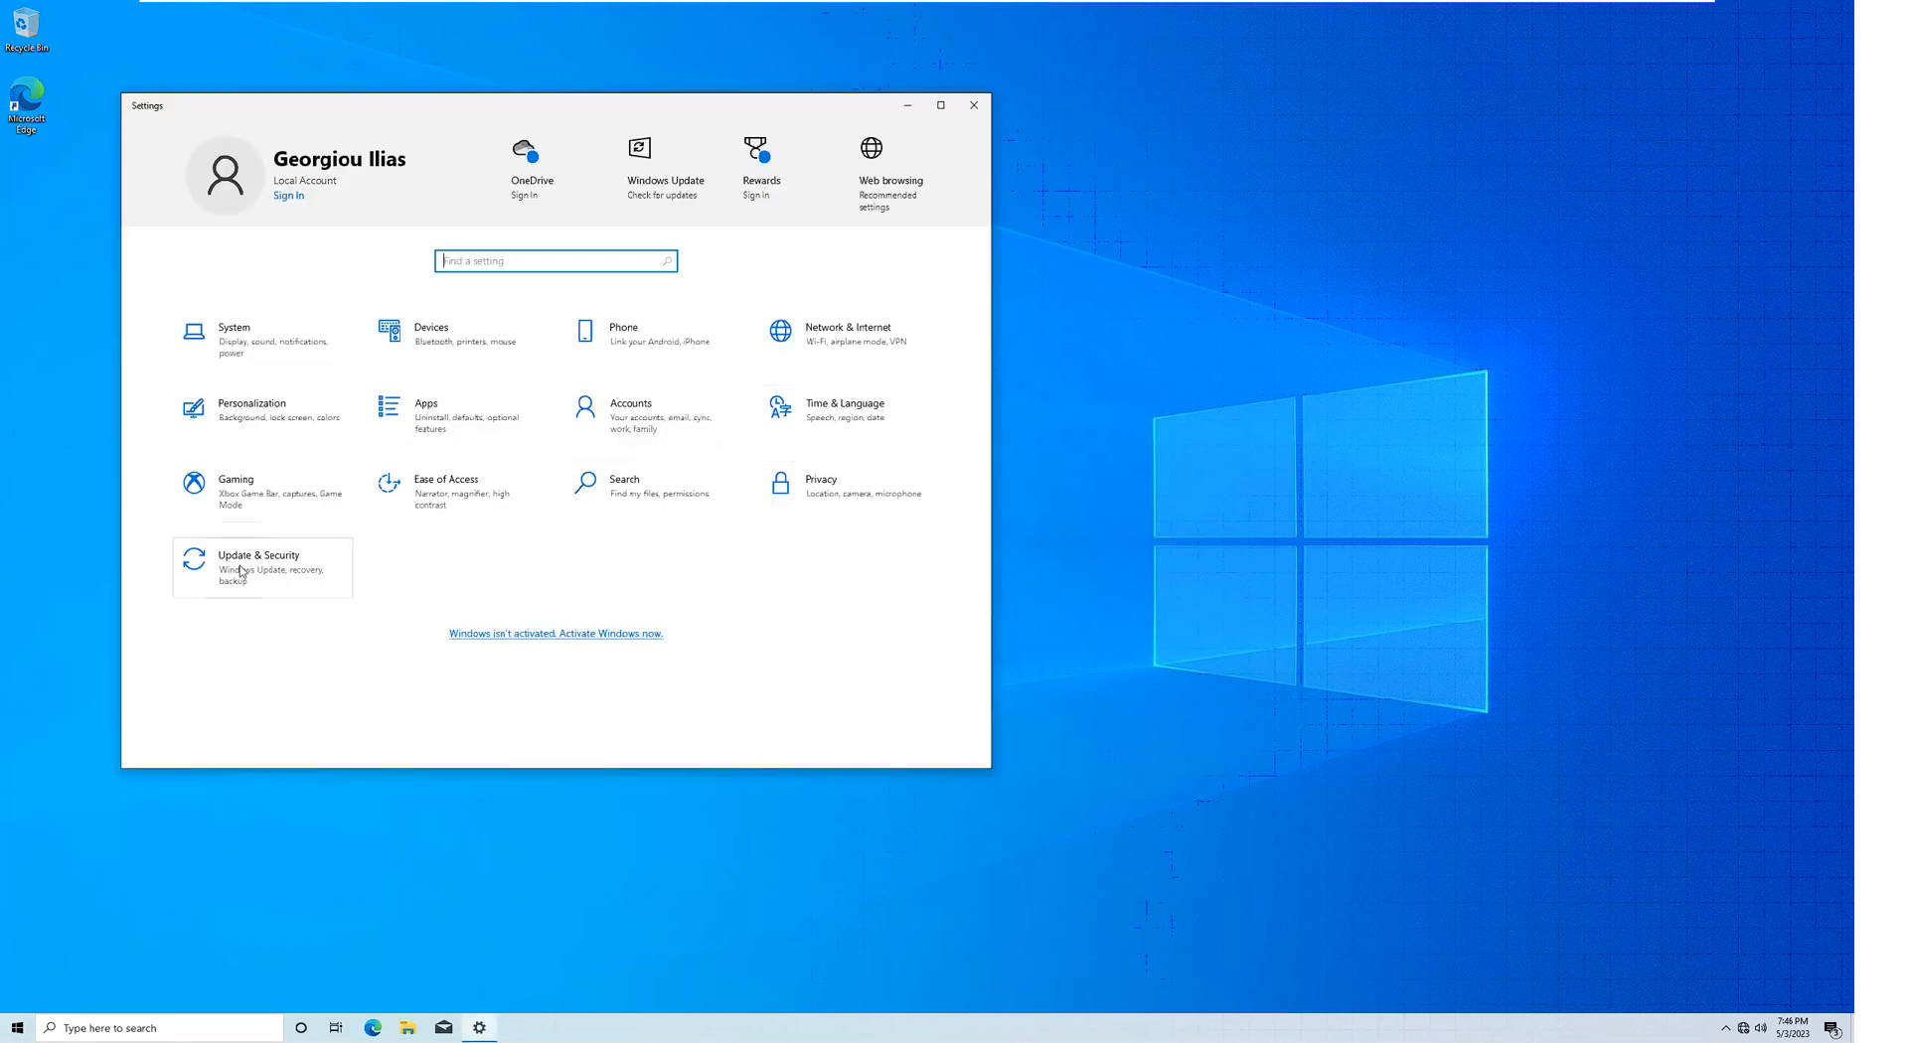
click(257, 562)
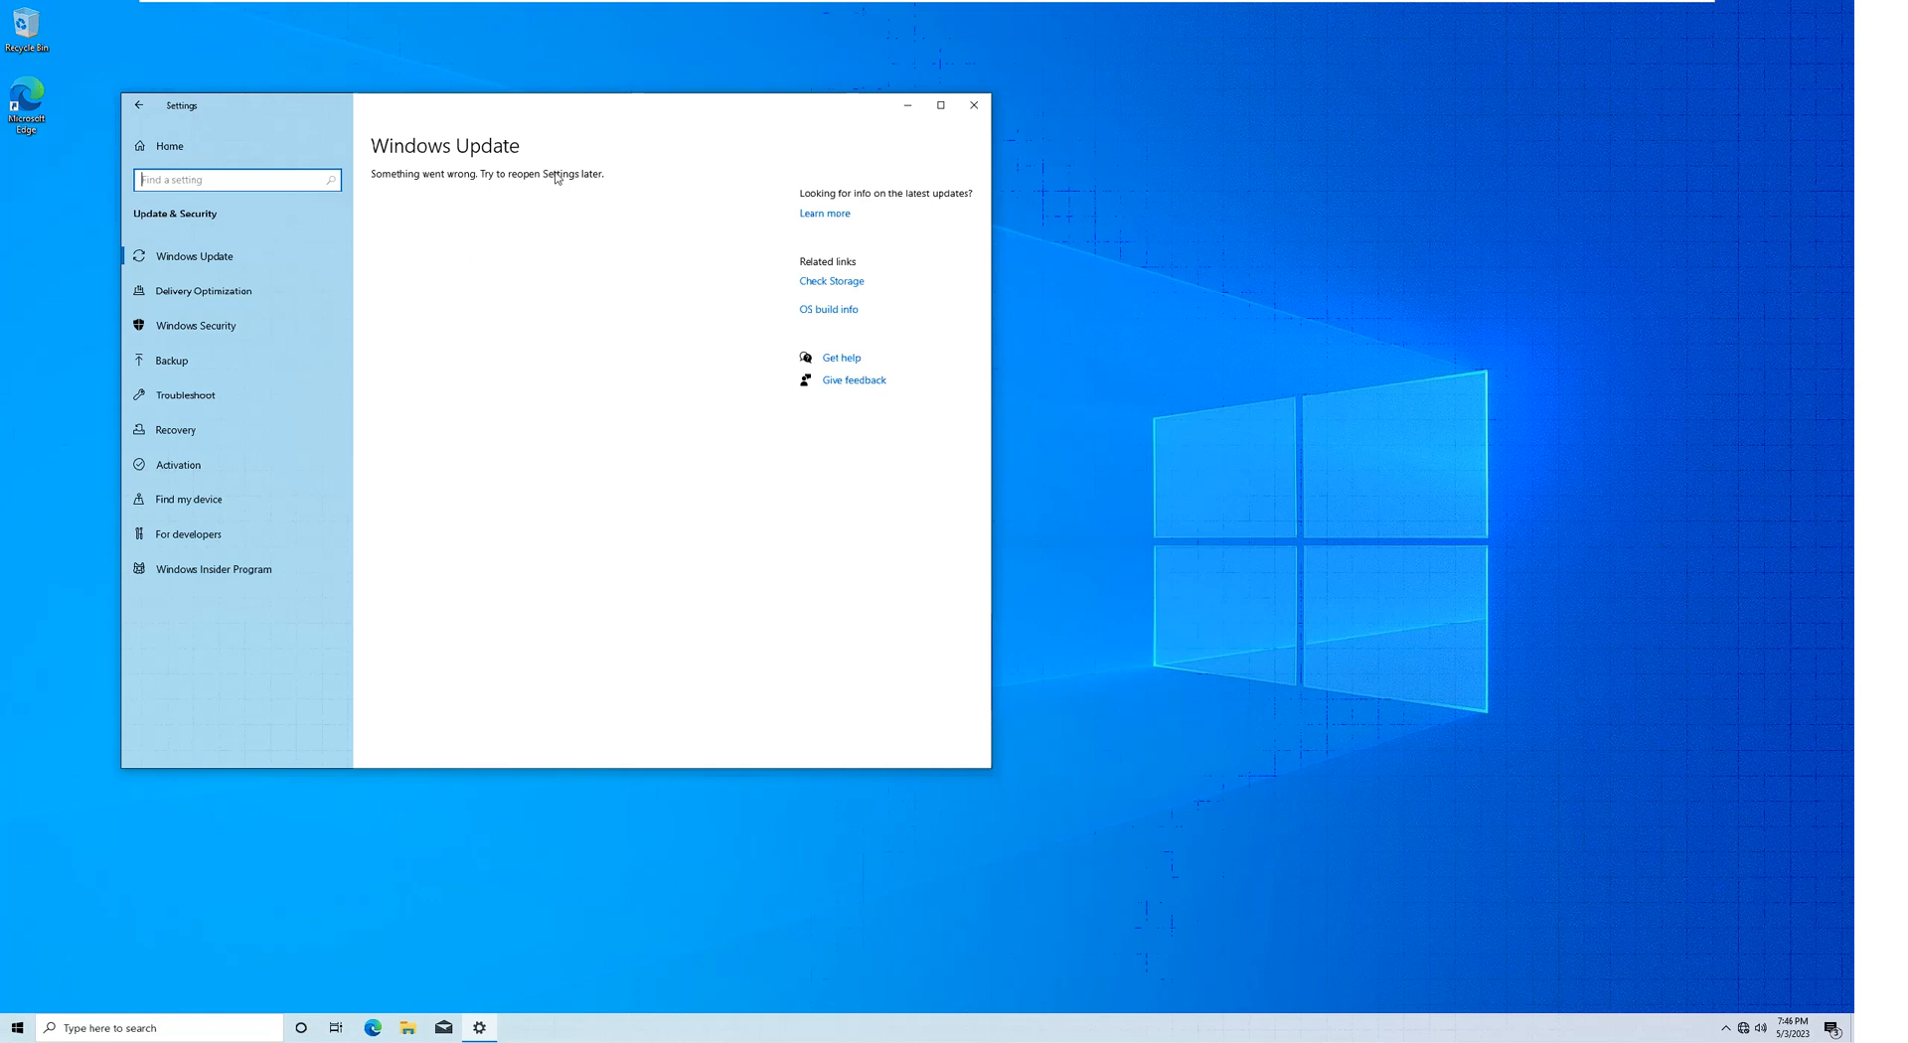
mouse_move(1035, 238)
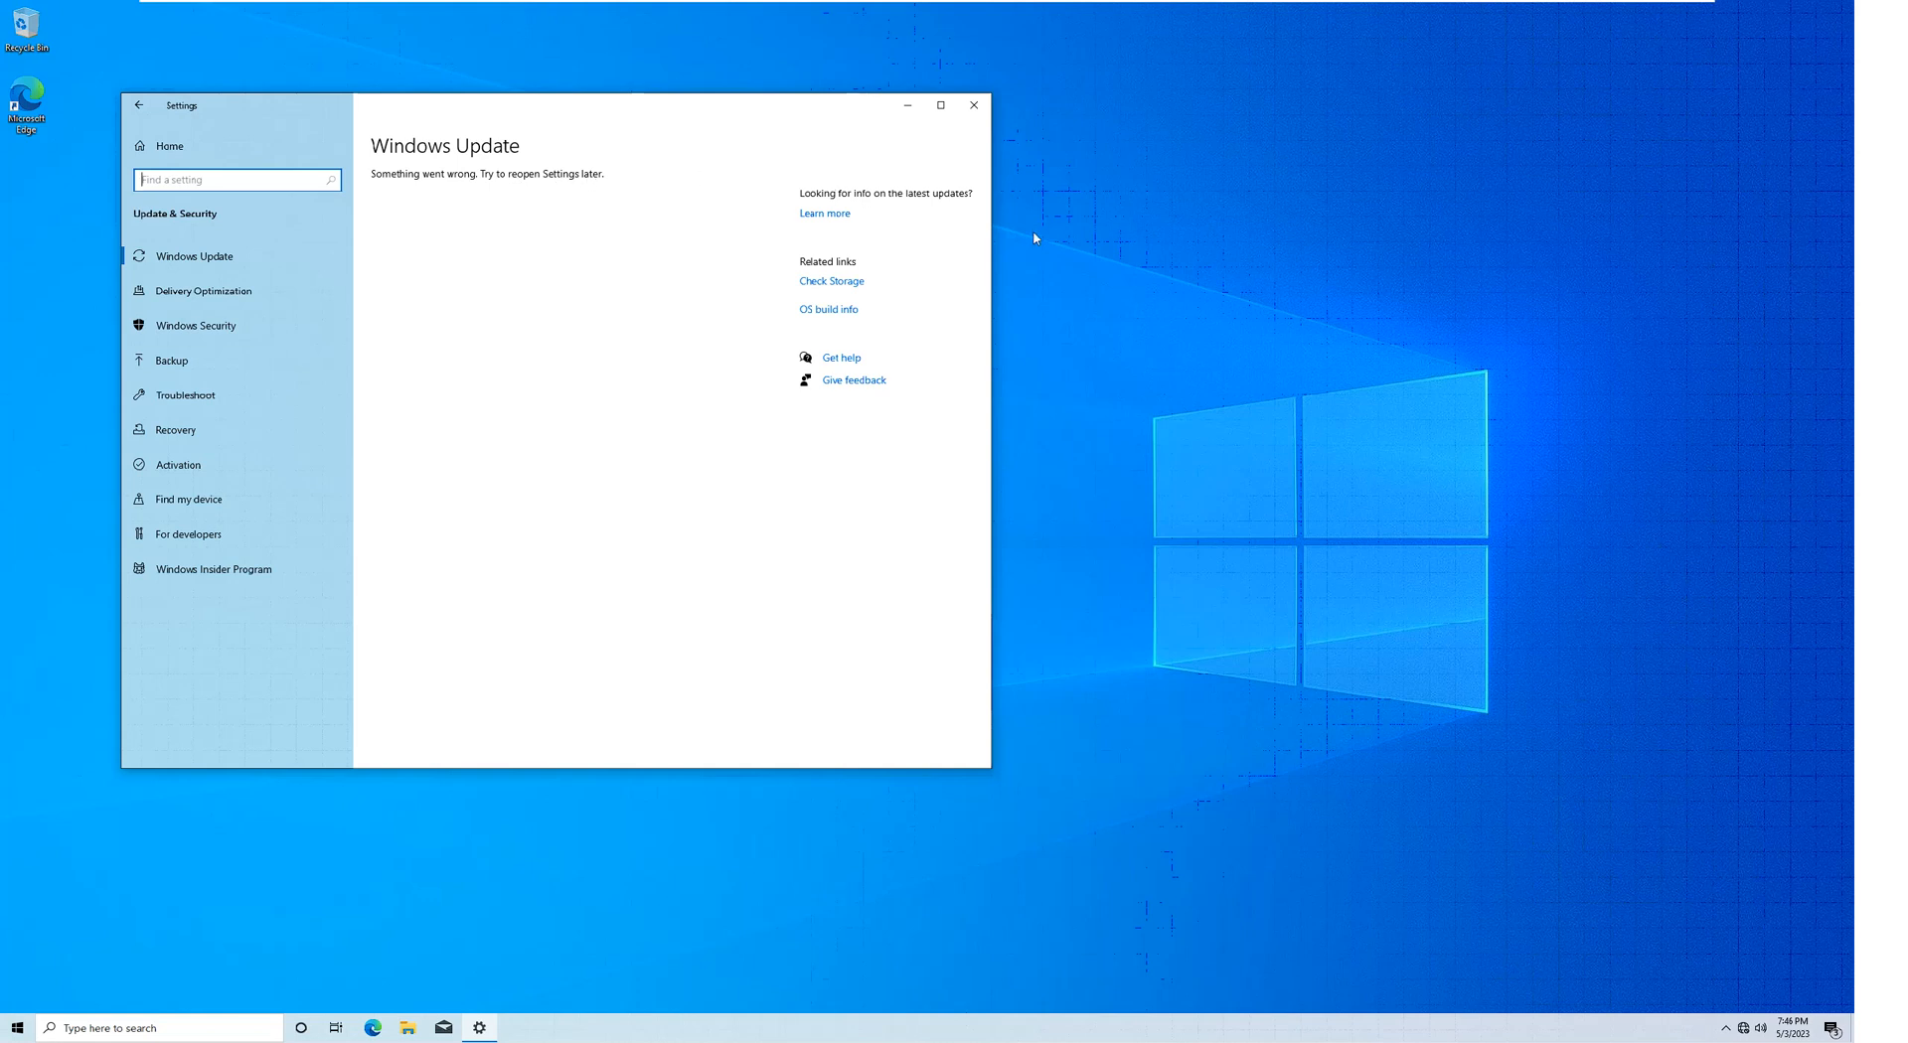
mouse_move(1203, 228)
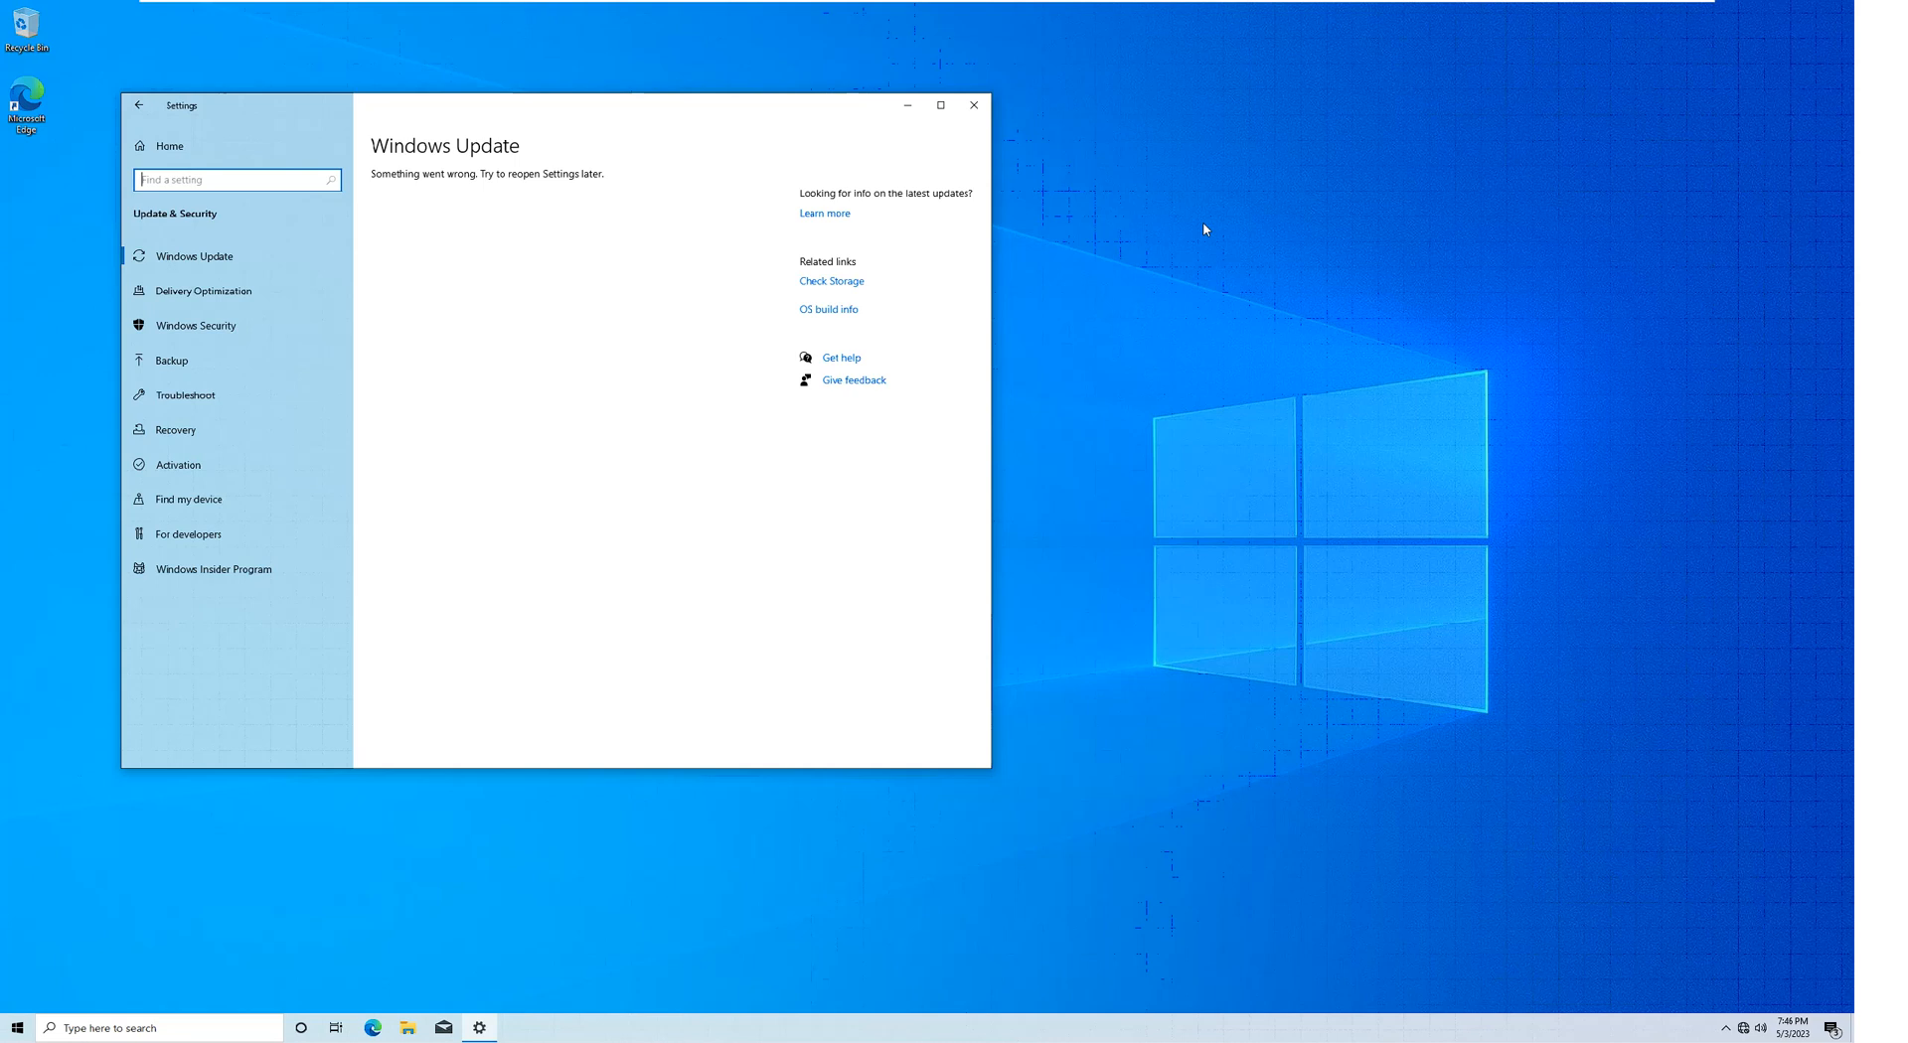
mouse_move(493, 170)
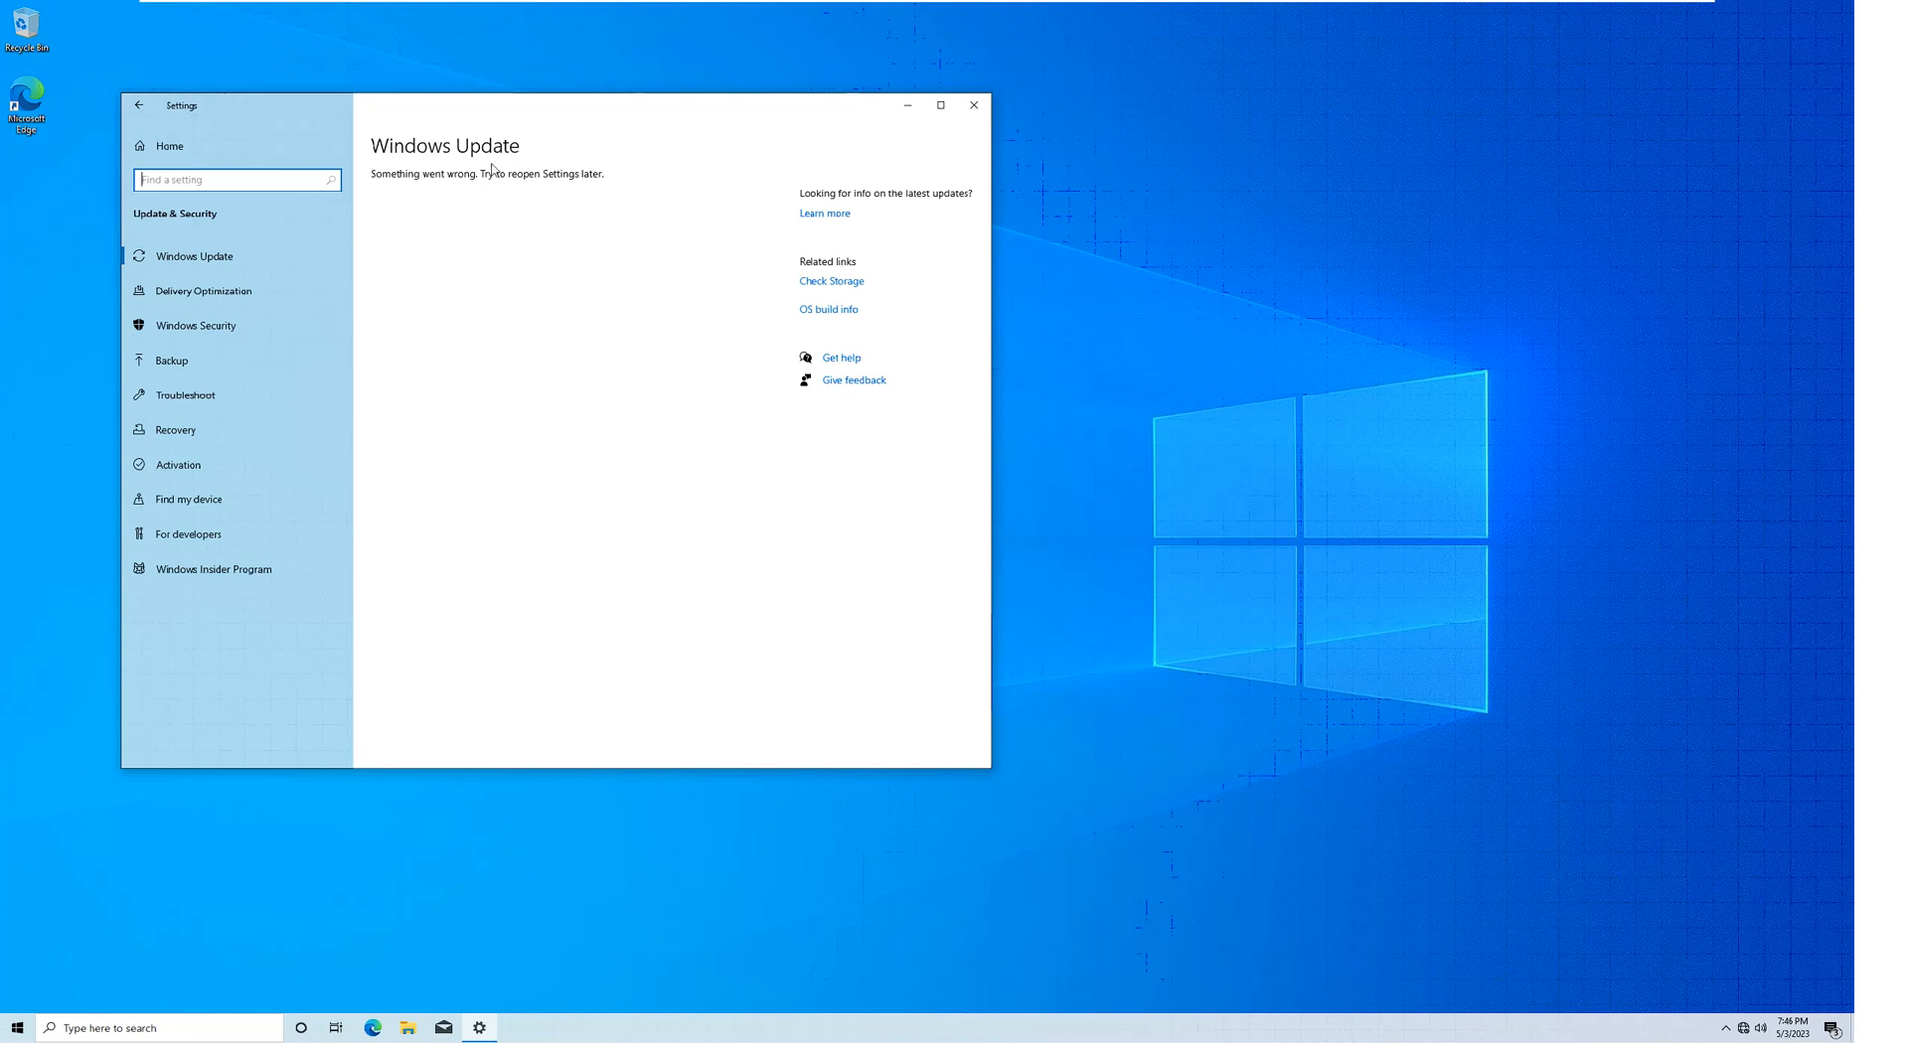
click(972, 105)
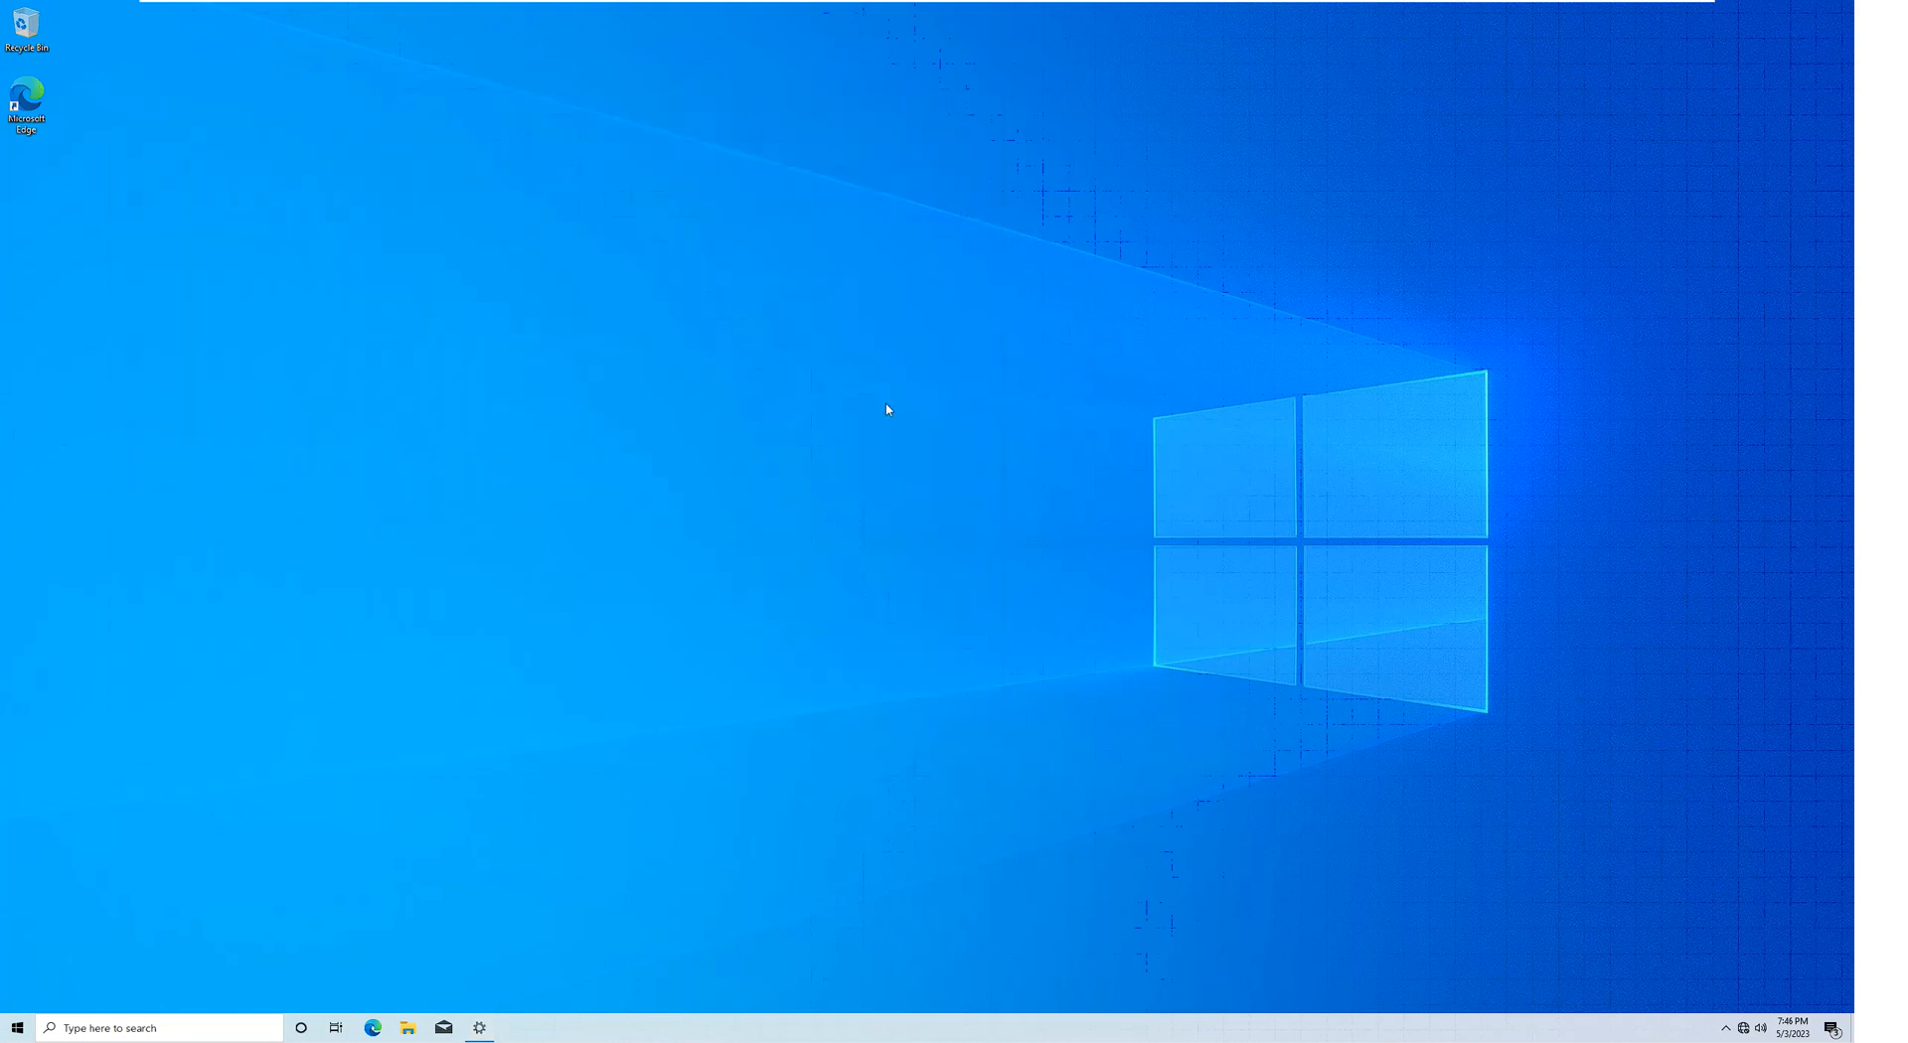
mouse_move(768, 631)
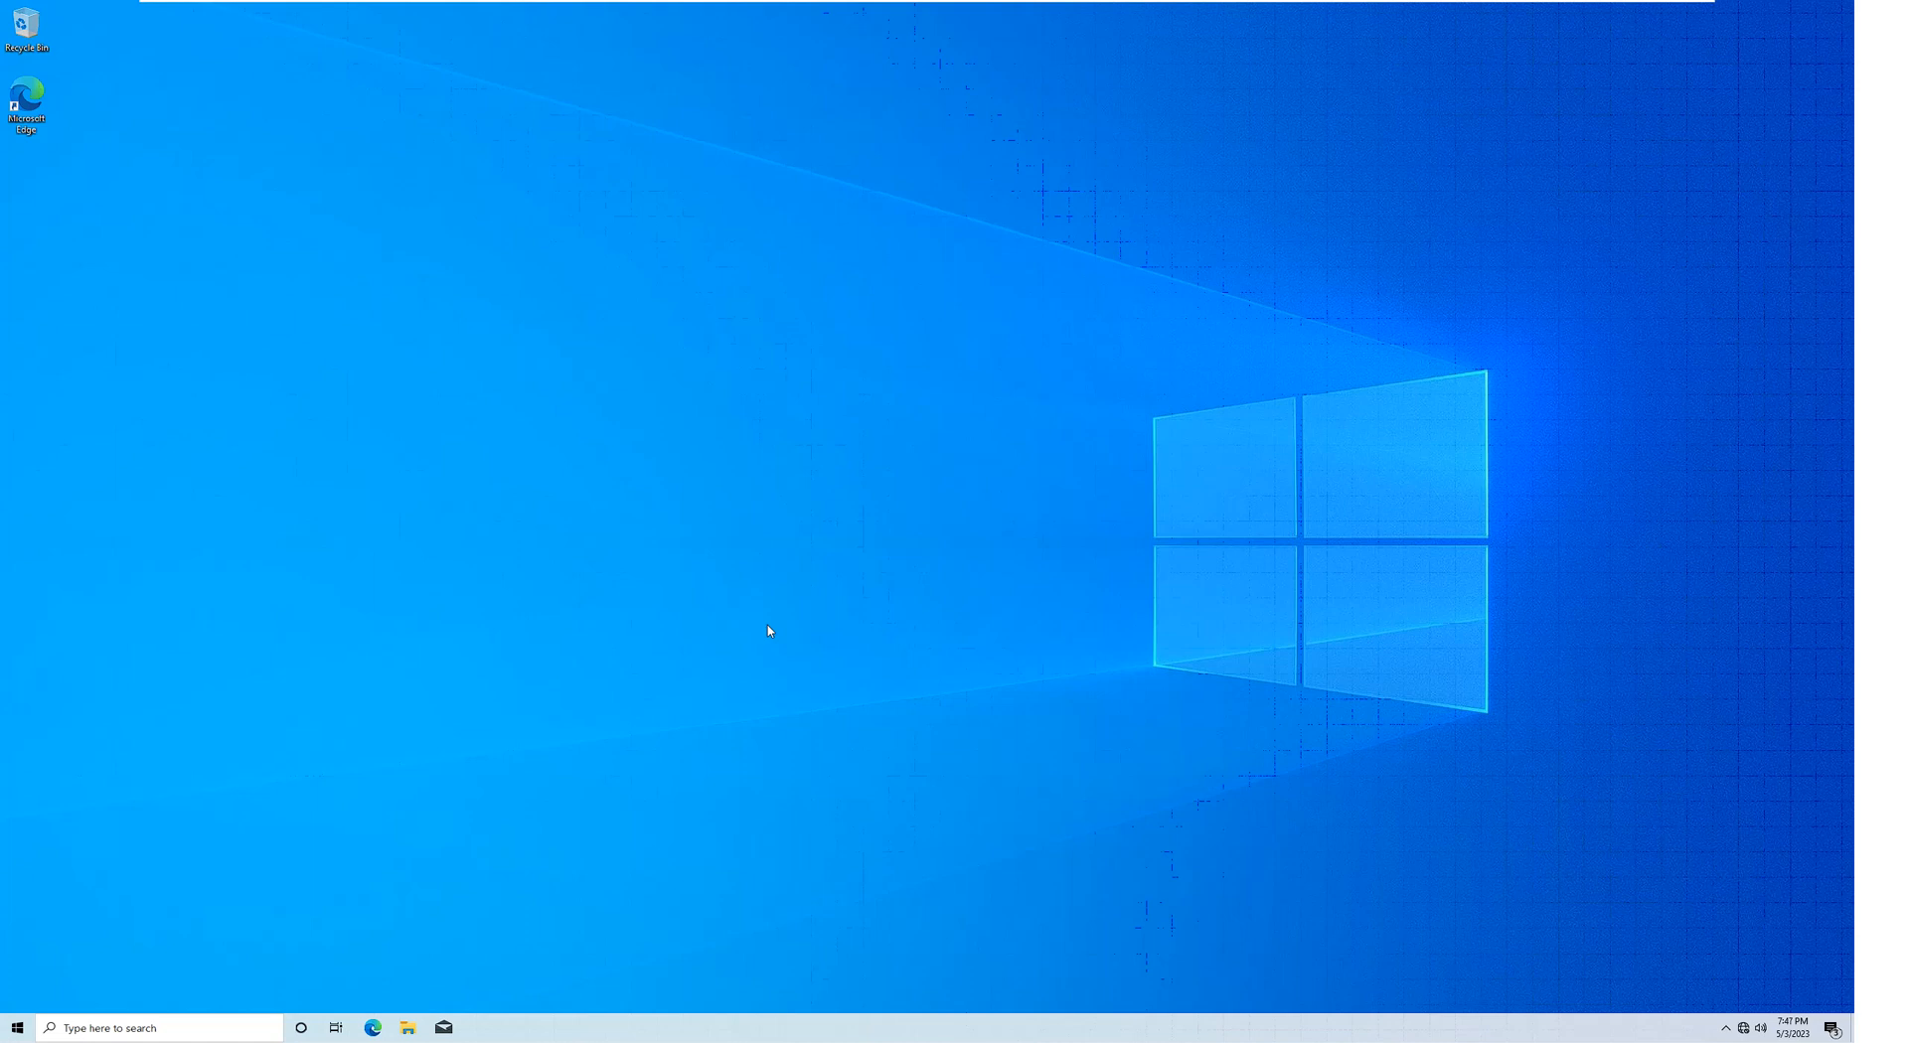
mouse_move(1351, 390)
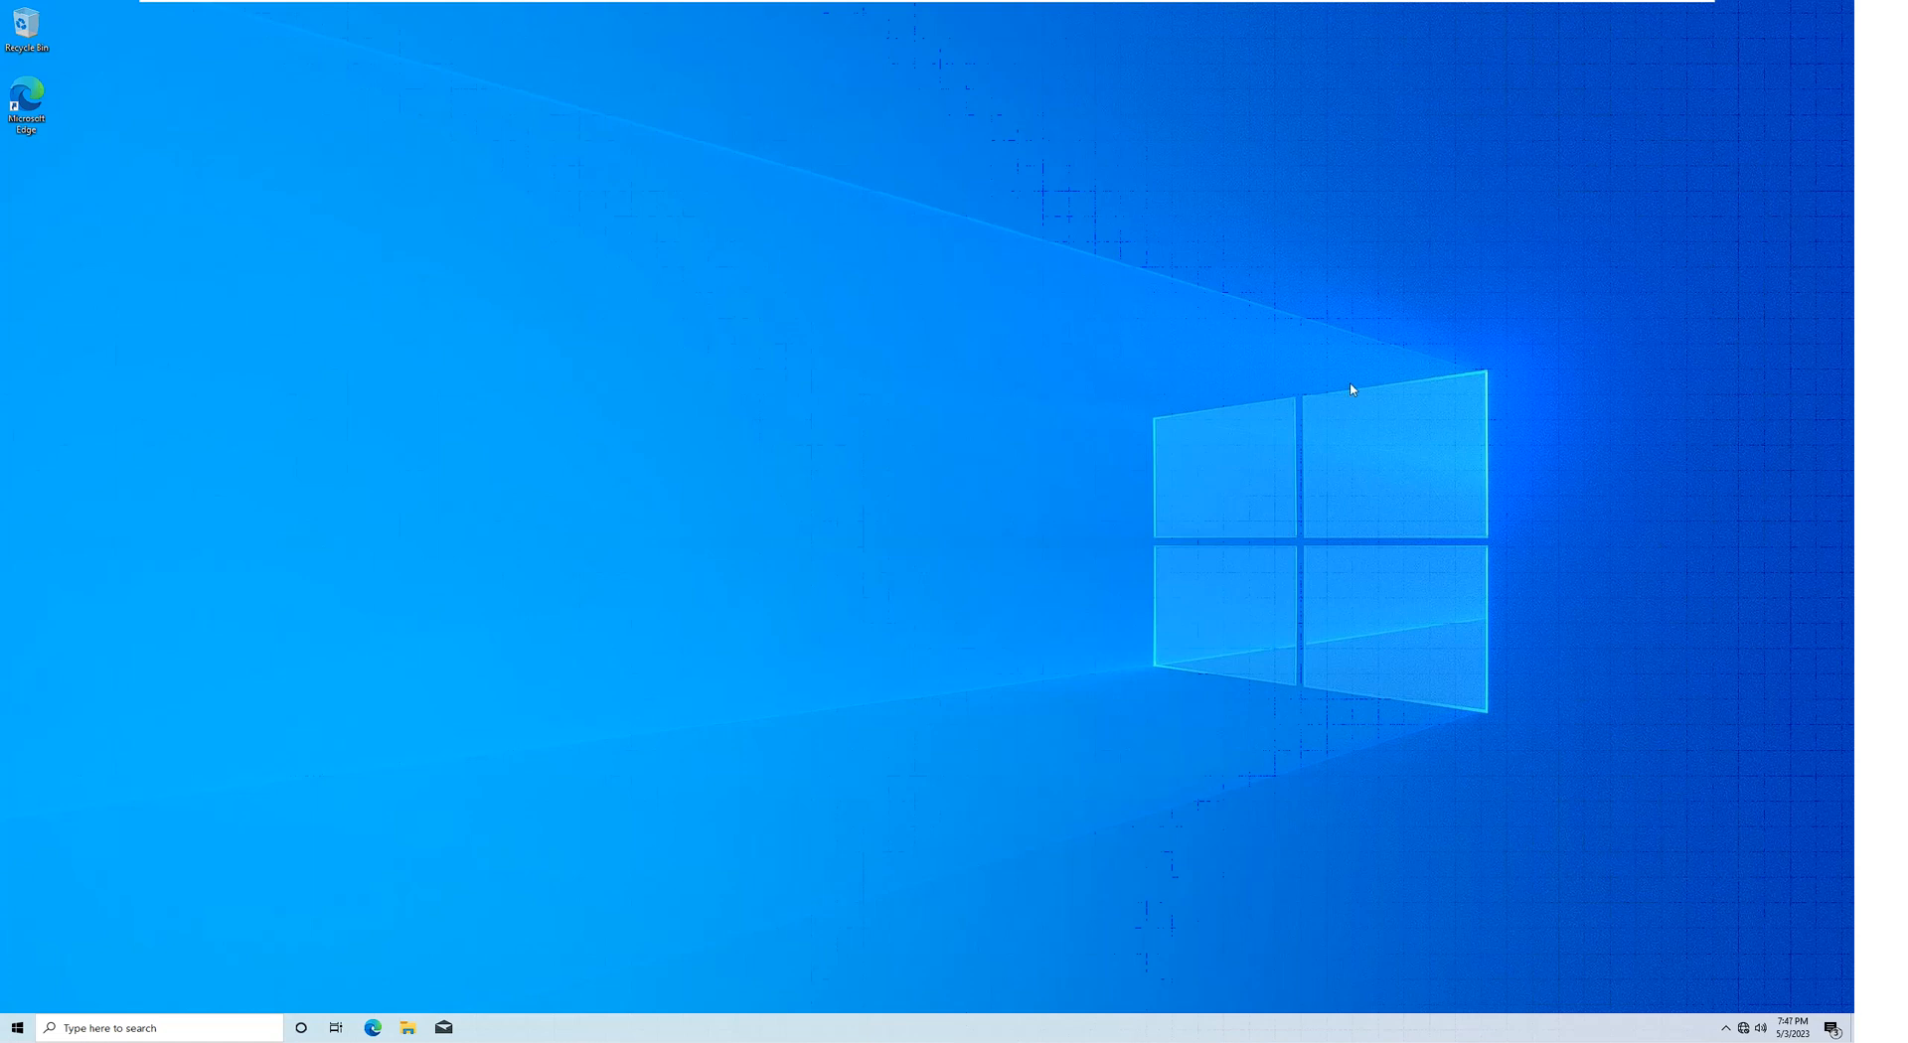
mouse_move(1676, 9)
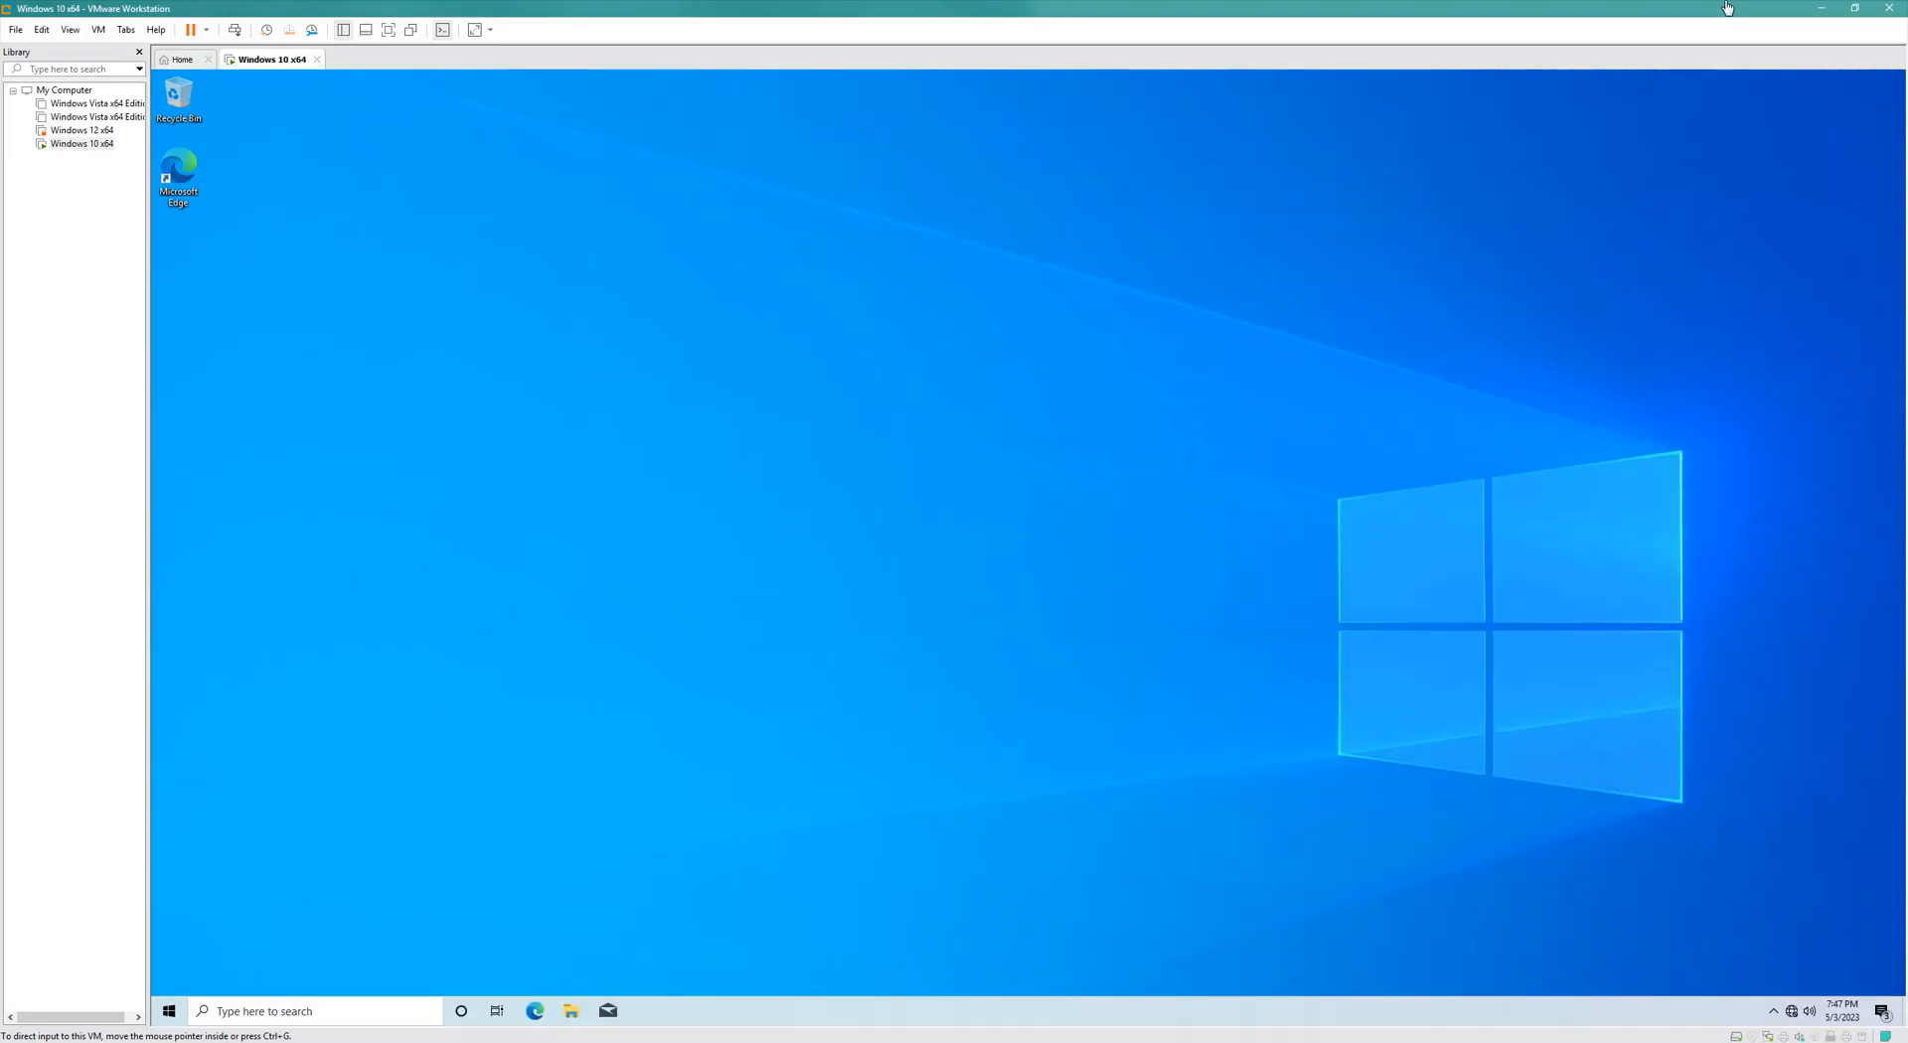
Show Update & Security's Windows Defender page with antivirus and definition version details.
click(168, 1011)
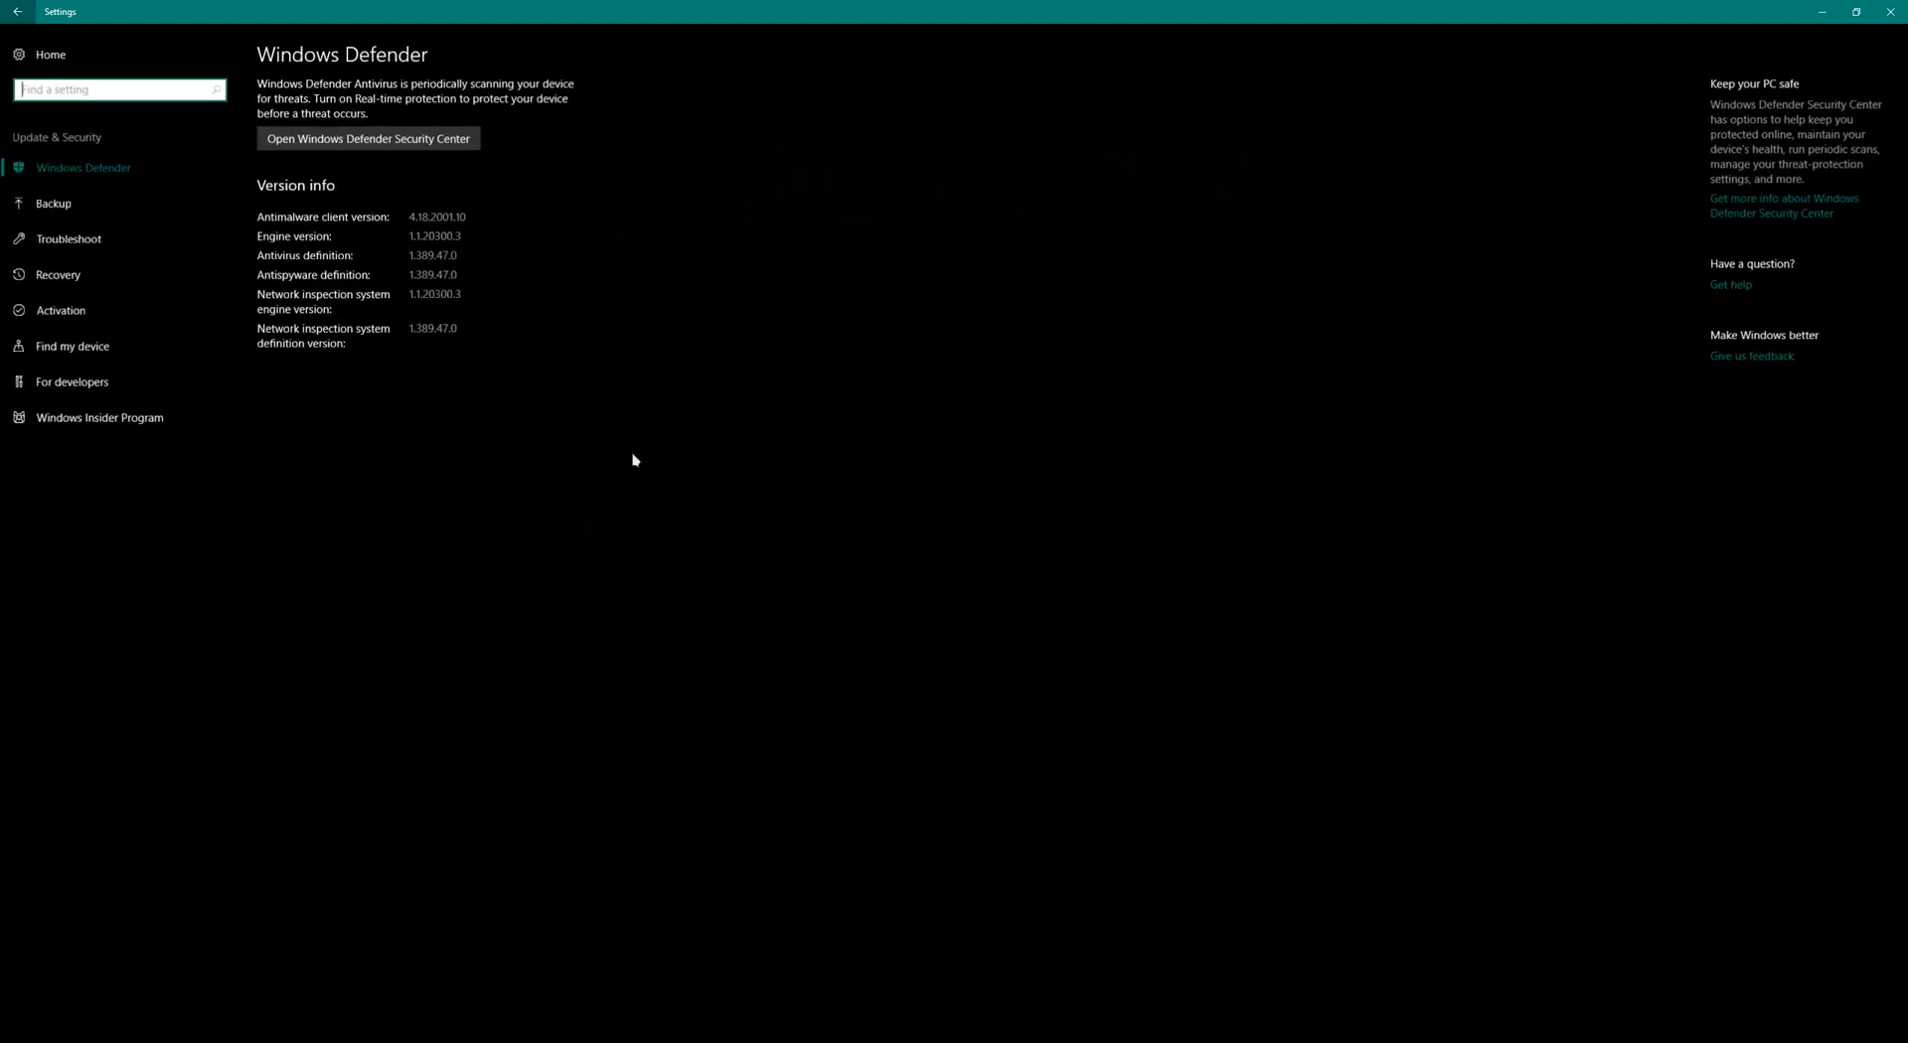
mouse_move(1225, 576)
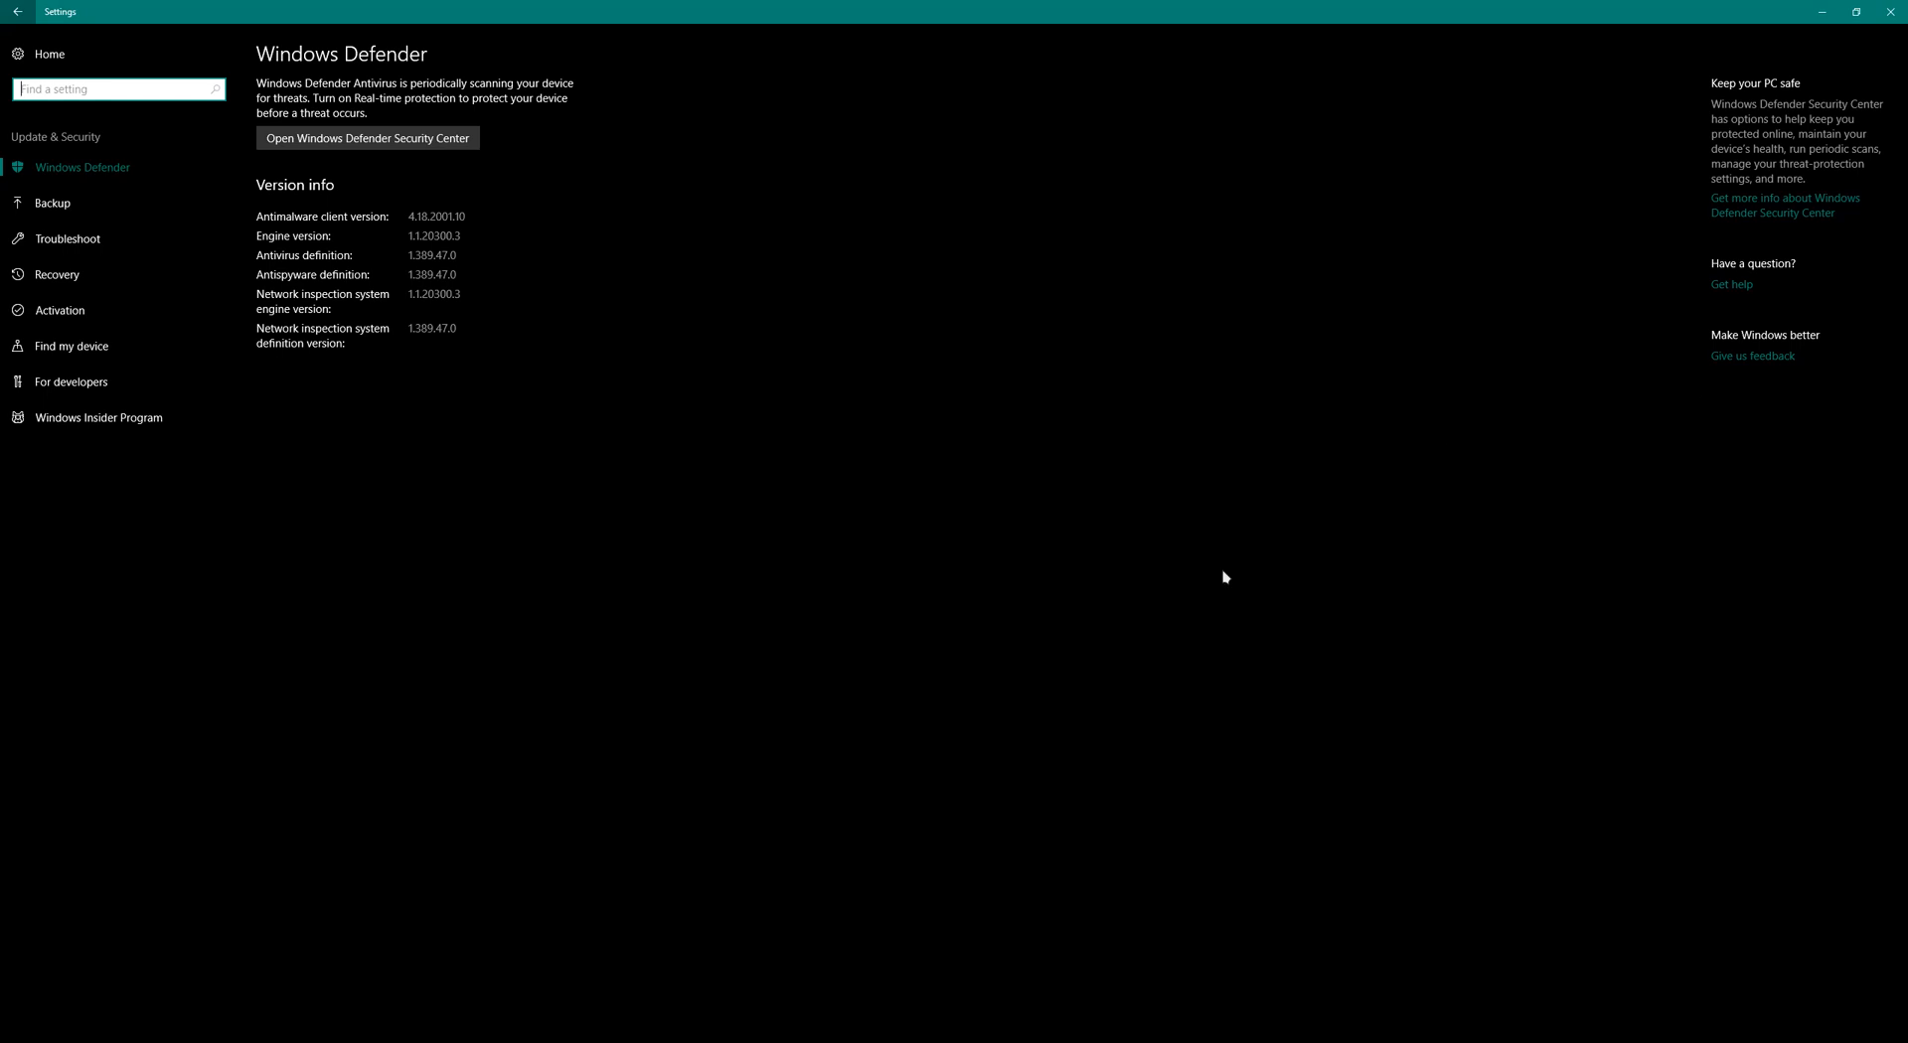
mouse_move(1862, 304)
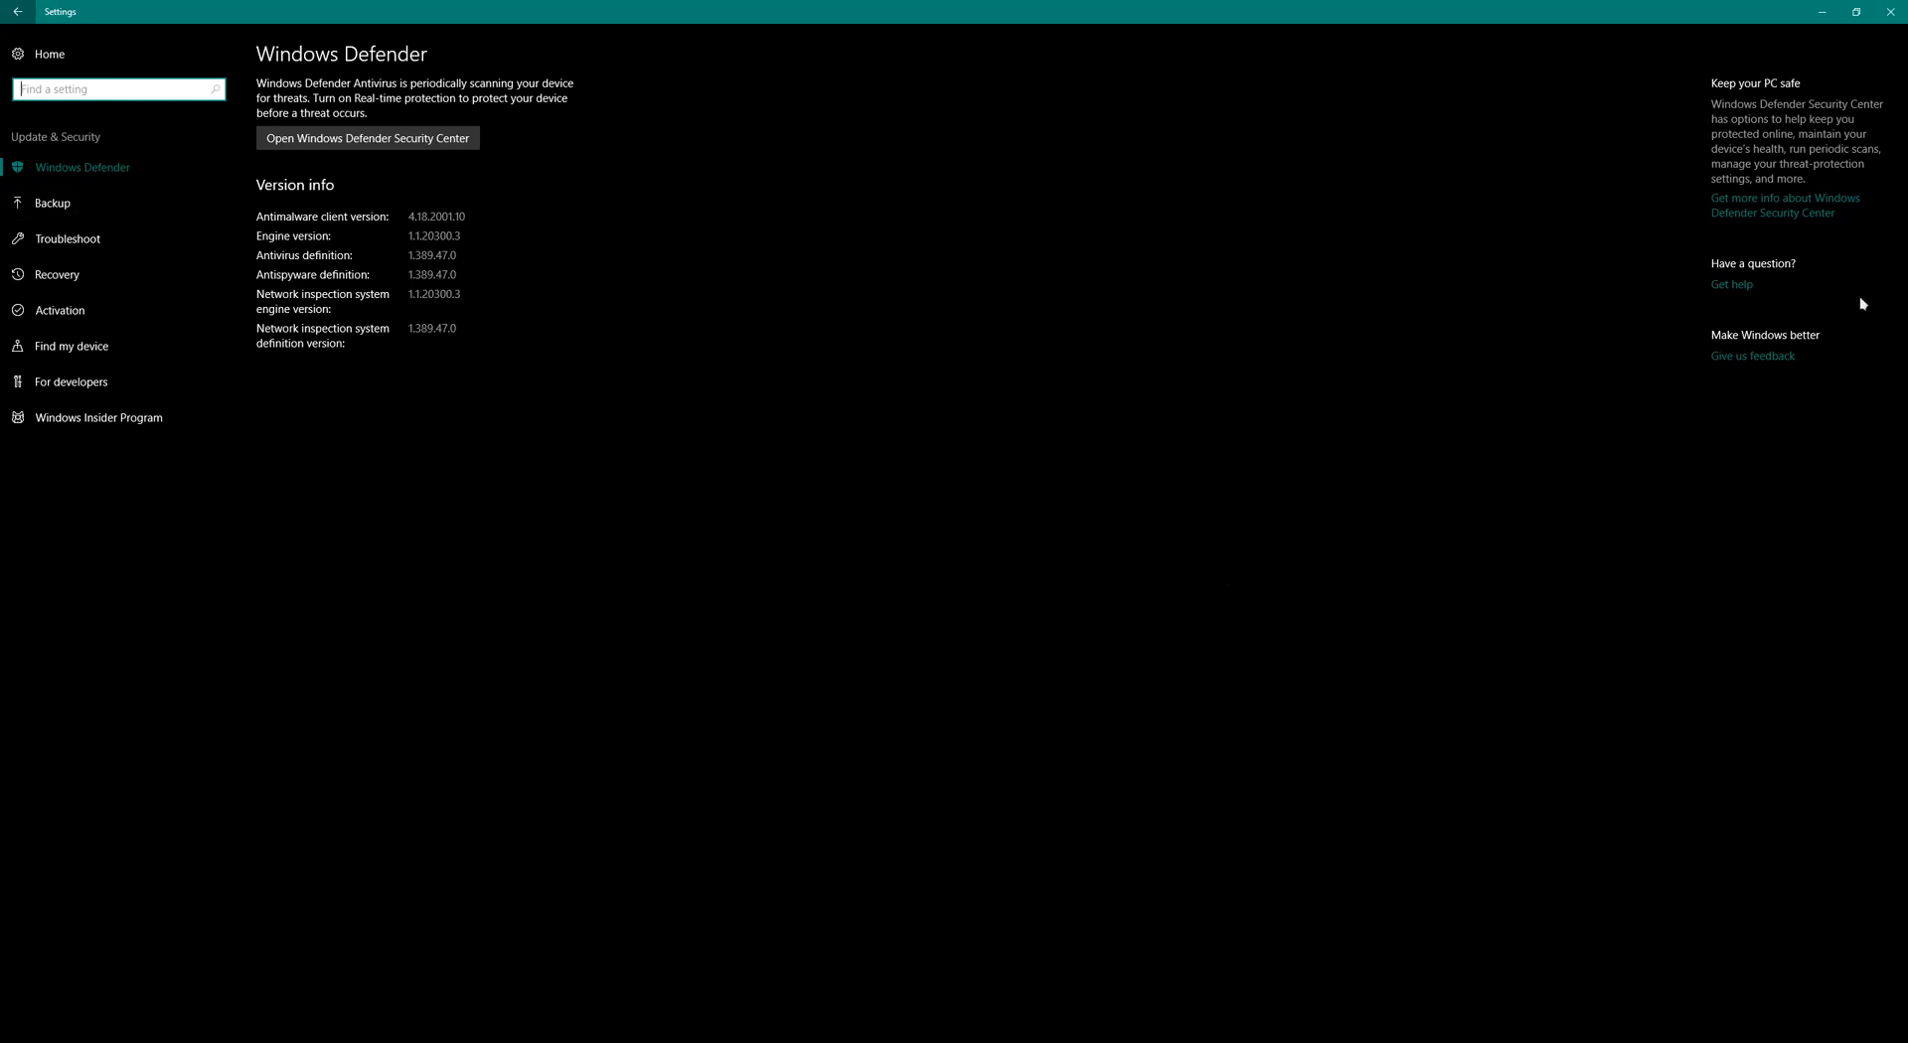